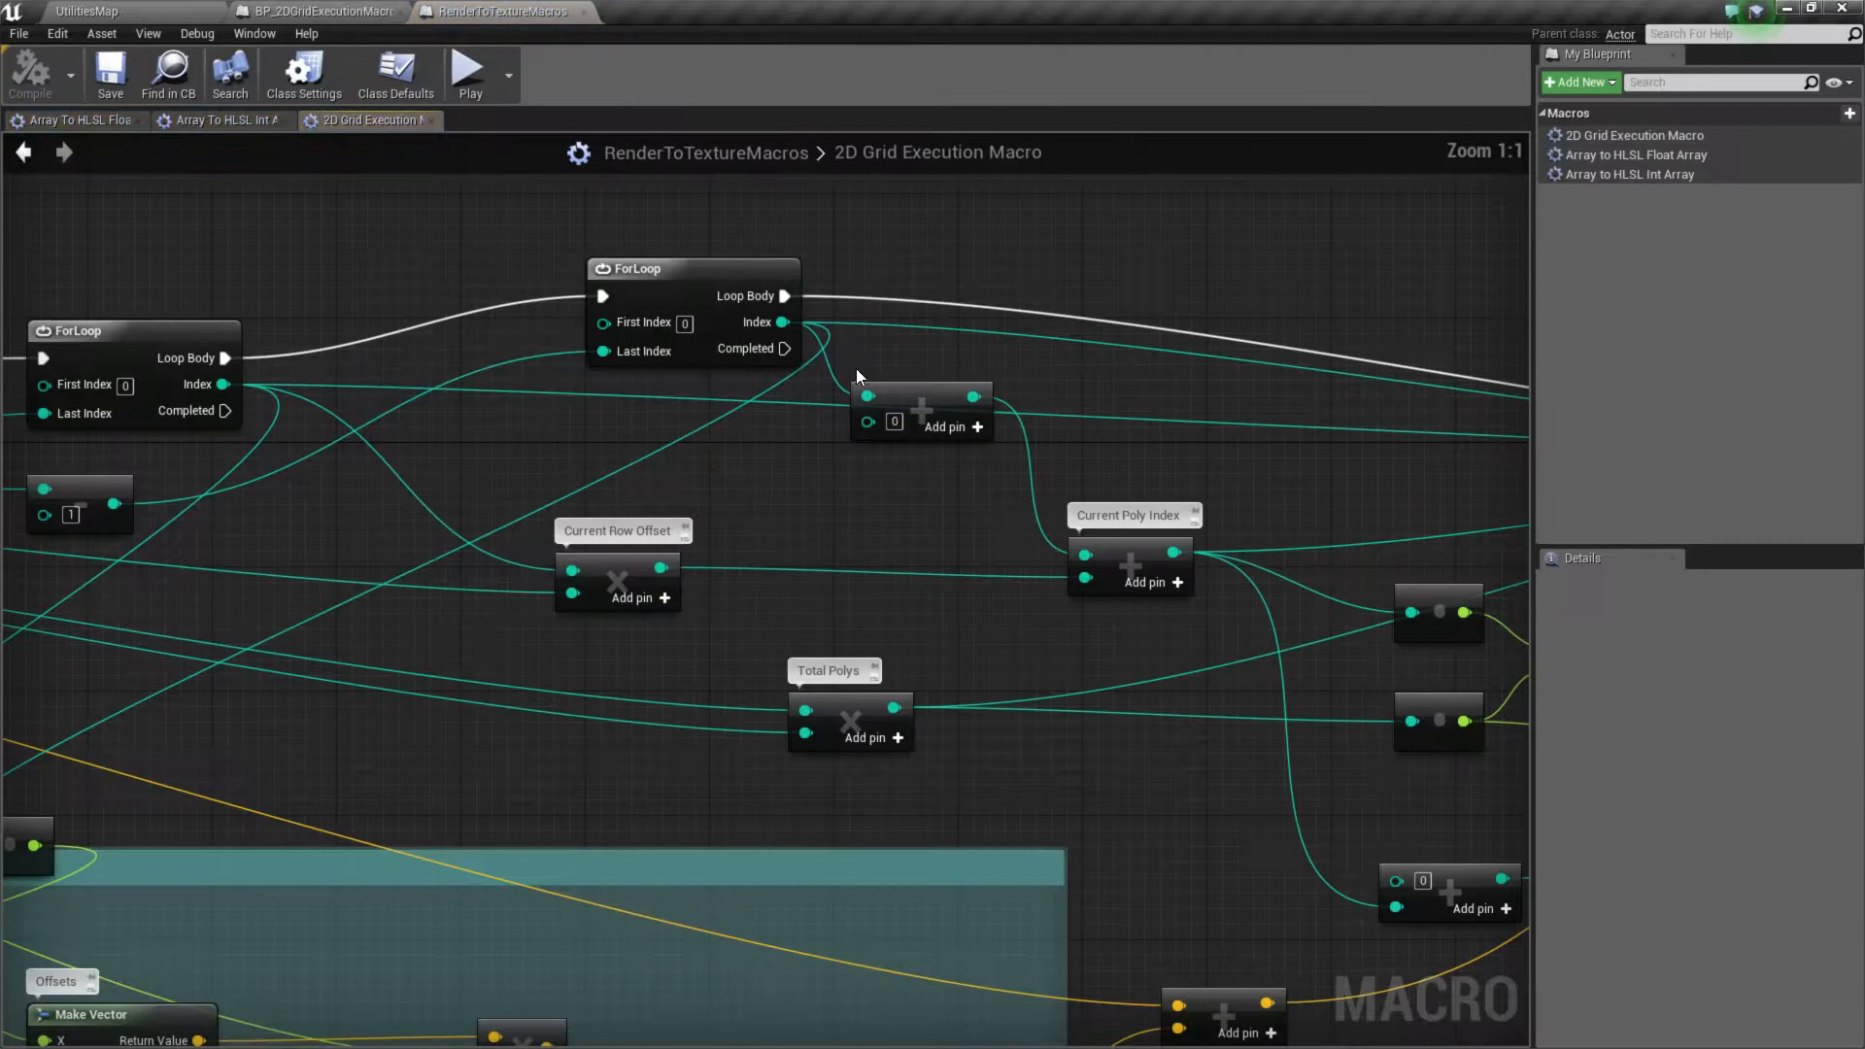
Step: Zoom out on the 2D Grid Execution Macro graph and flip between the actor Blueprint and macro library tabs
scroll(down, 3)
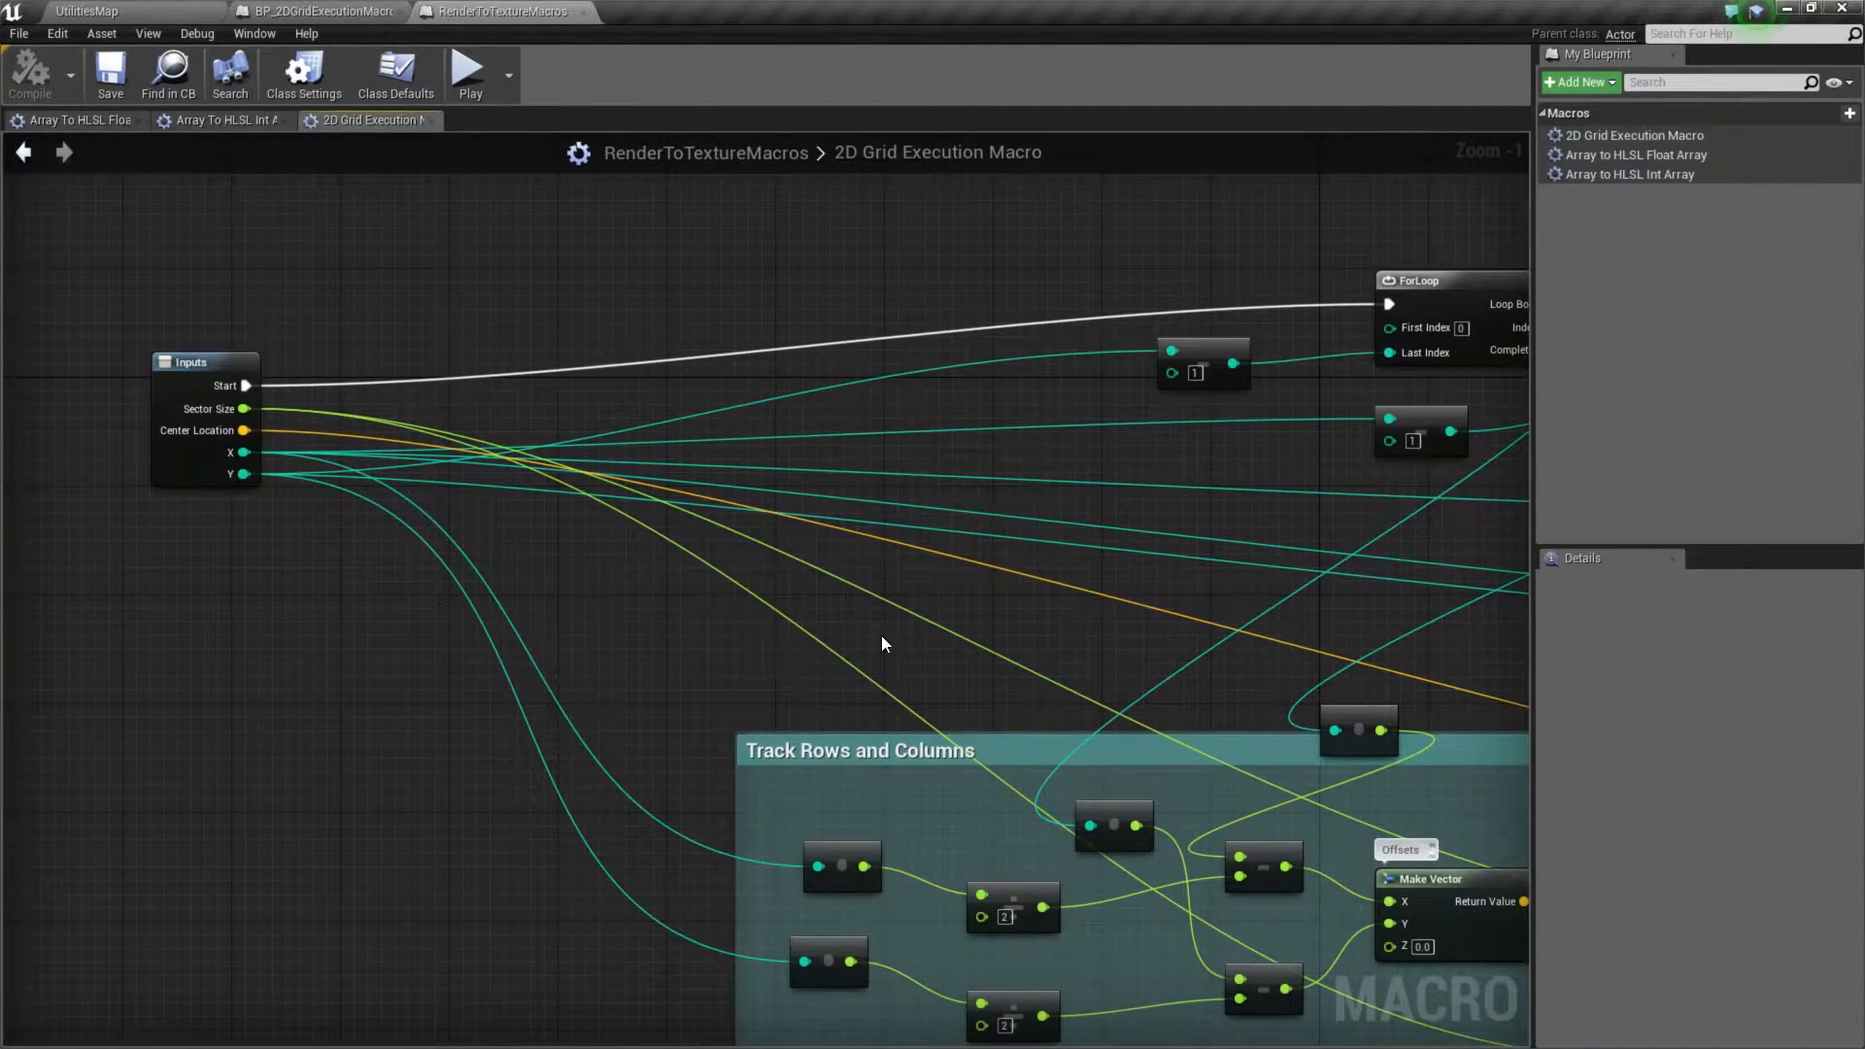
scroll(down, 3)
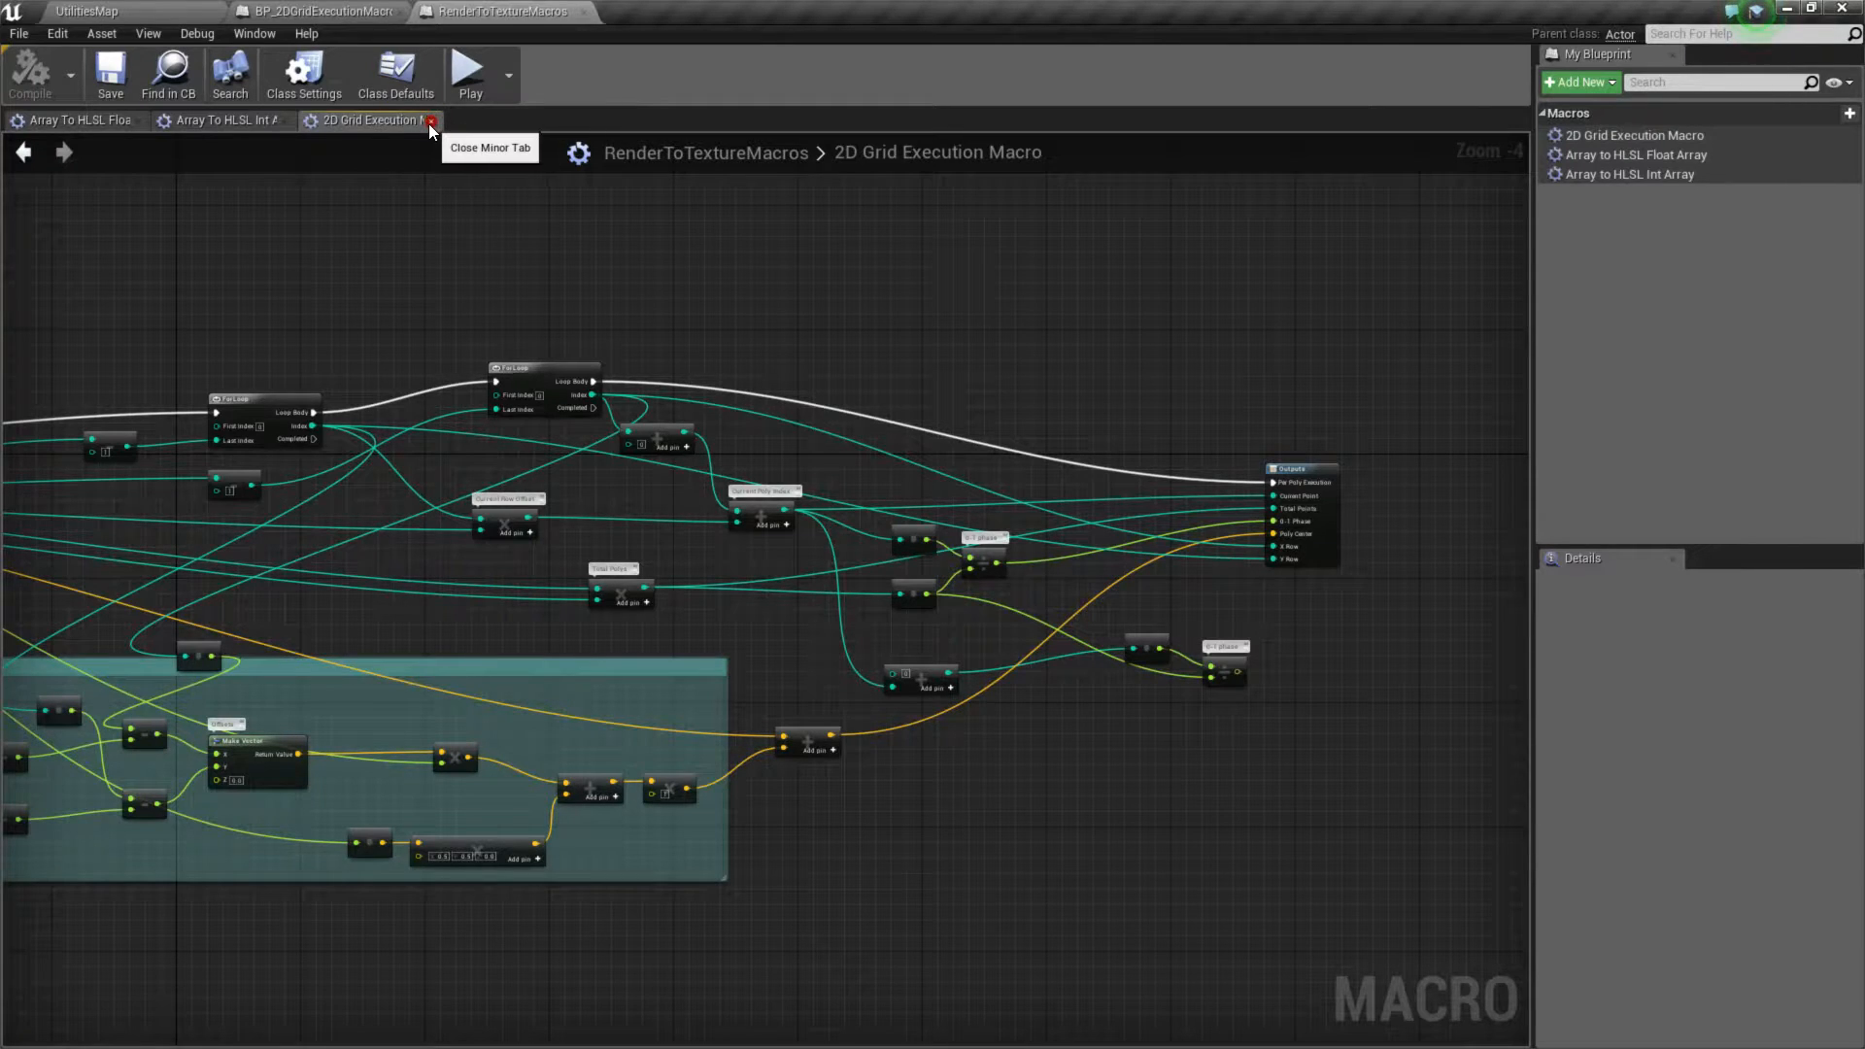
click(432, 121)
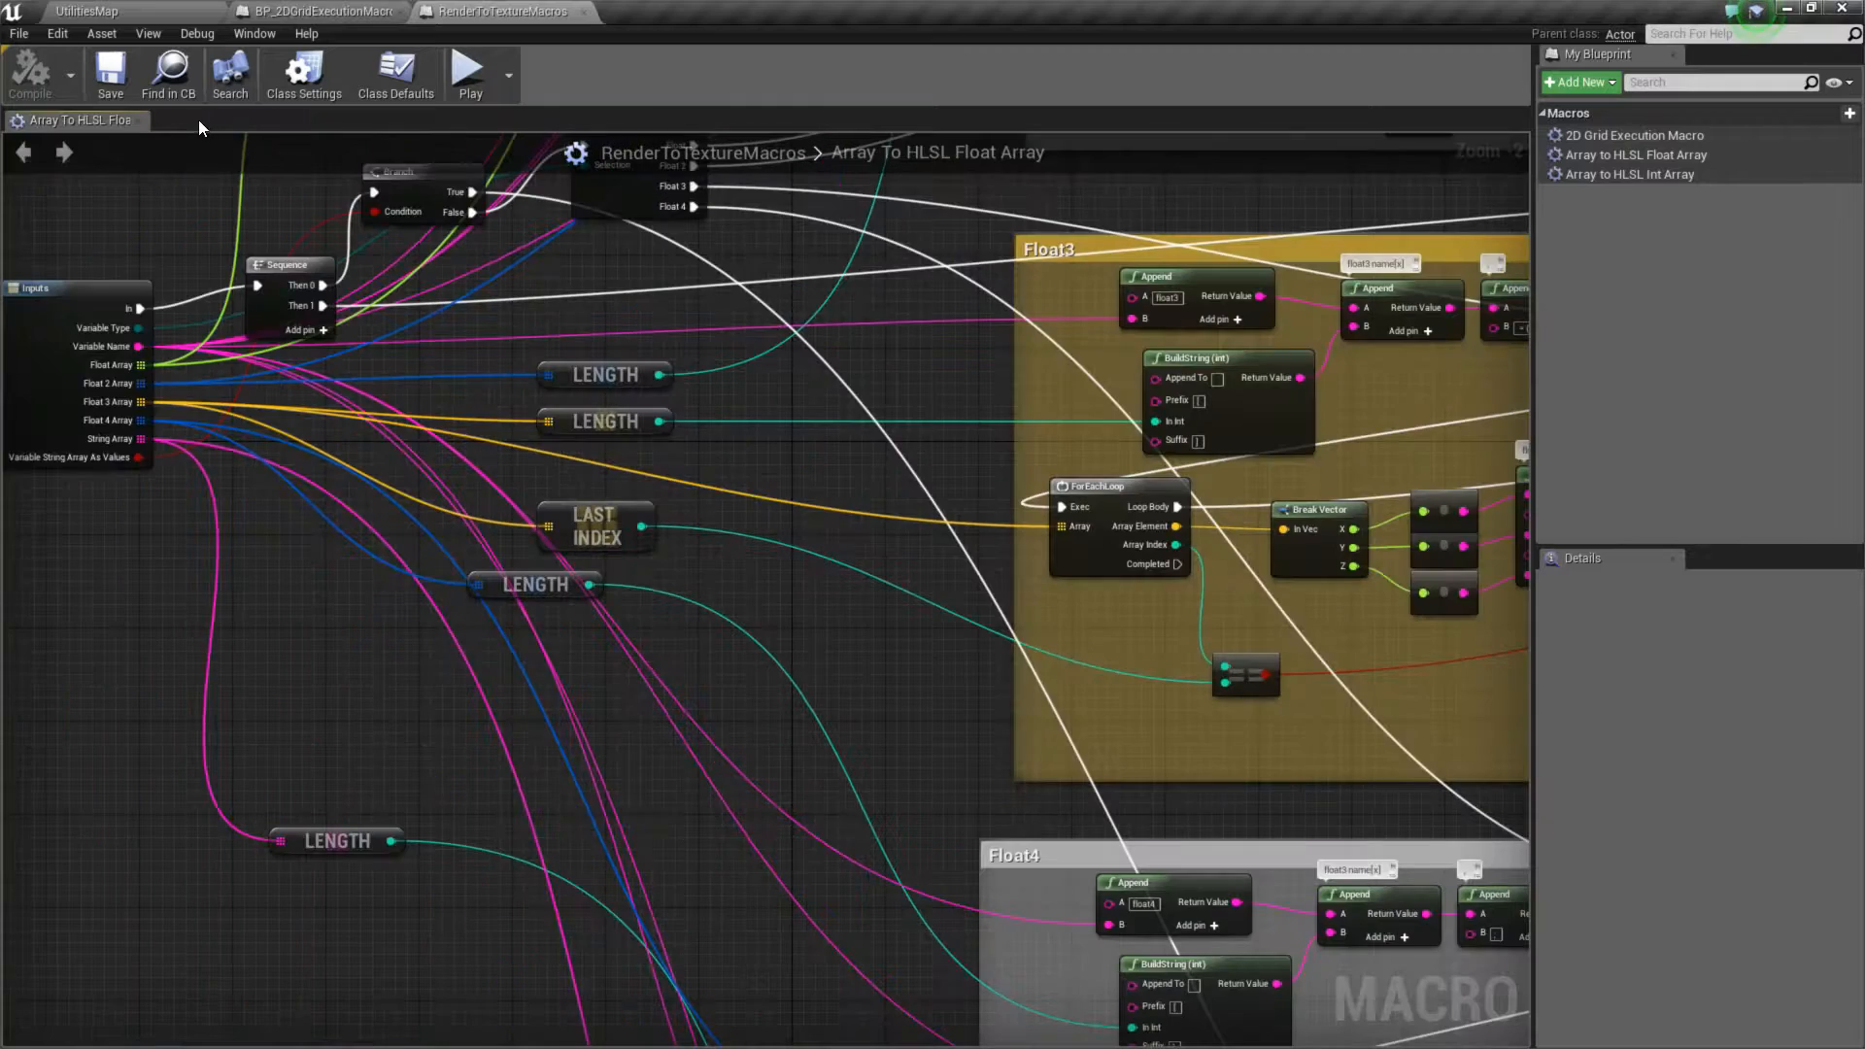
click(319, 12)
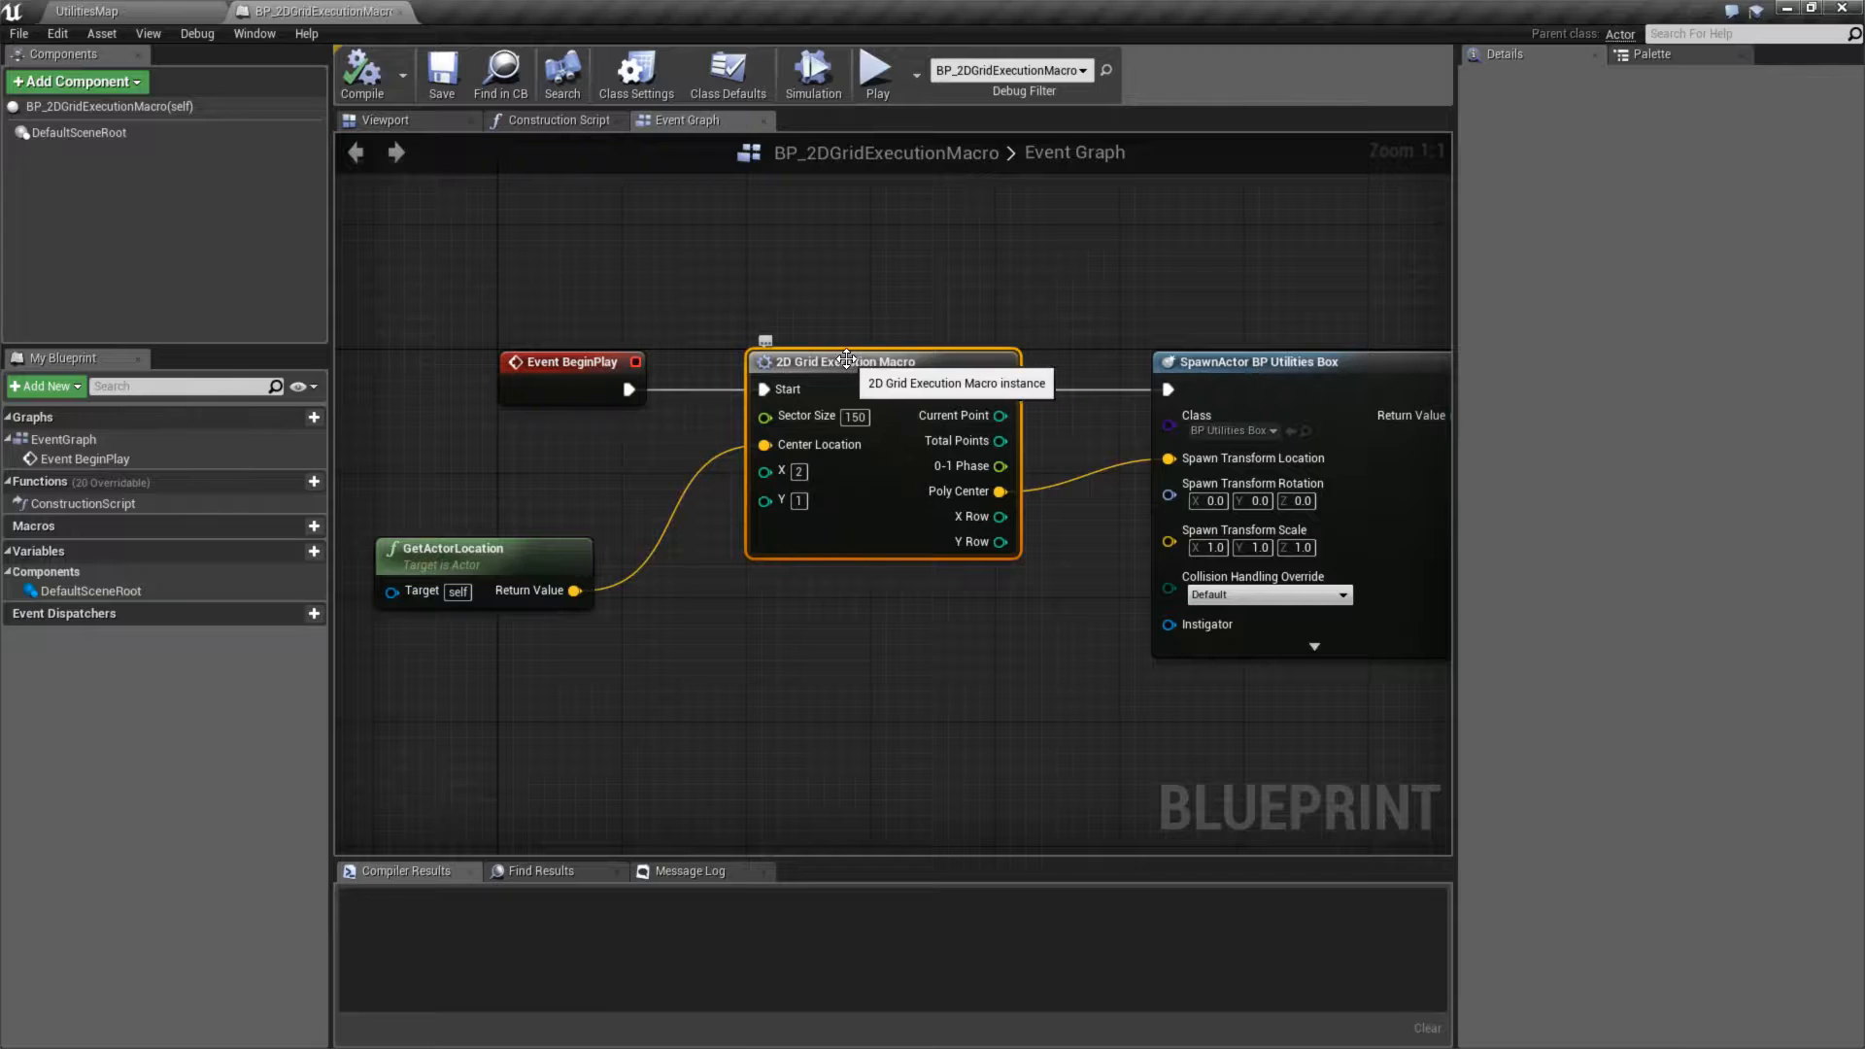
click(500, 12)
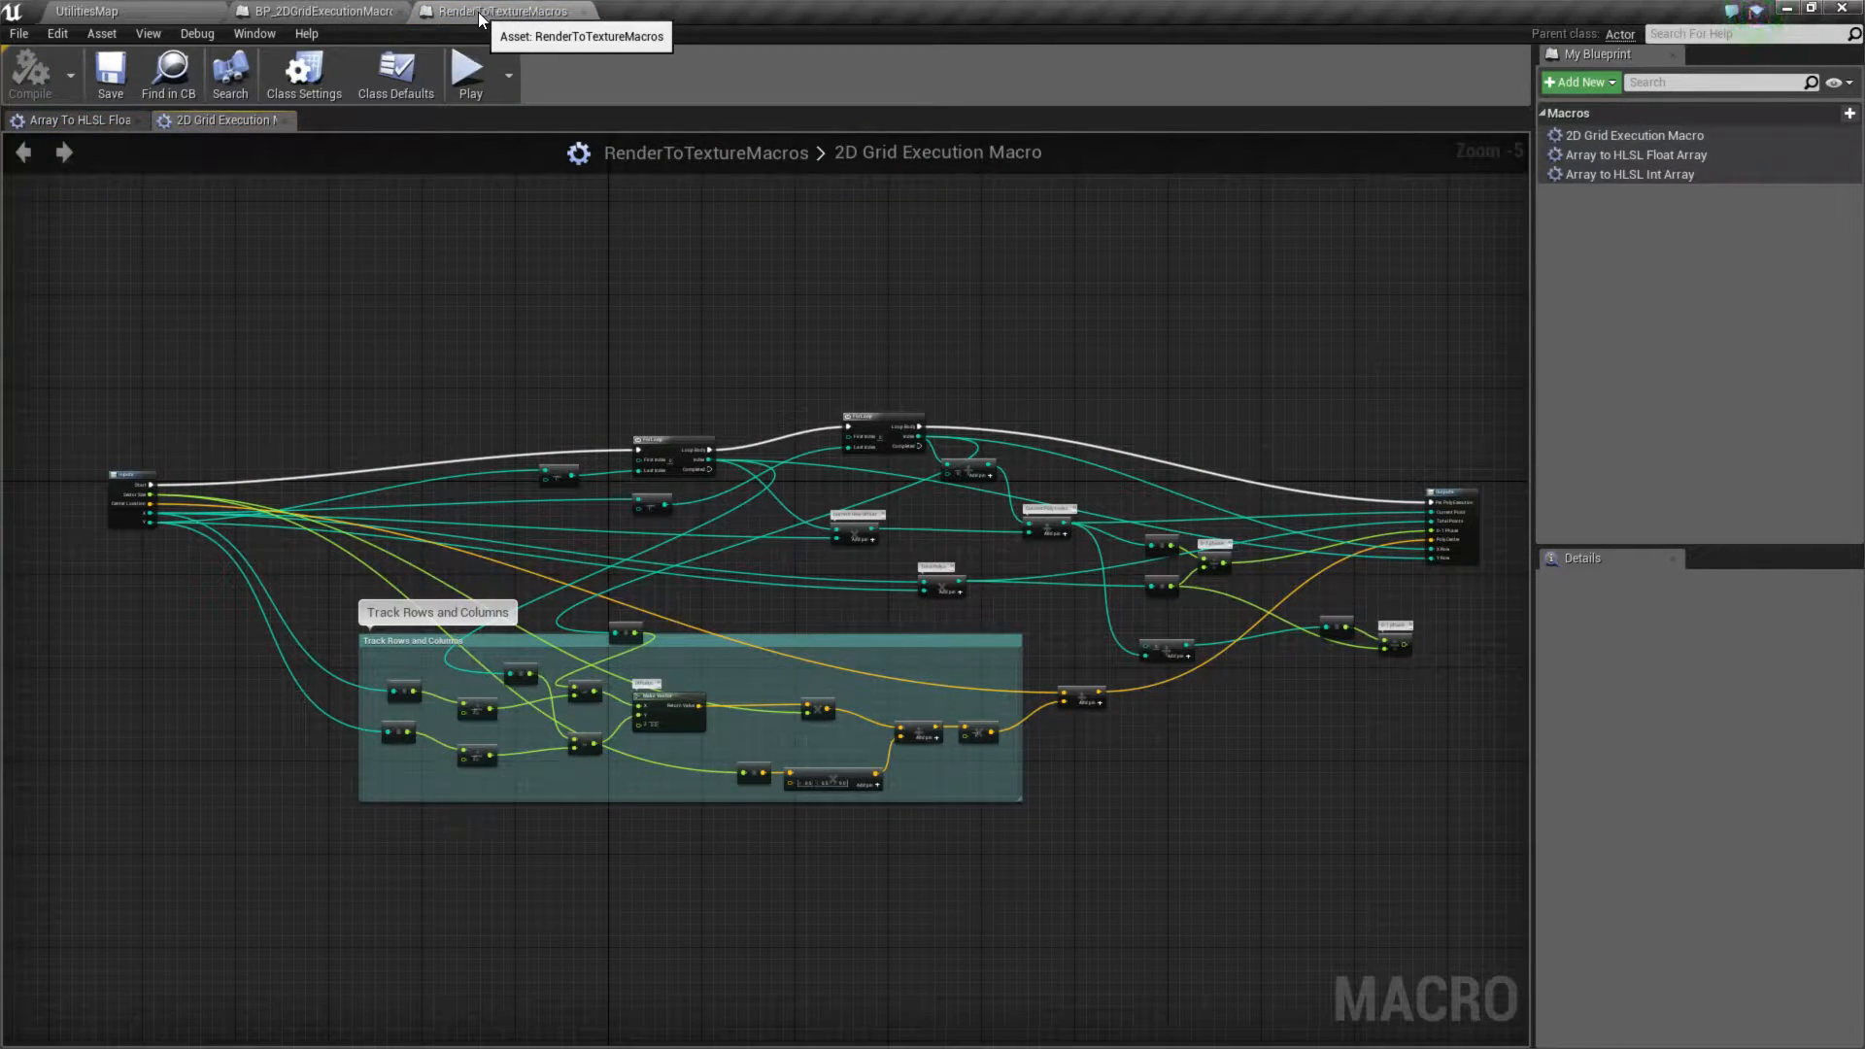
Step: Return to the BP_2DGridExecutionMacro actor Blueprint's event graph
click(315, 12)
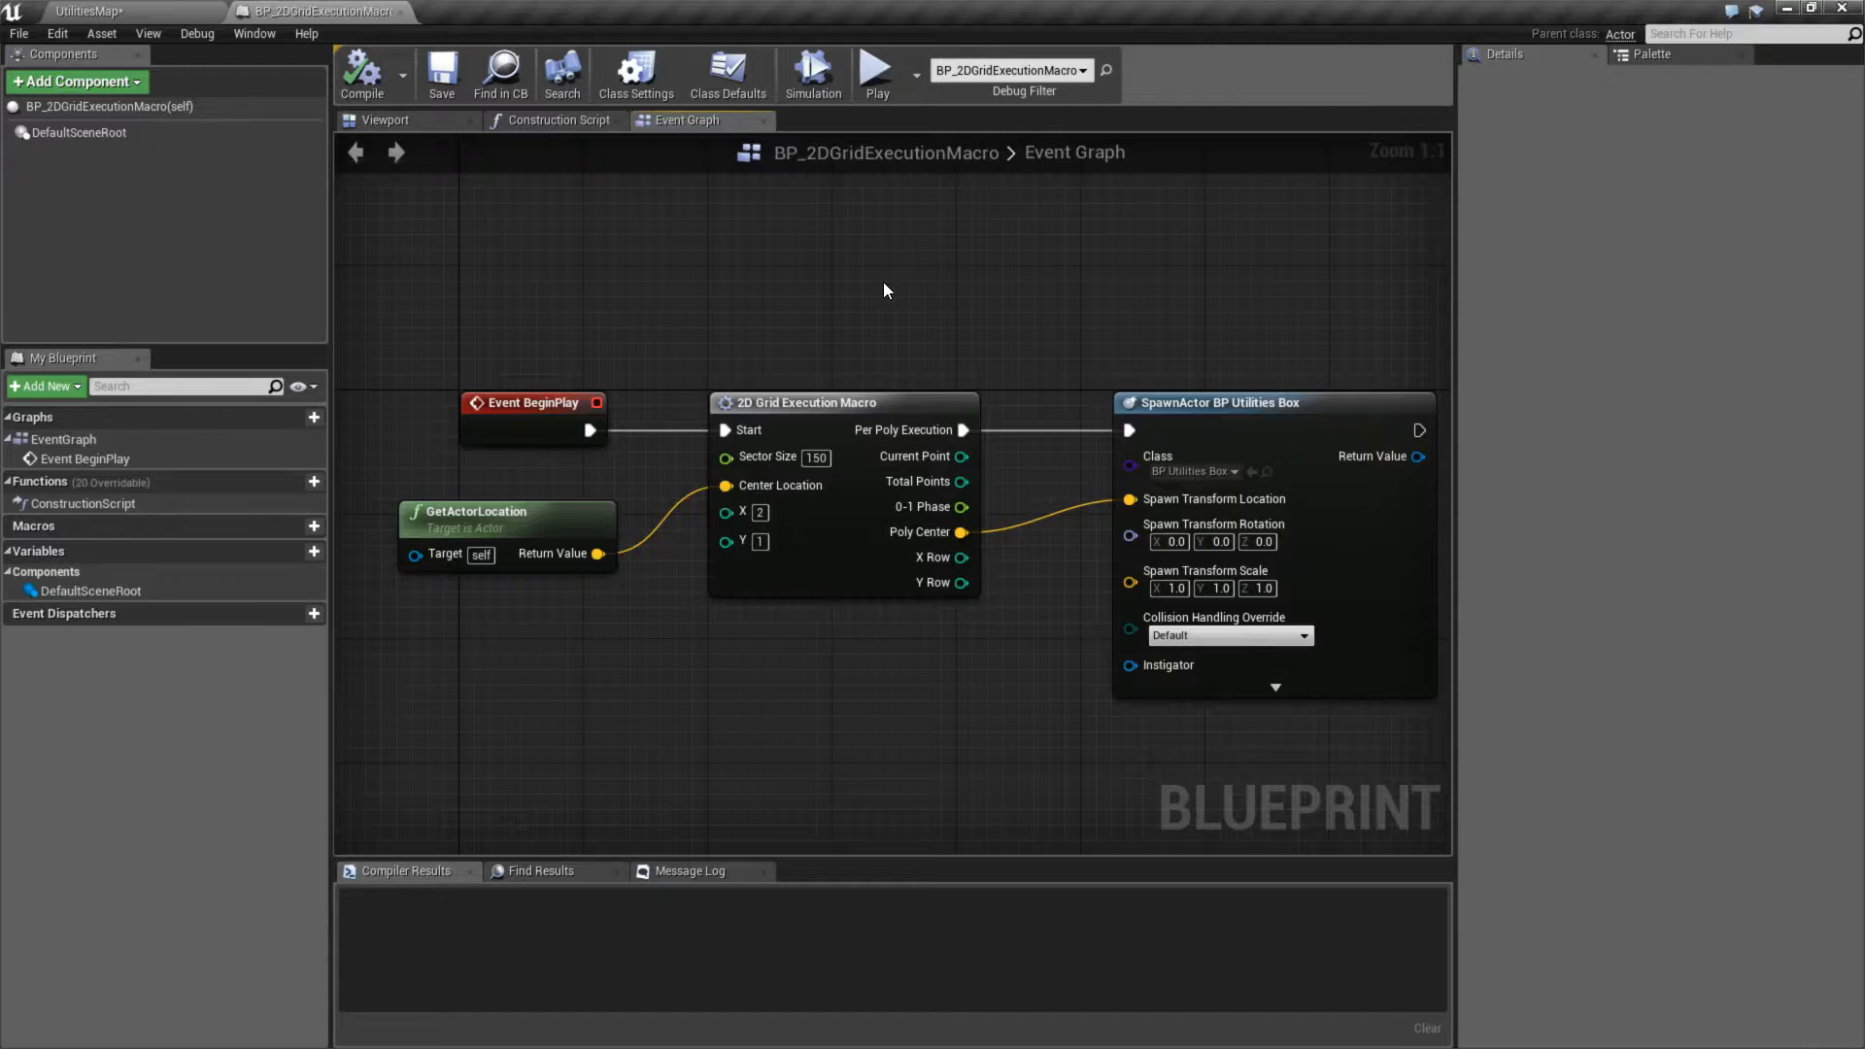
mouse_move(771, 457)
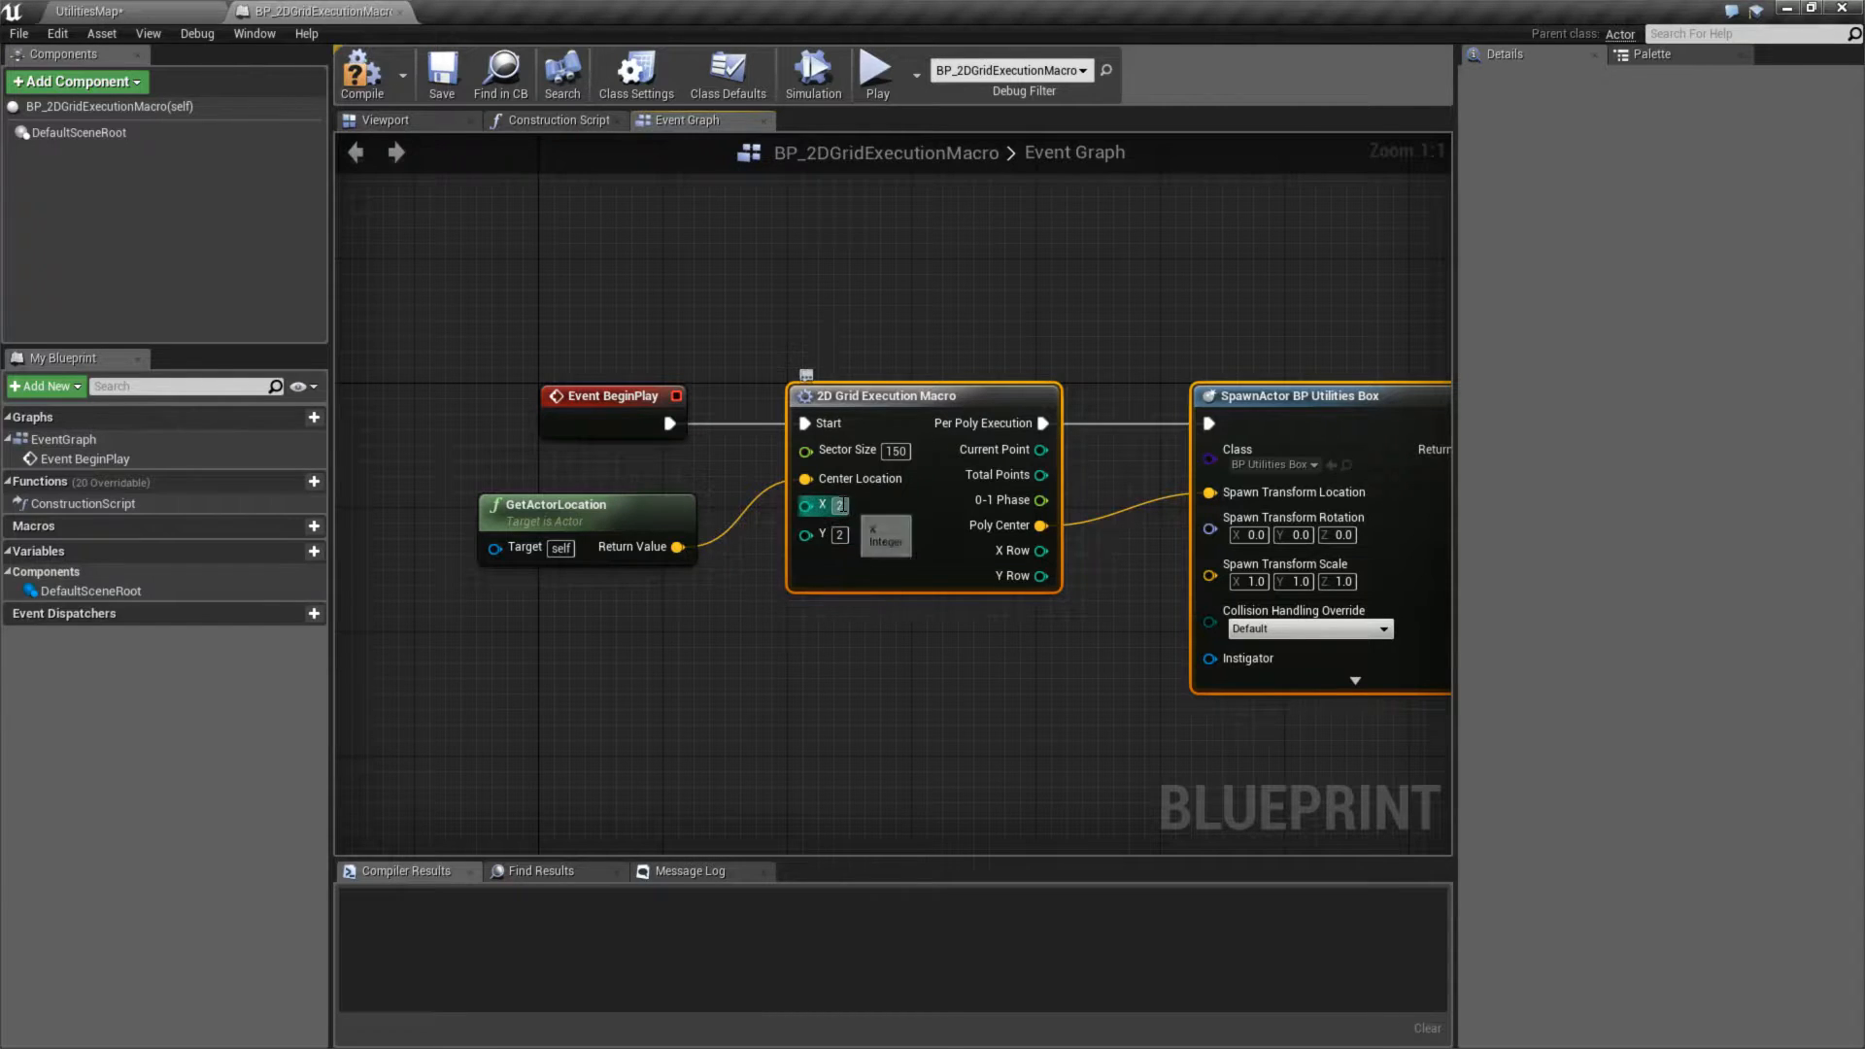
mouse_move(846, 449)
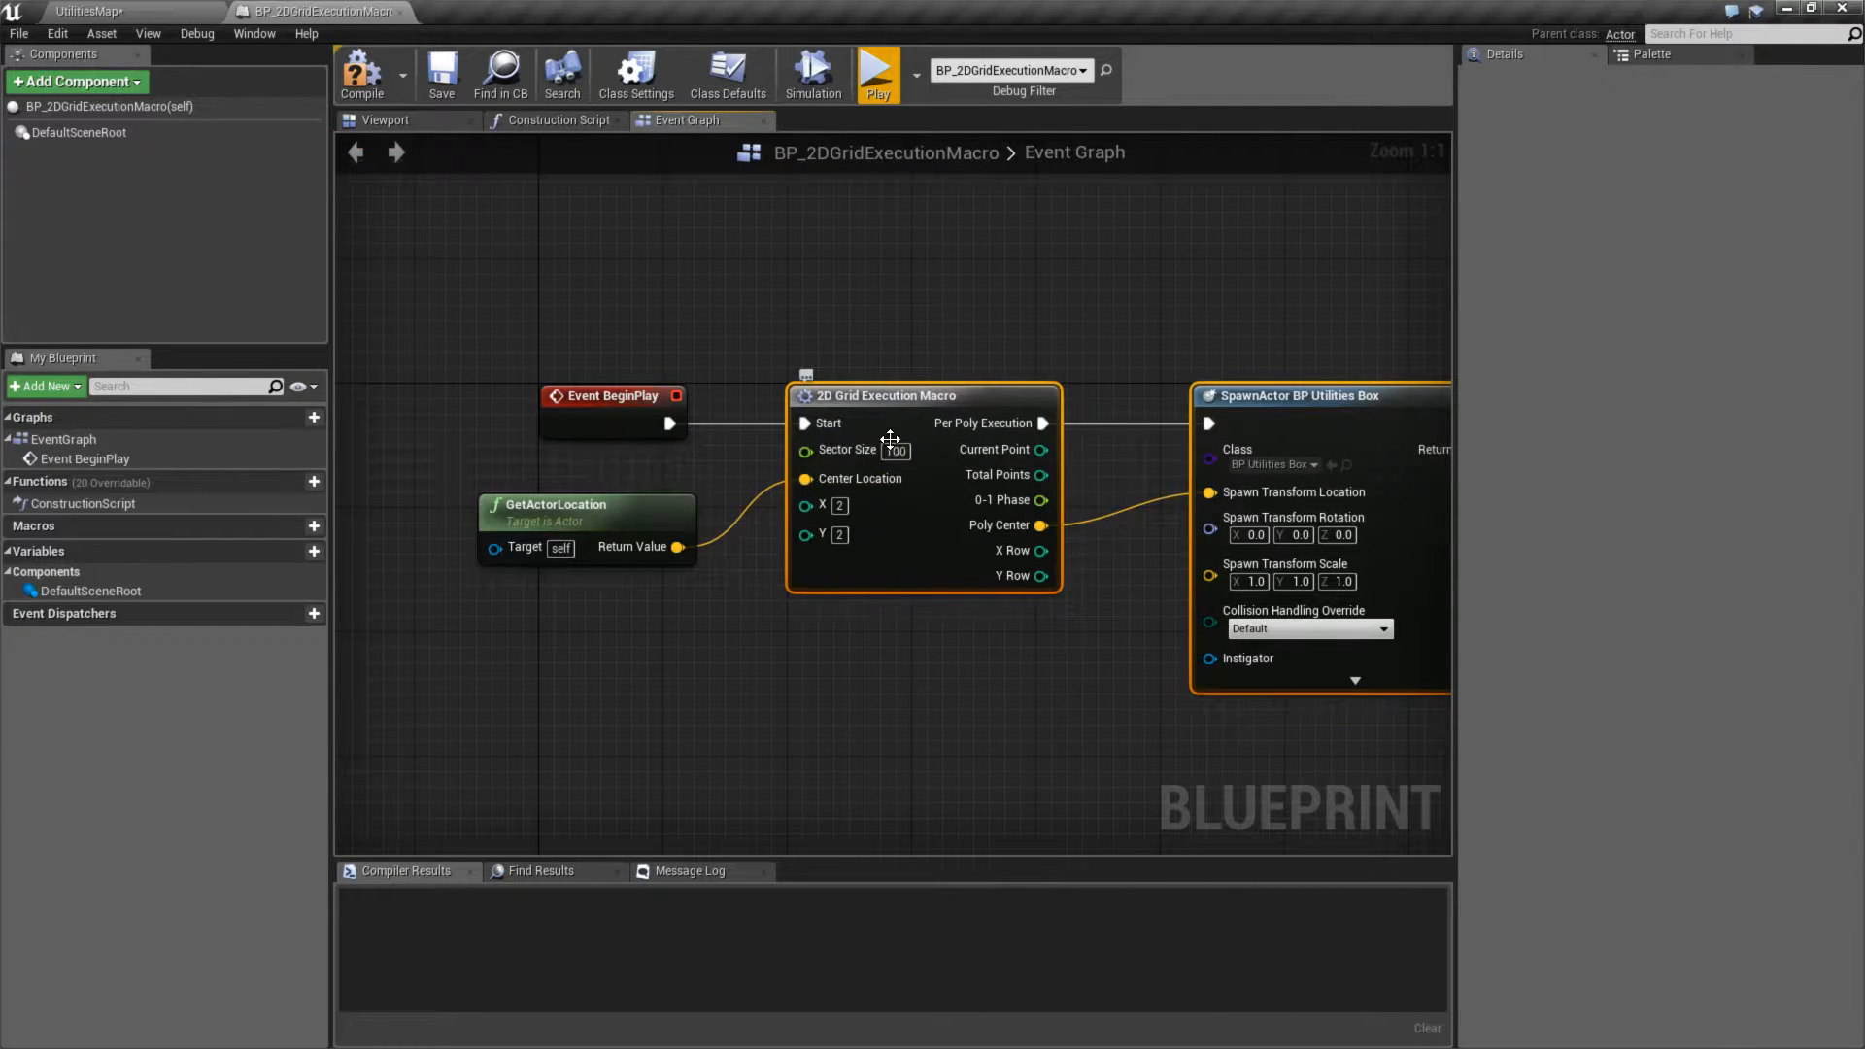
Step: Confirm Sector Size 100 on the grid macro node and pan the graph to make room
click(877, 68)
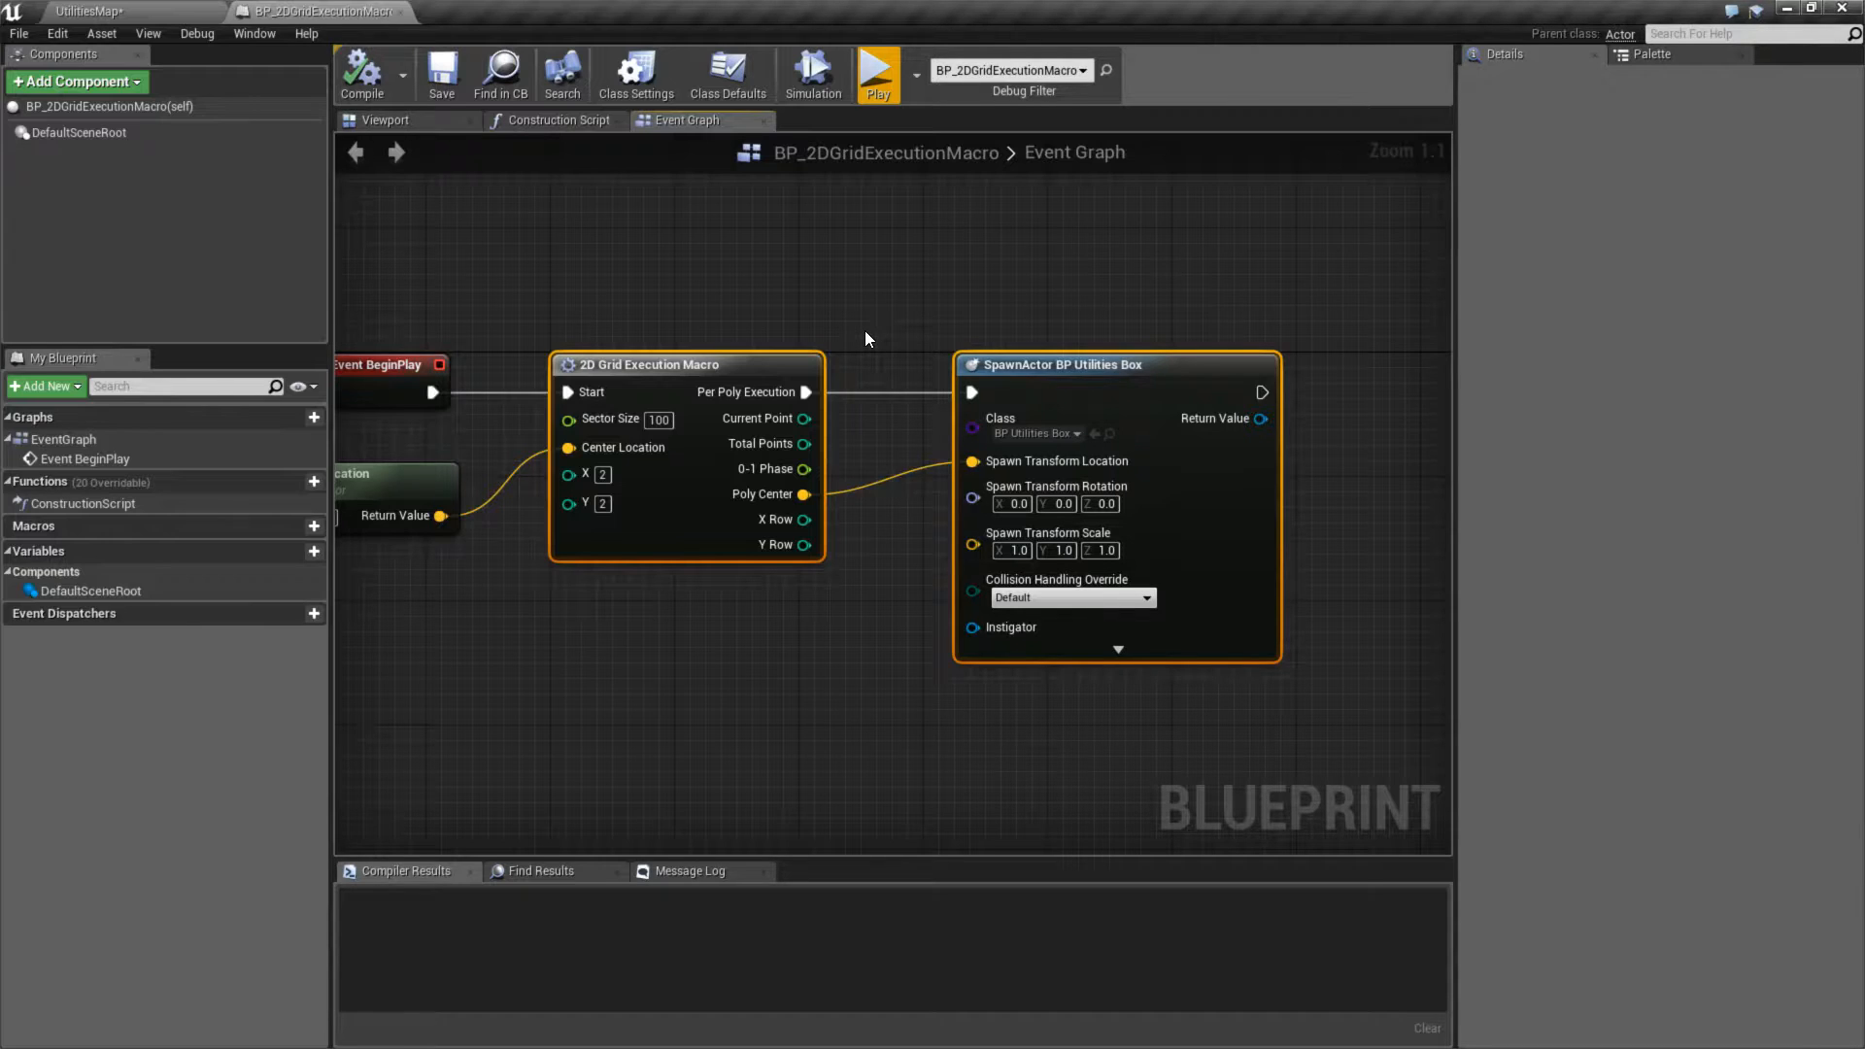
mouse_move(895, 373)
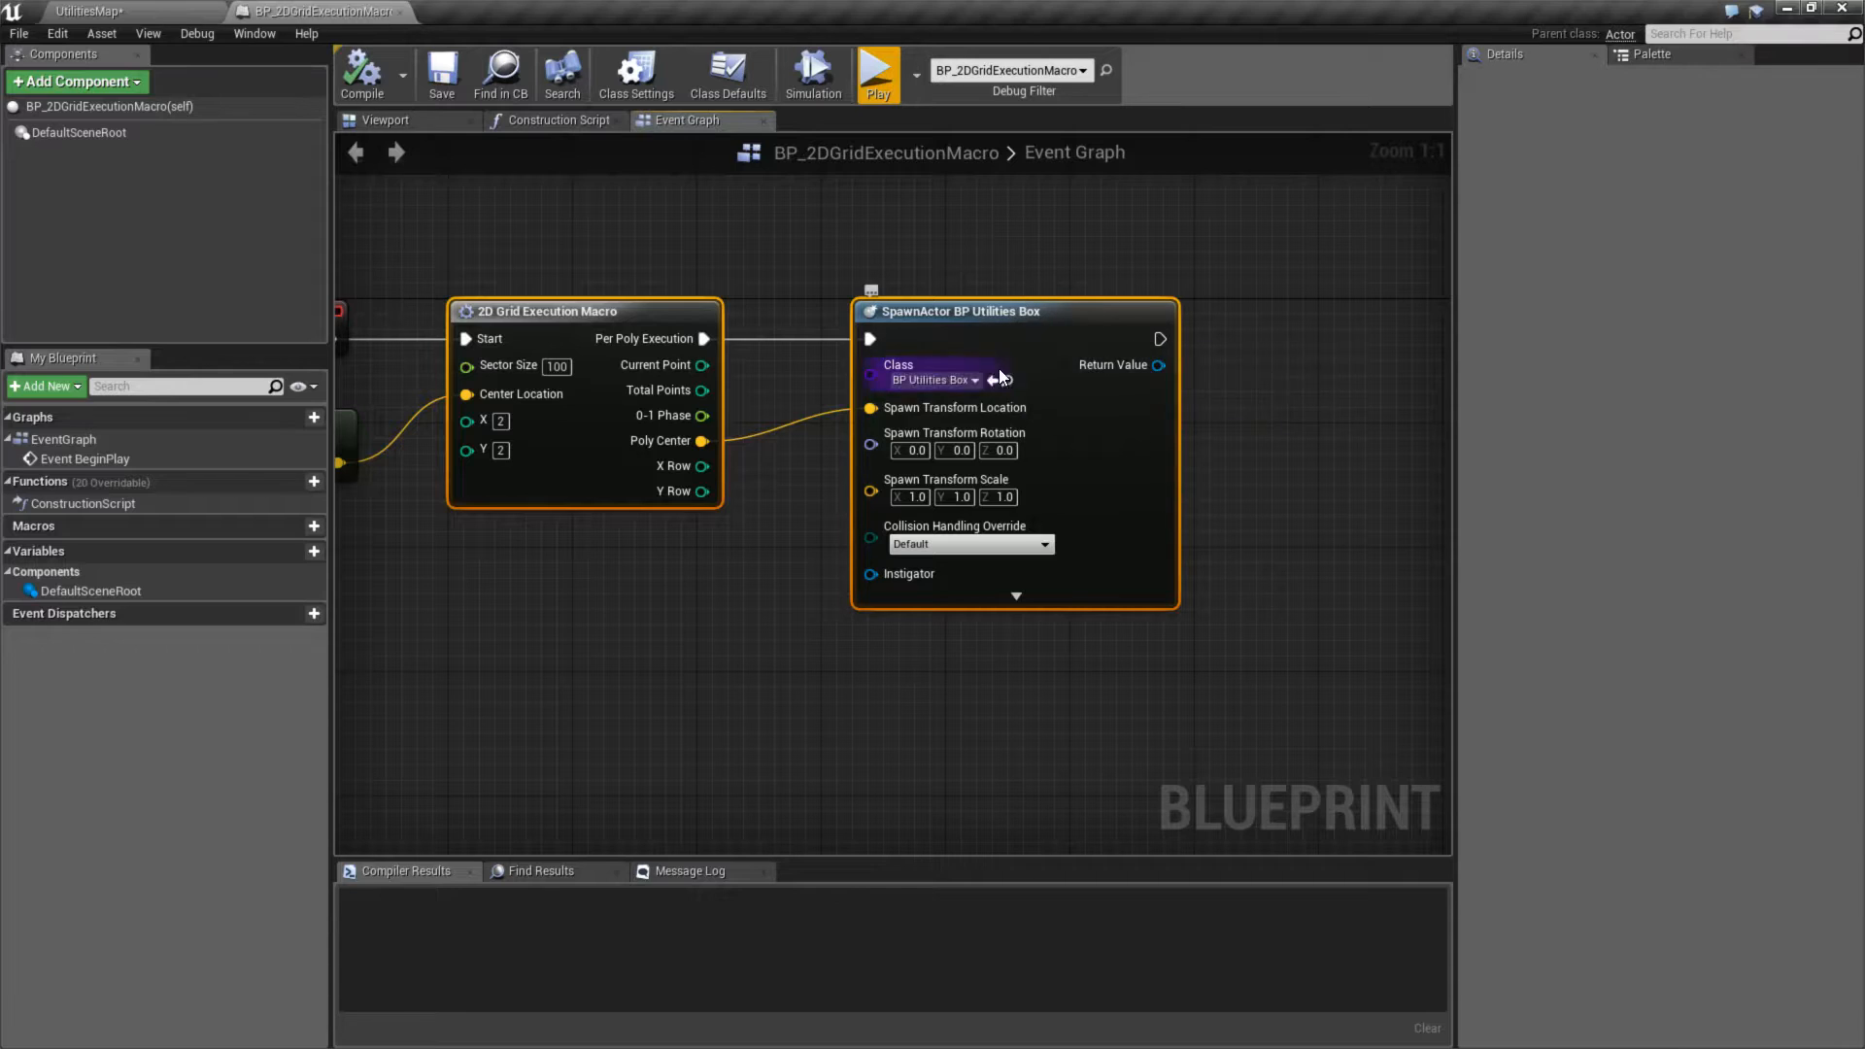
mouse_move(723, 342)
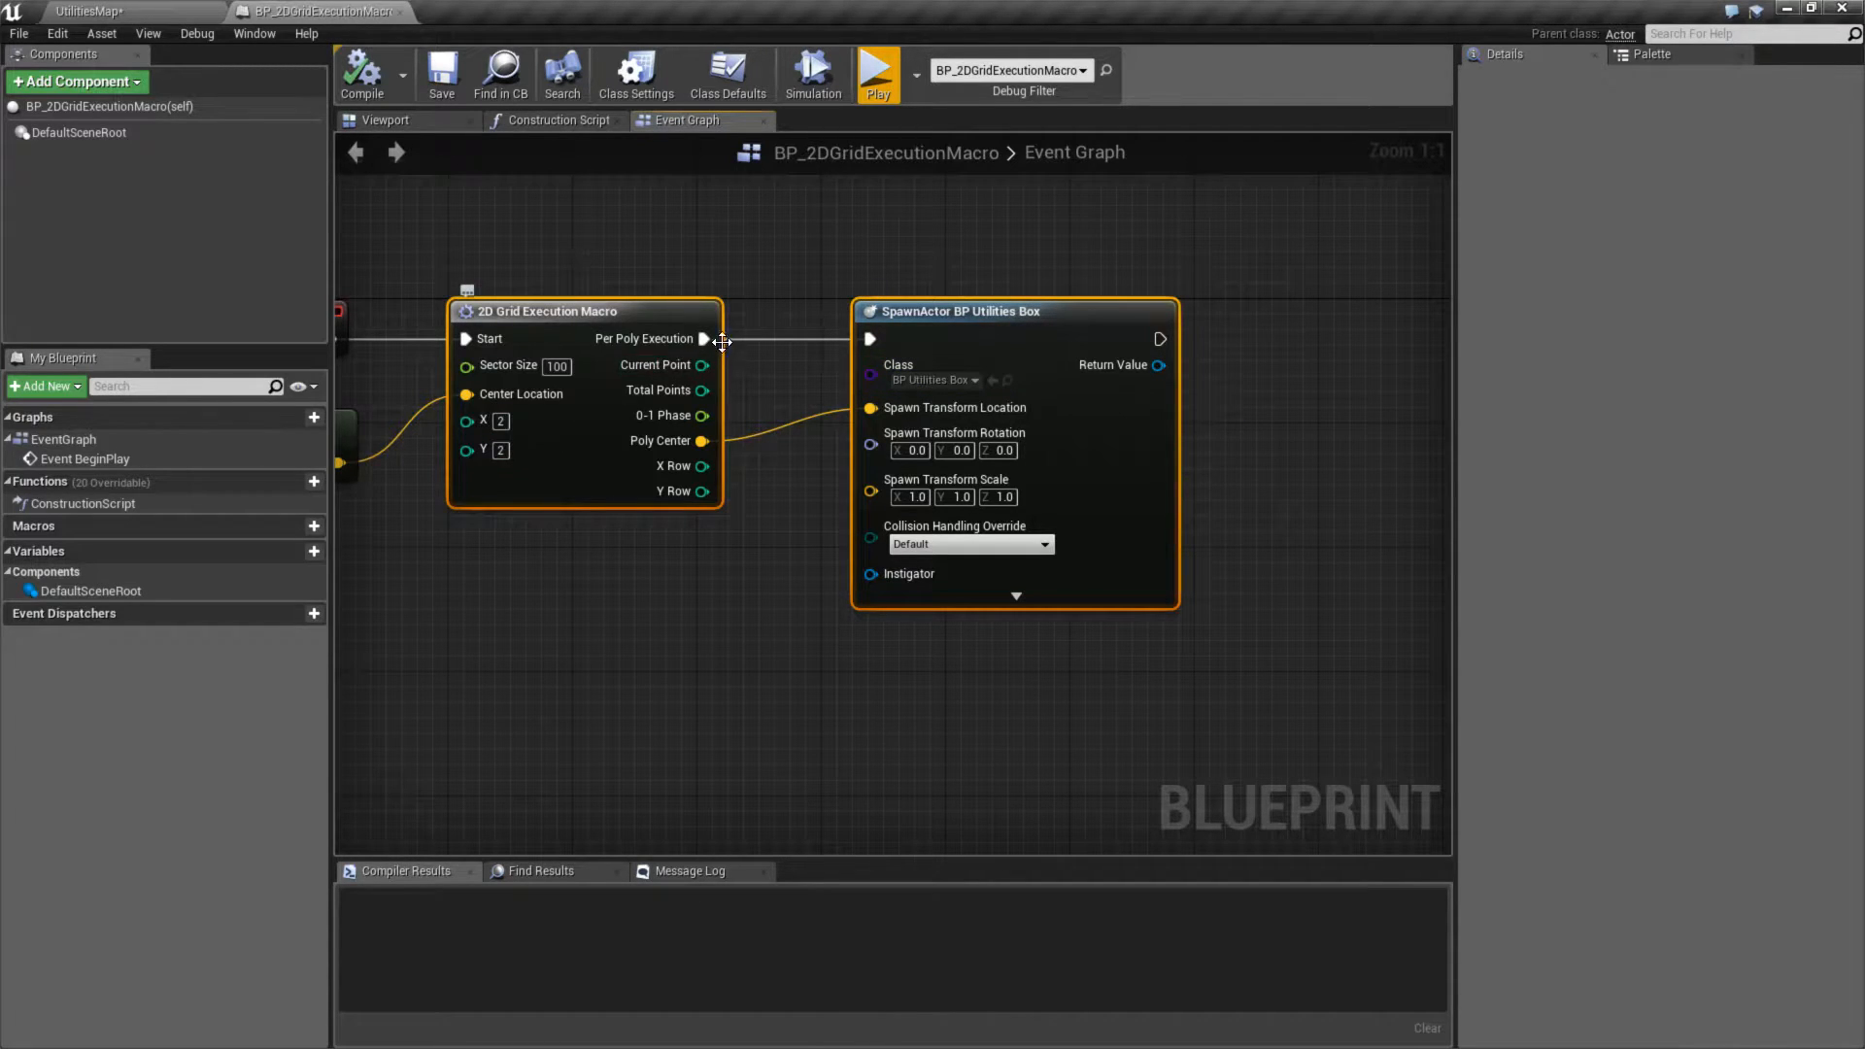
mouse_move(679, 361)
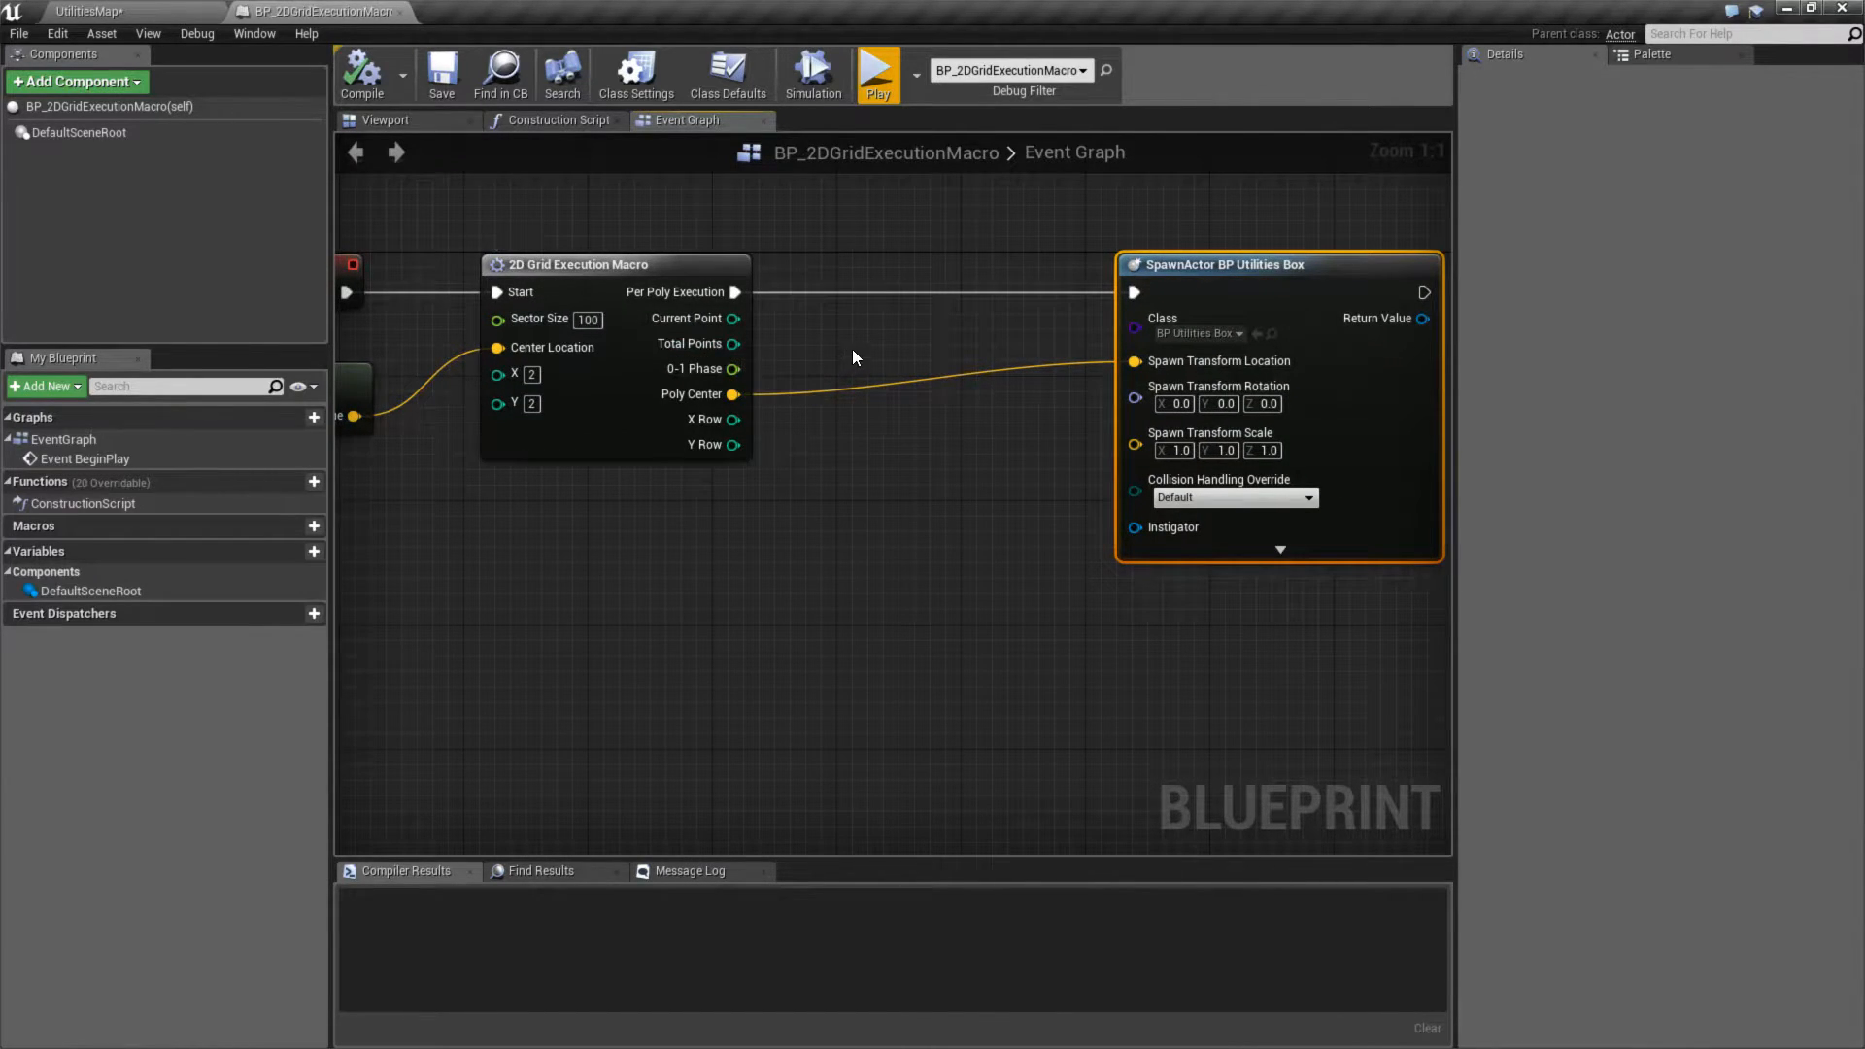
drag(851, 358, 798, 330)
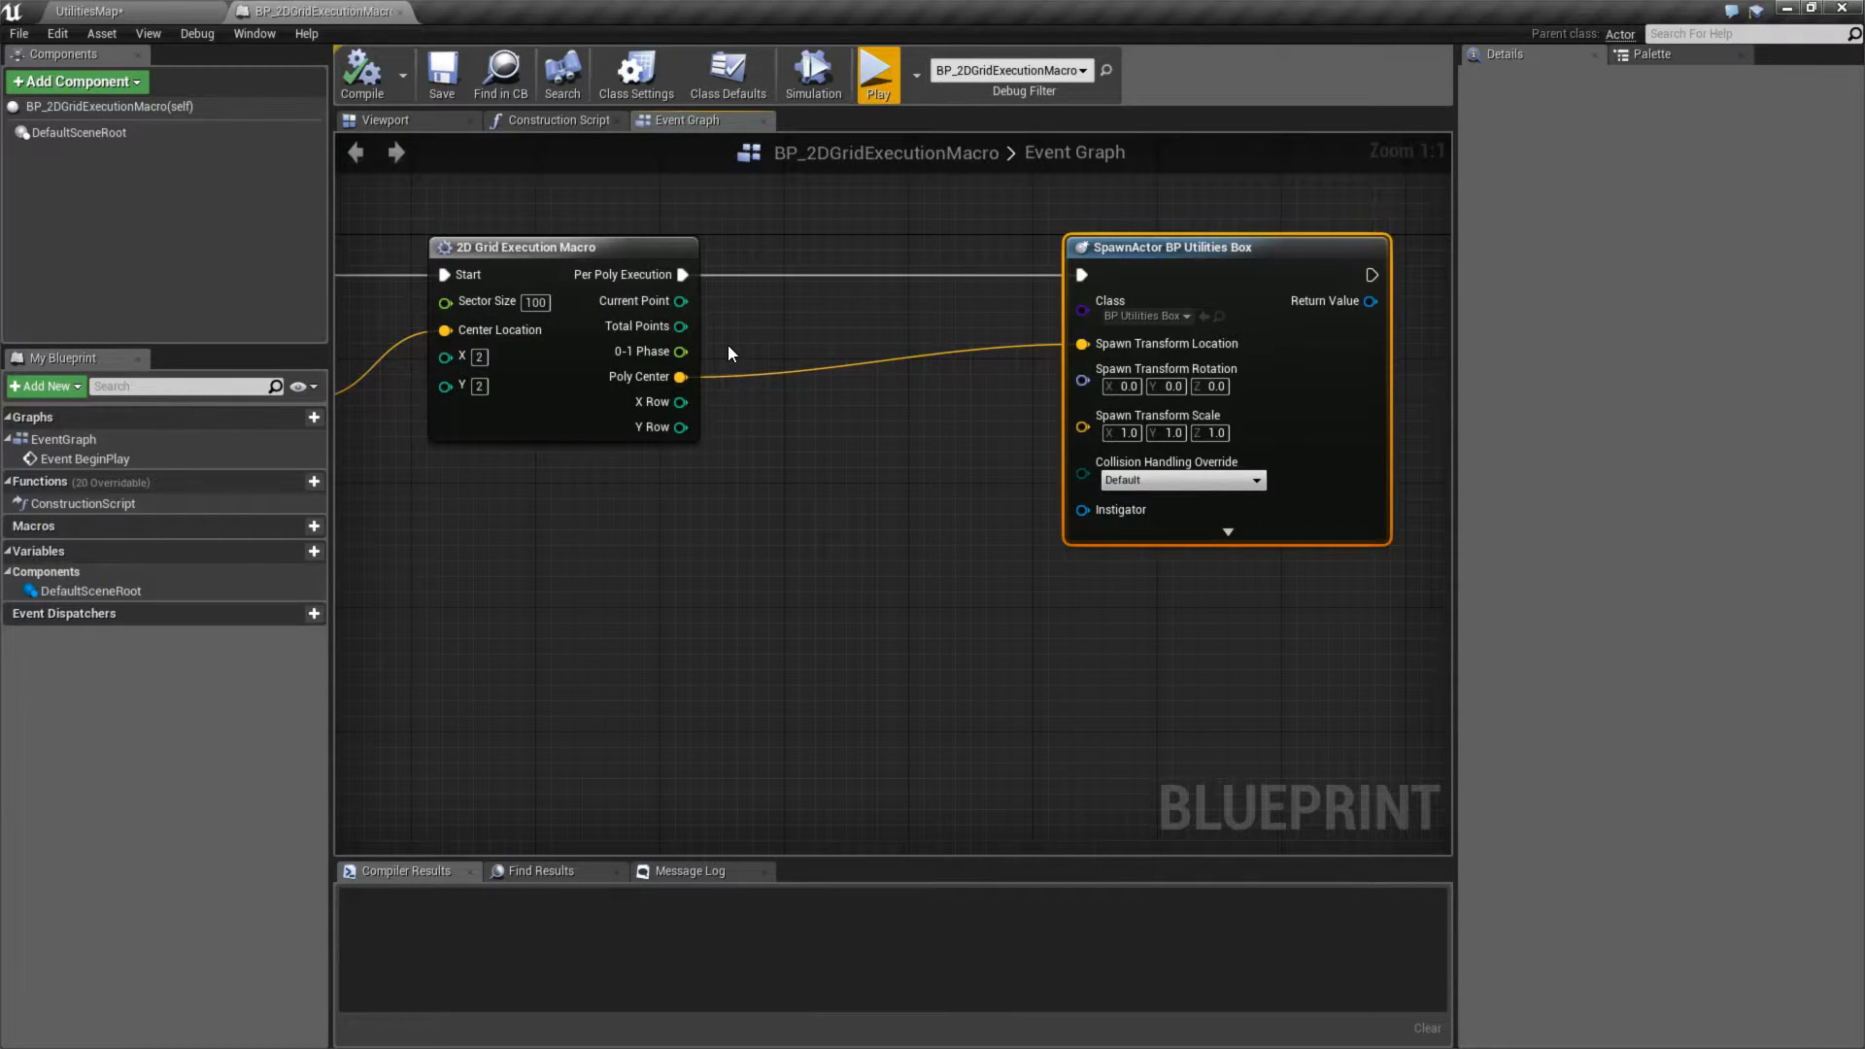
mouse_move(637, 352)
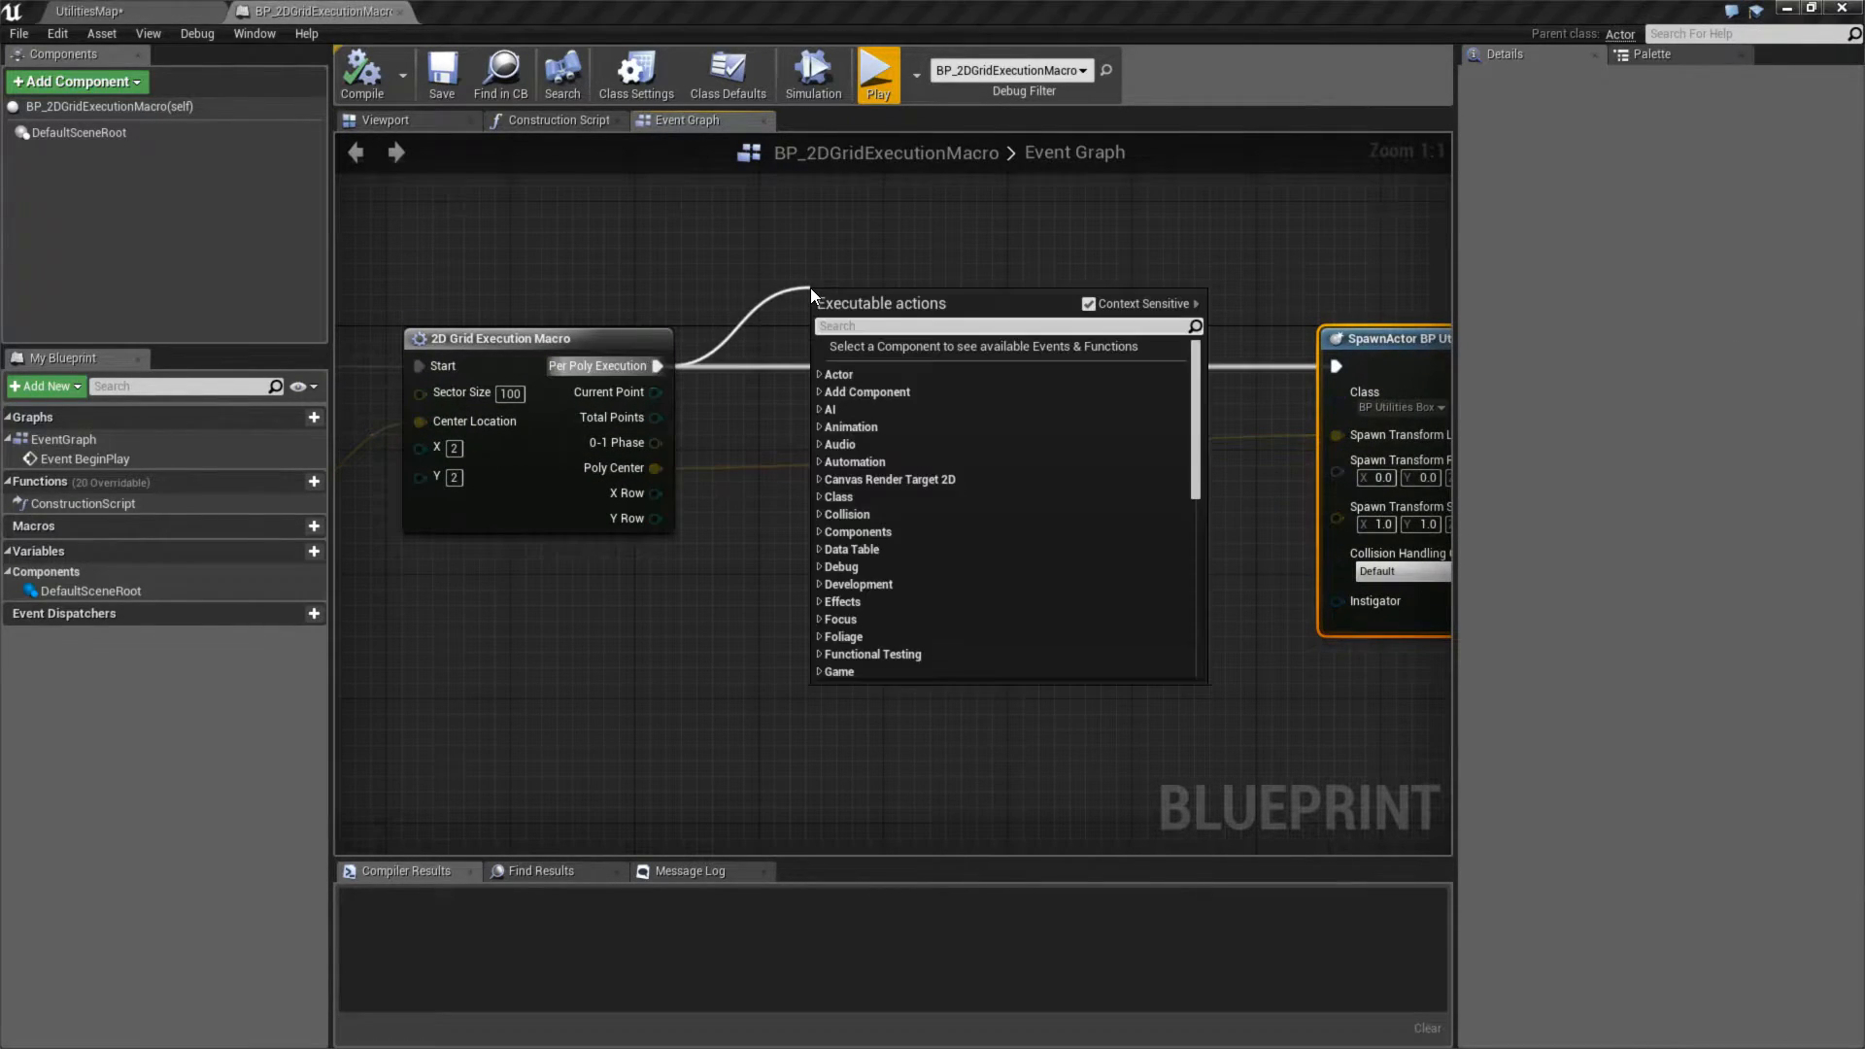
Step: Add a Print String after the macro with Duration 15 and collapse its extra settings
click(869, 363)
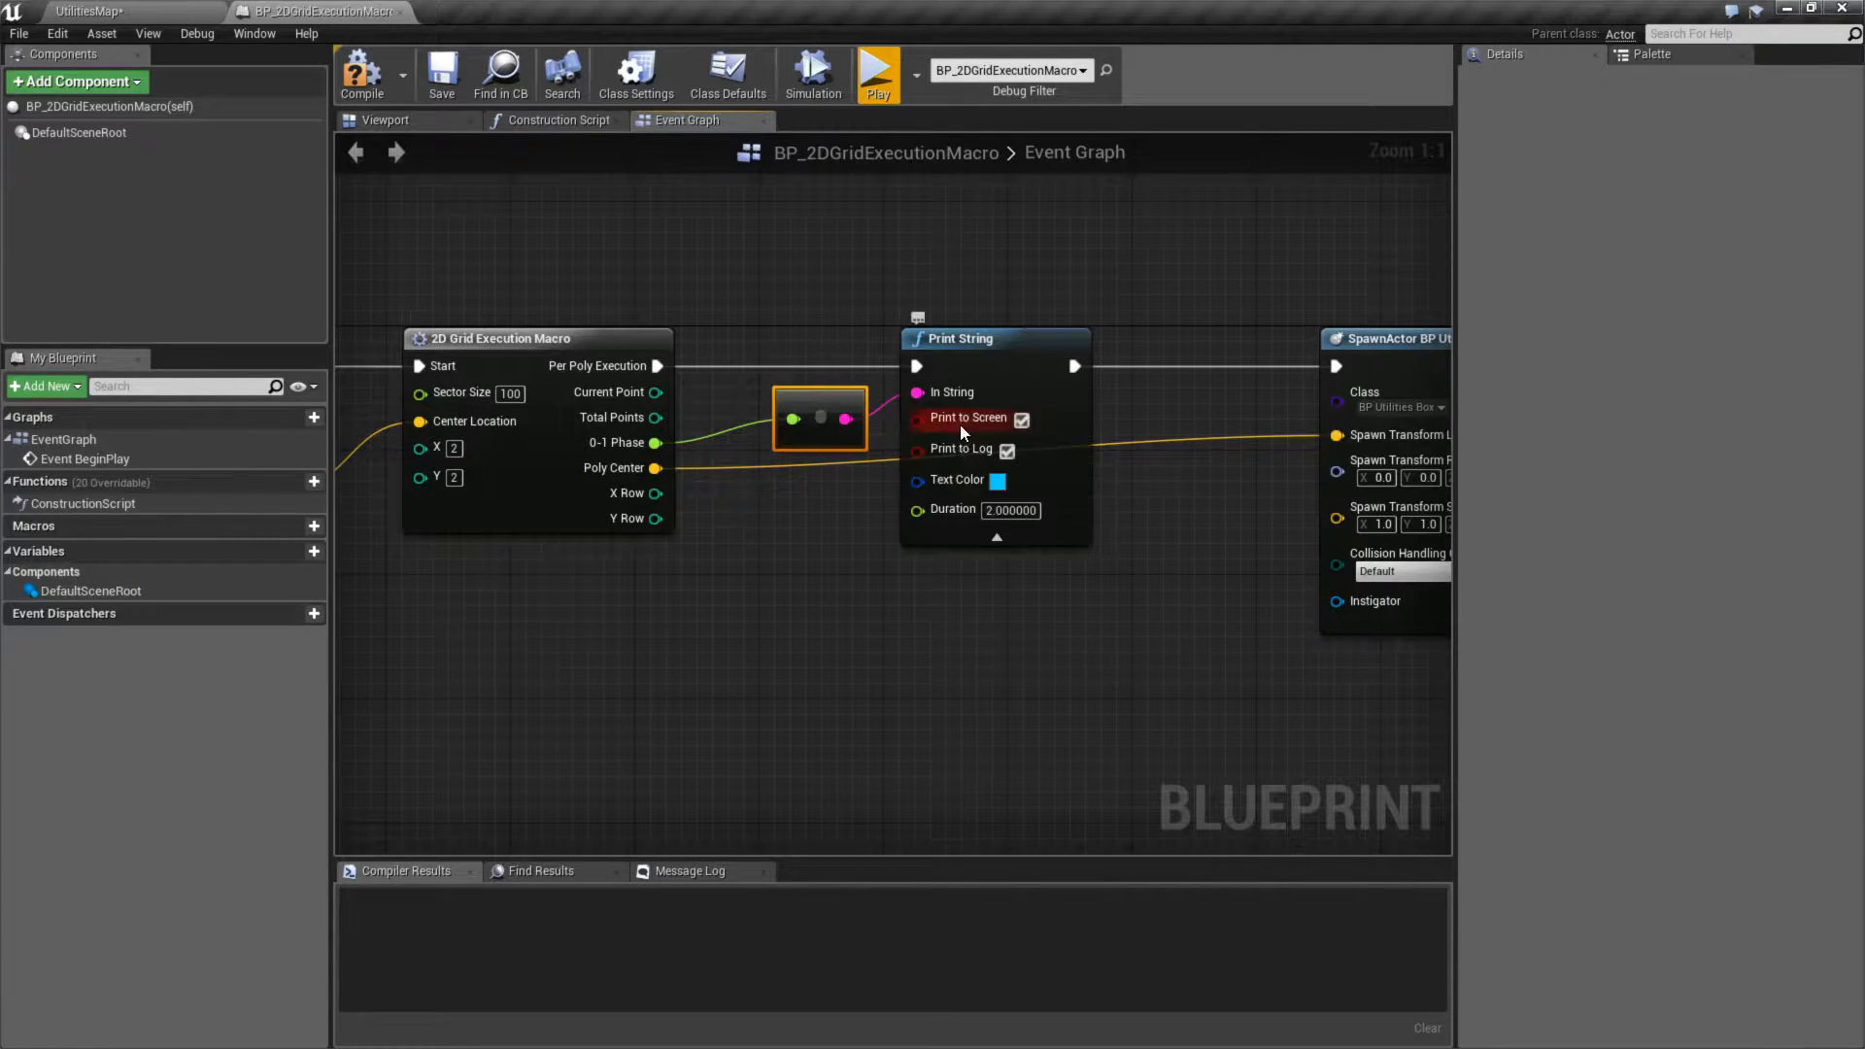
text(15)
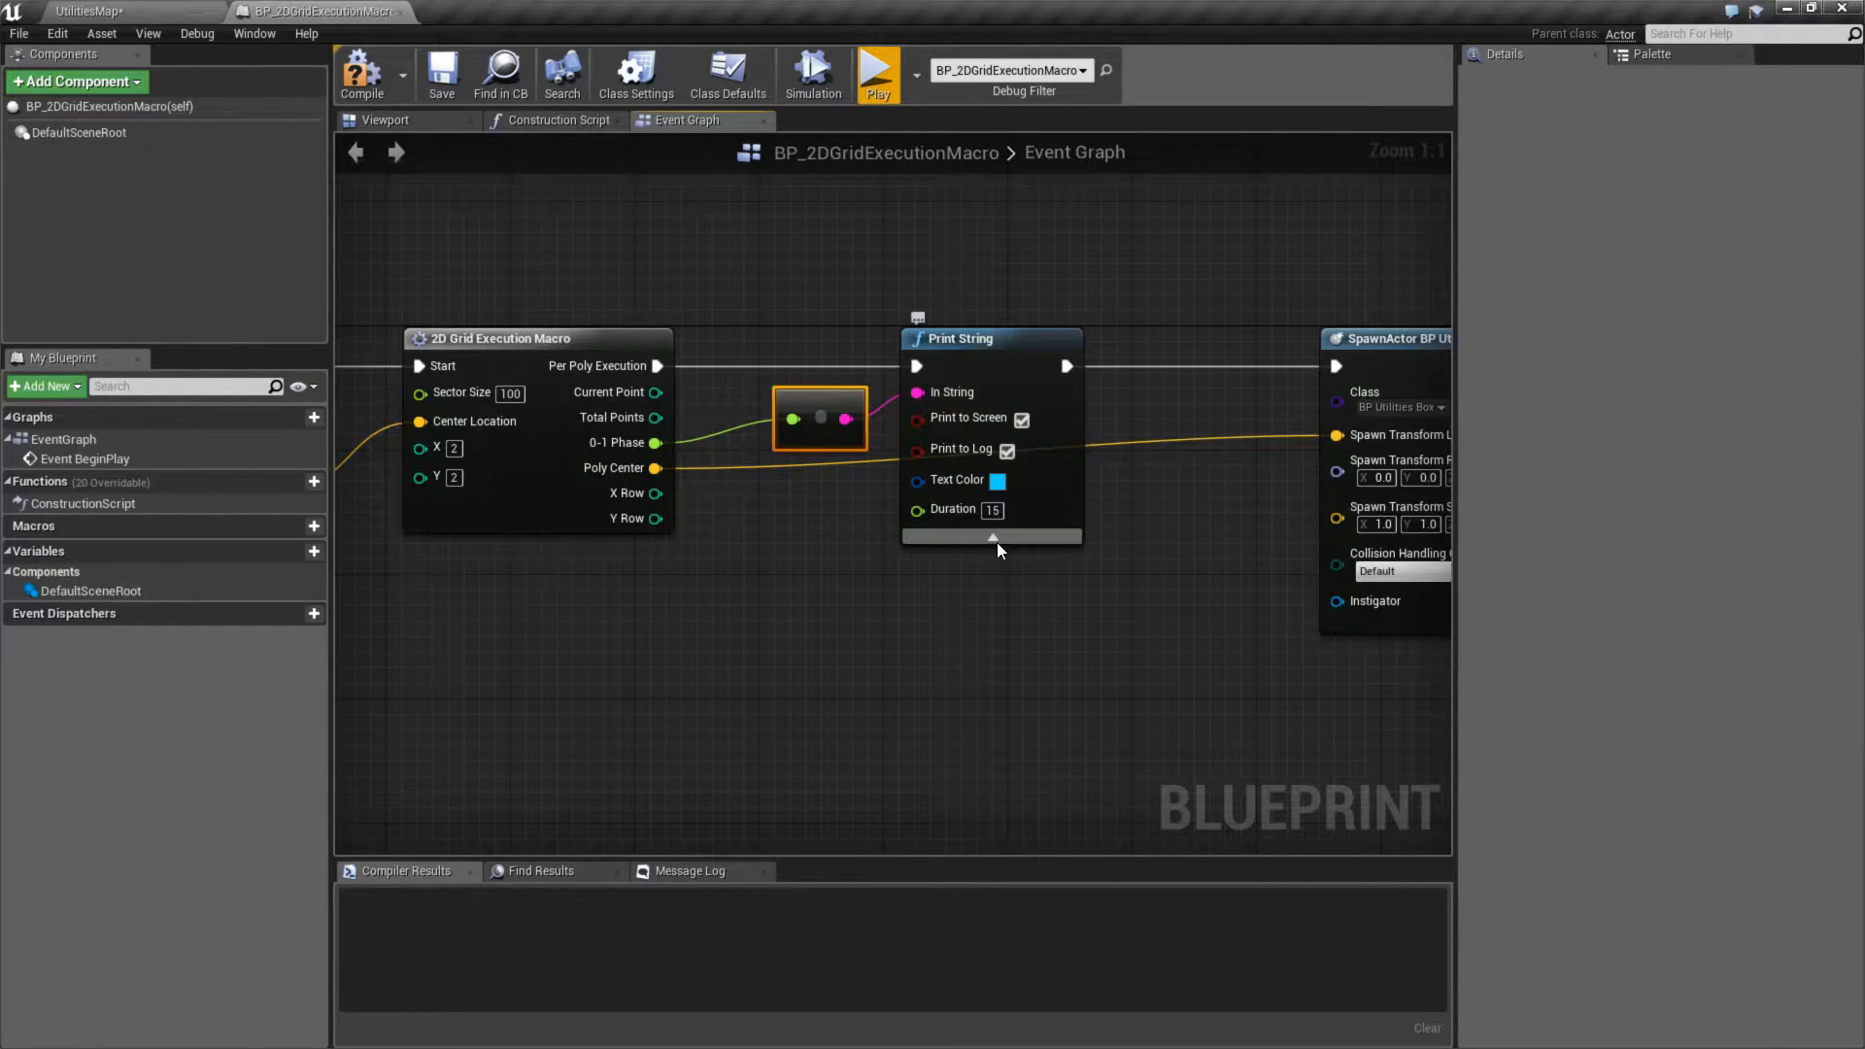
click(877, 72)
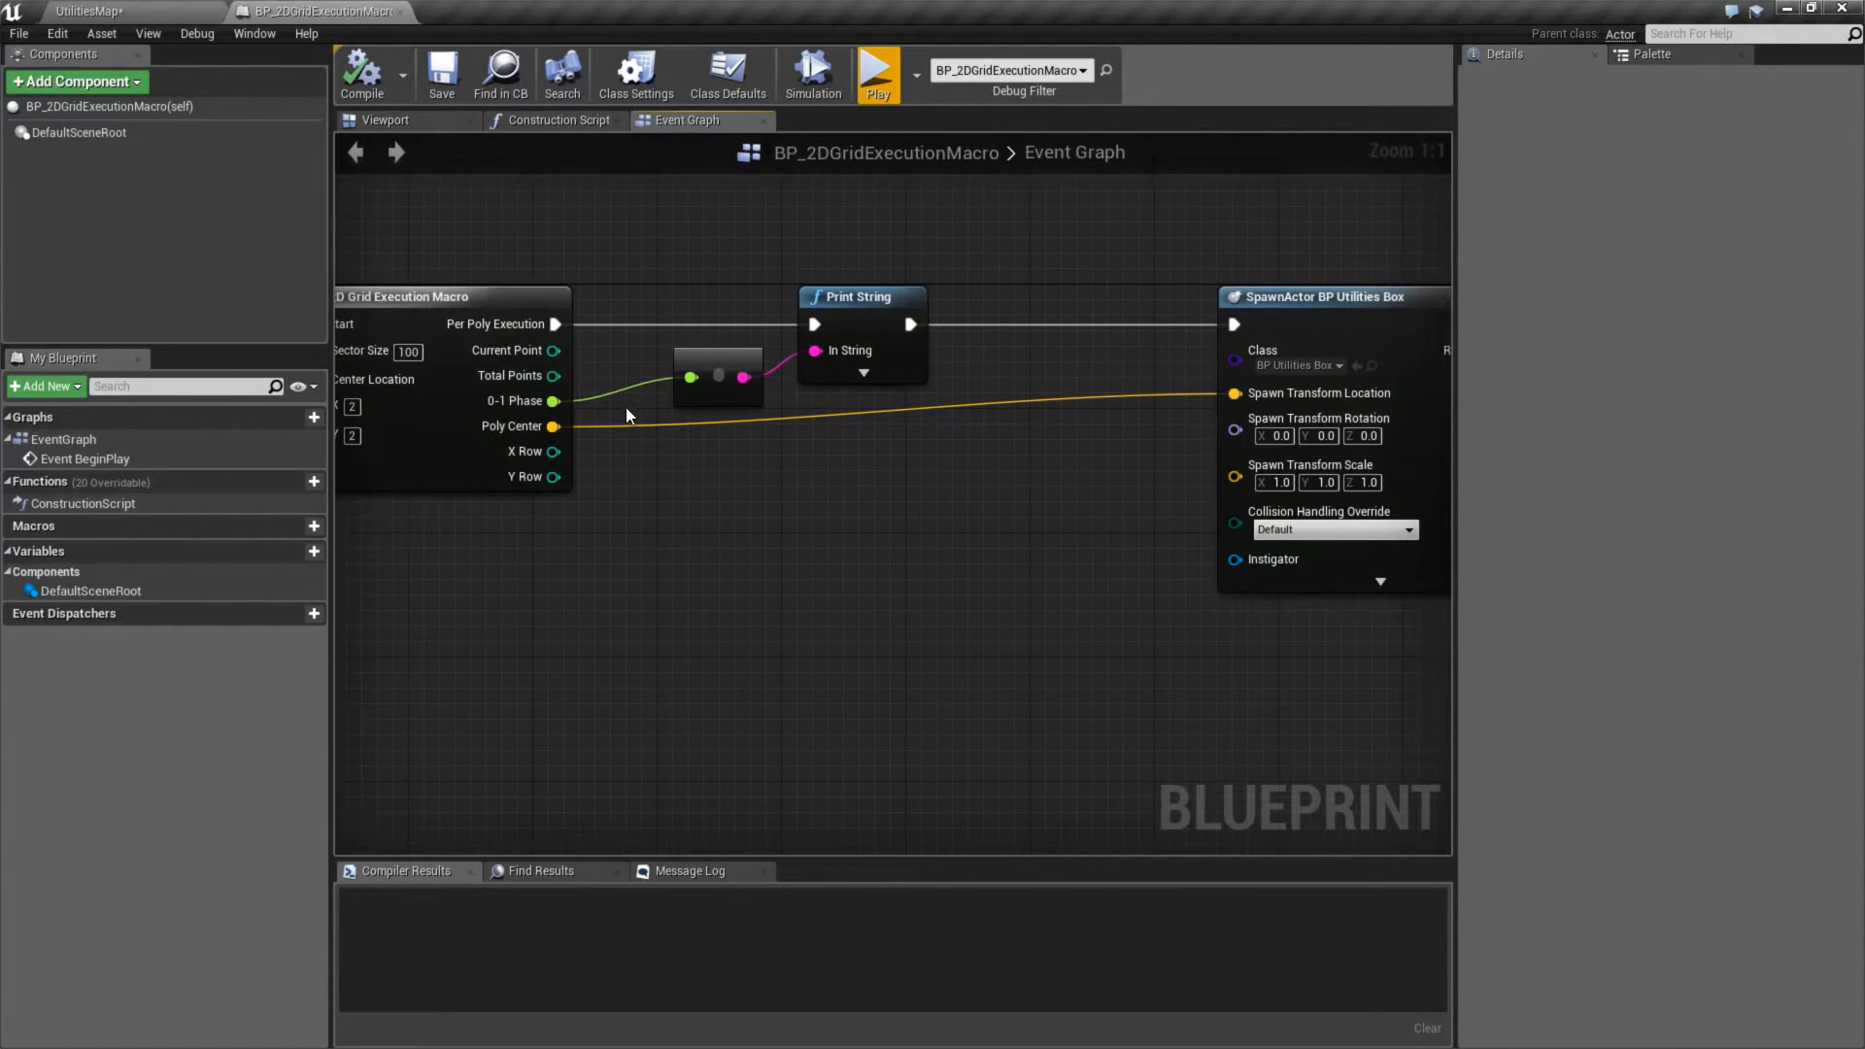
mouse_move(639, 479)
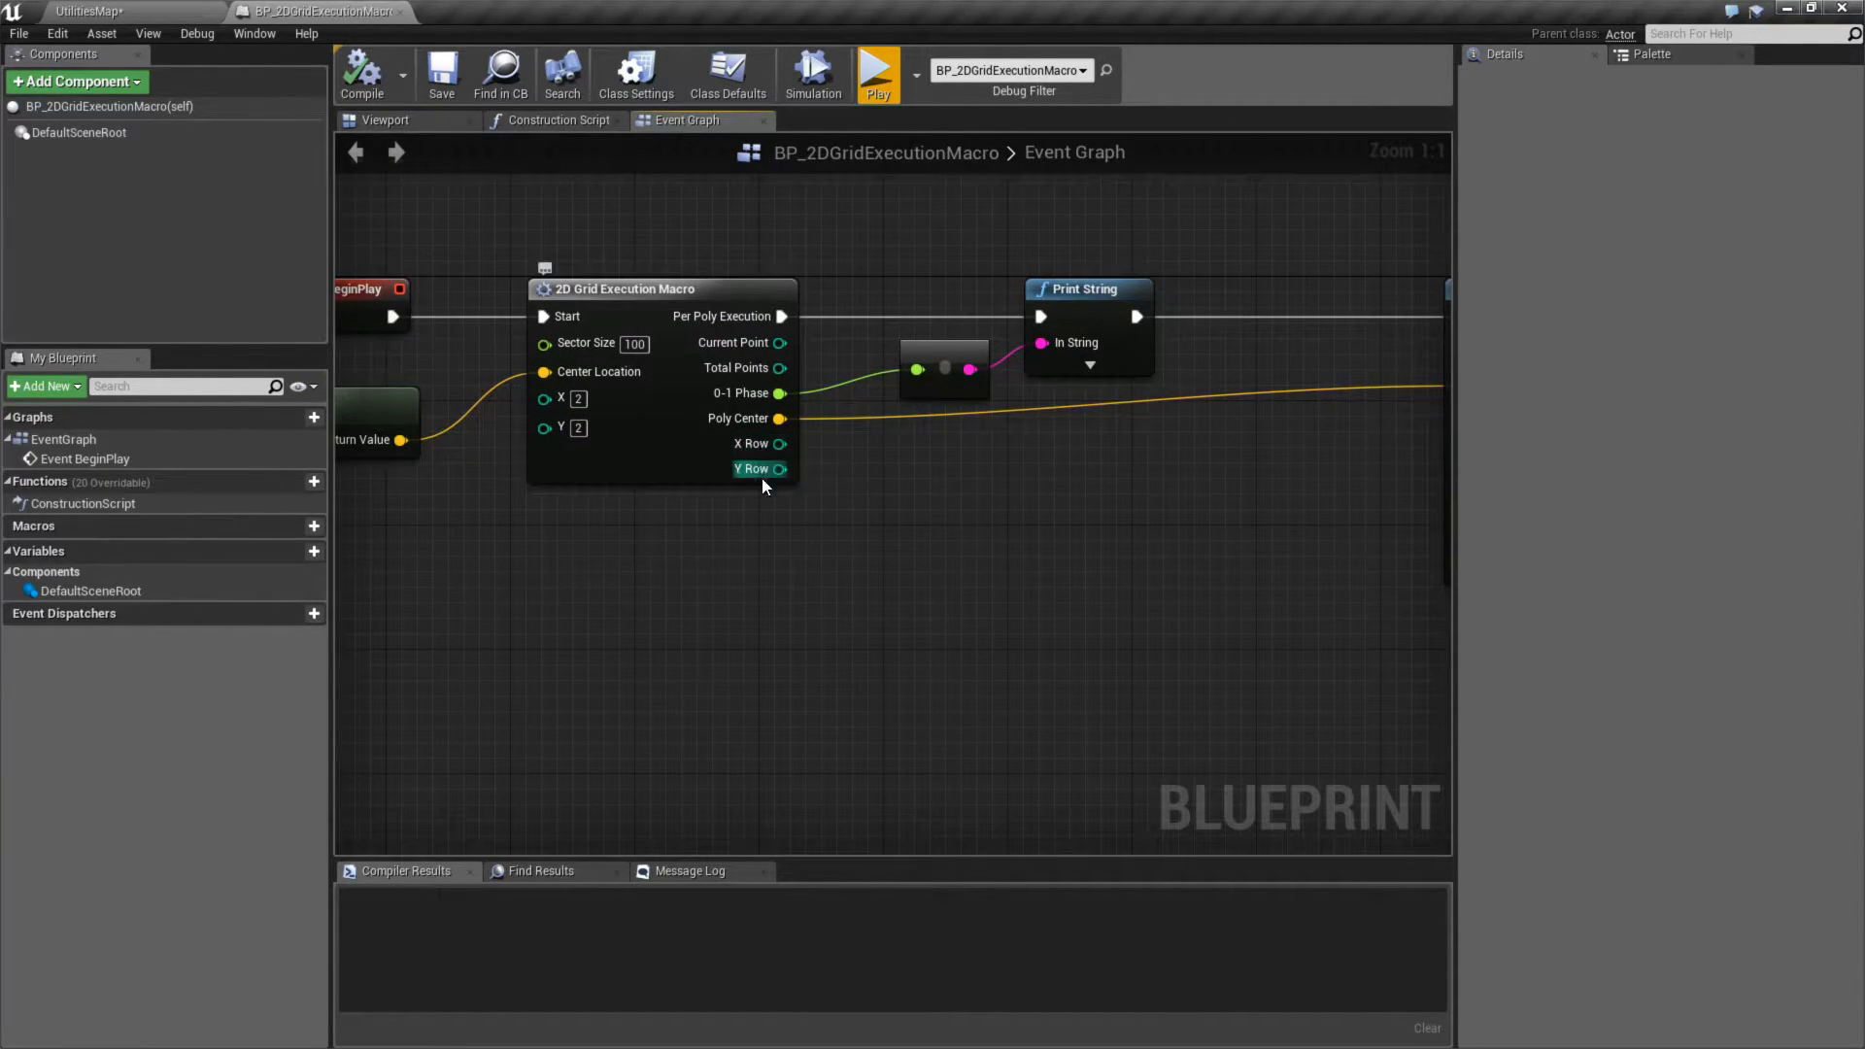
mouse_move(754, 468)
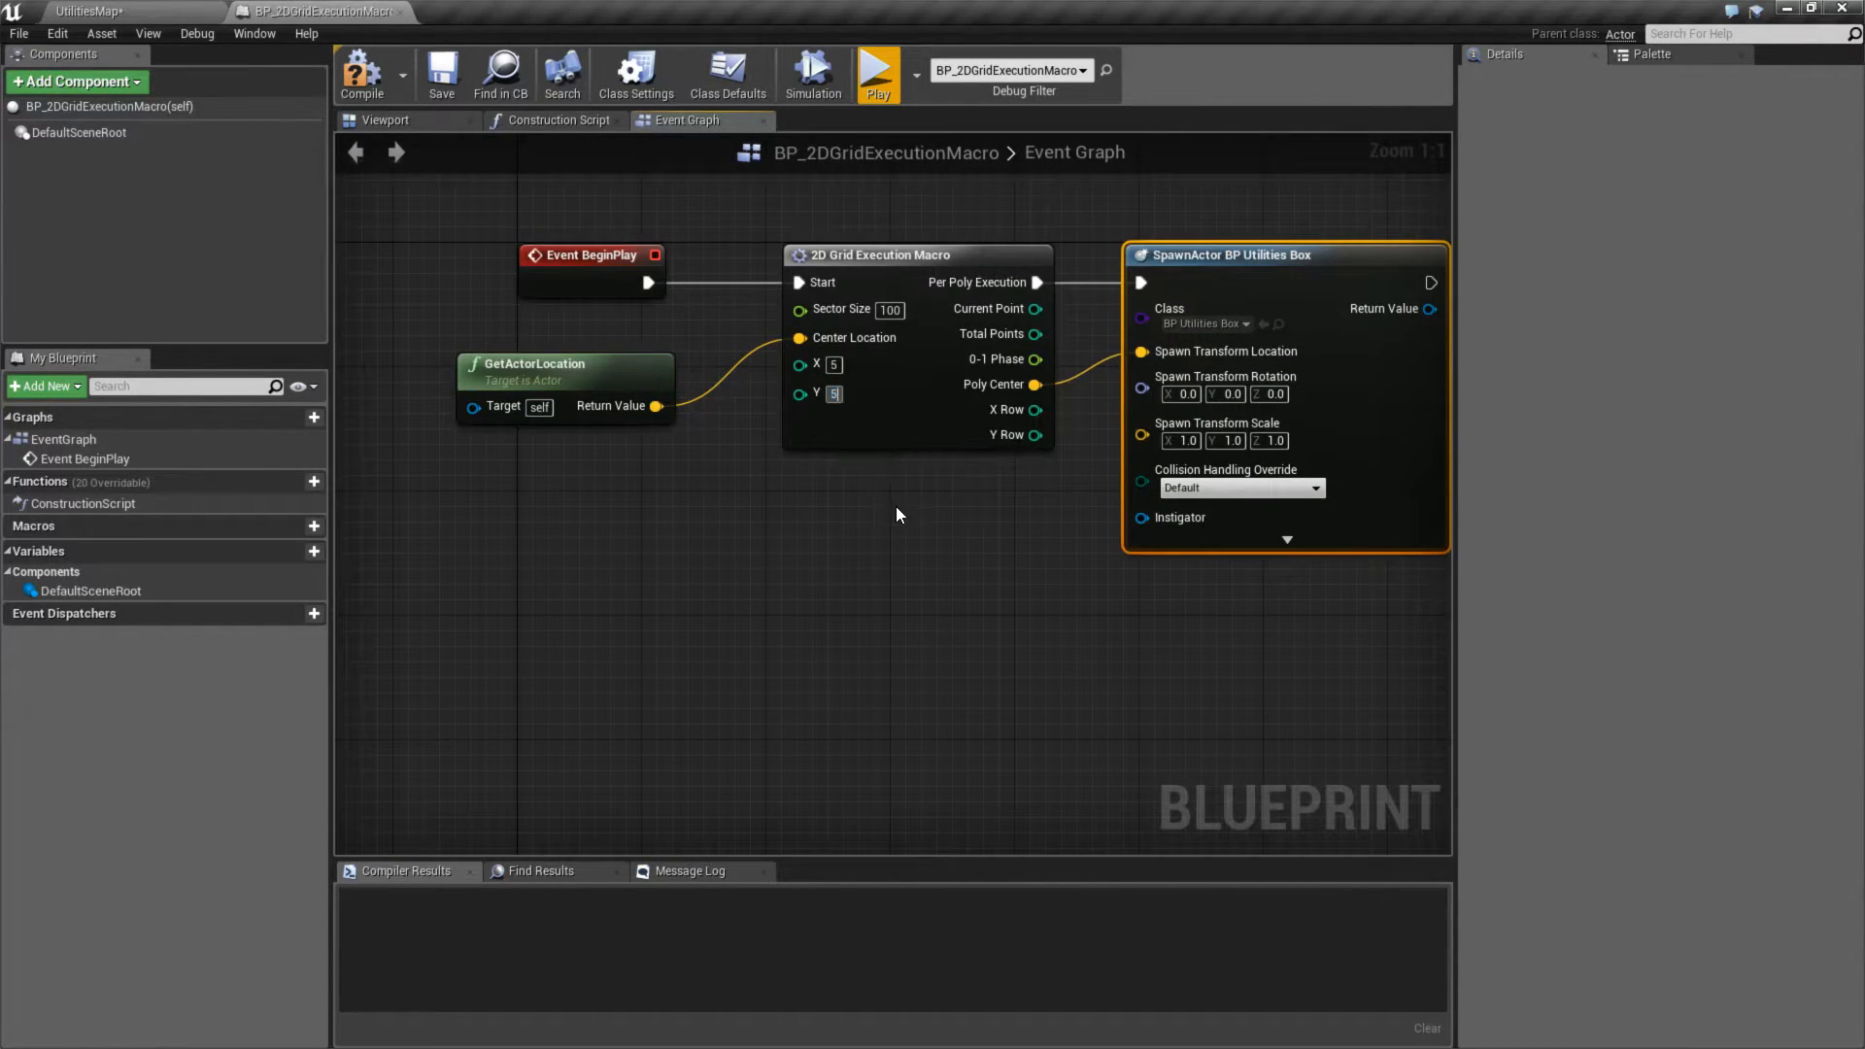
Step: Confirm the 5 by 5 grid on the macro node and switch to the UtilitiesMap level
click(877, 66)
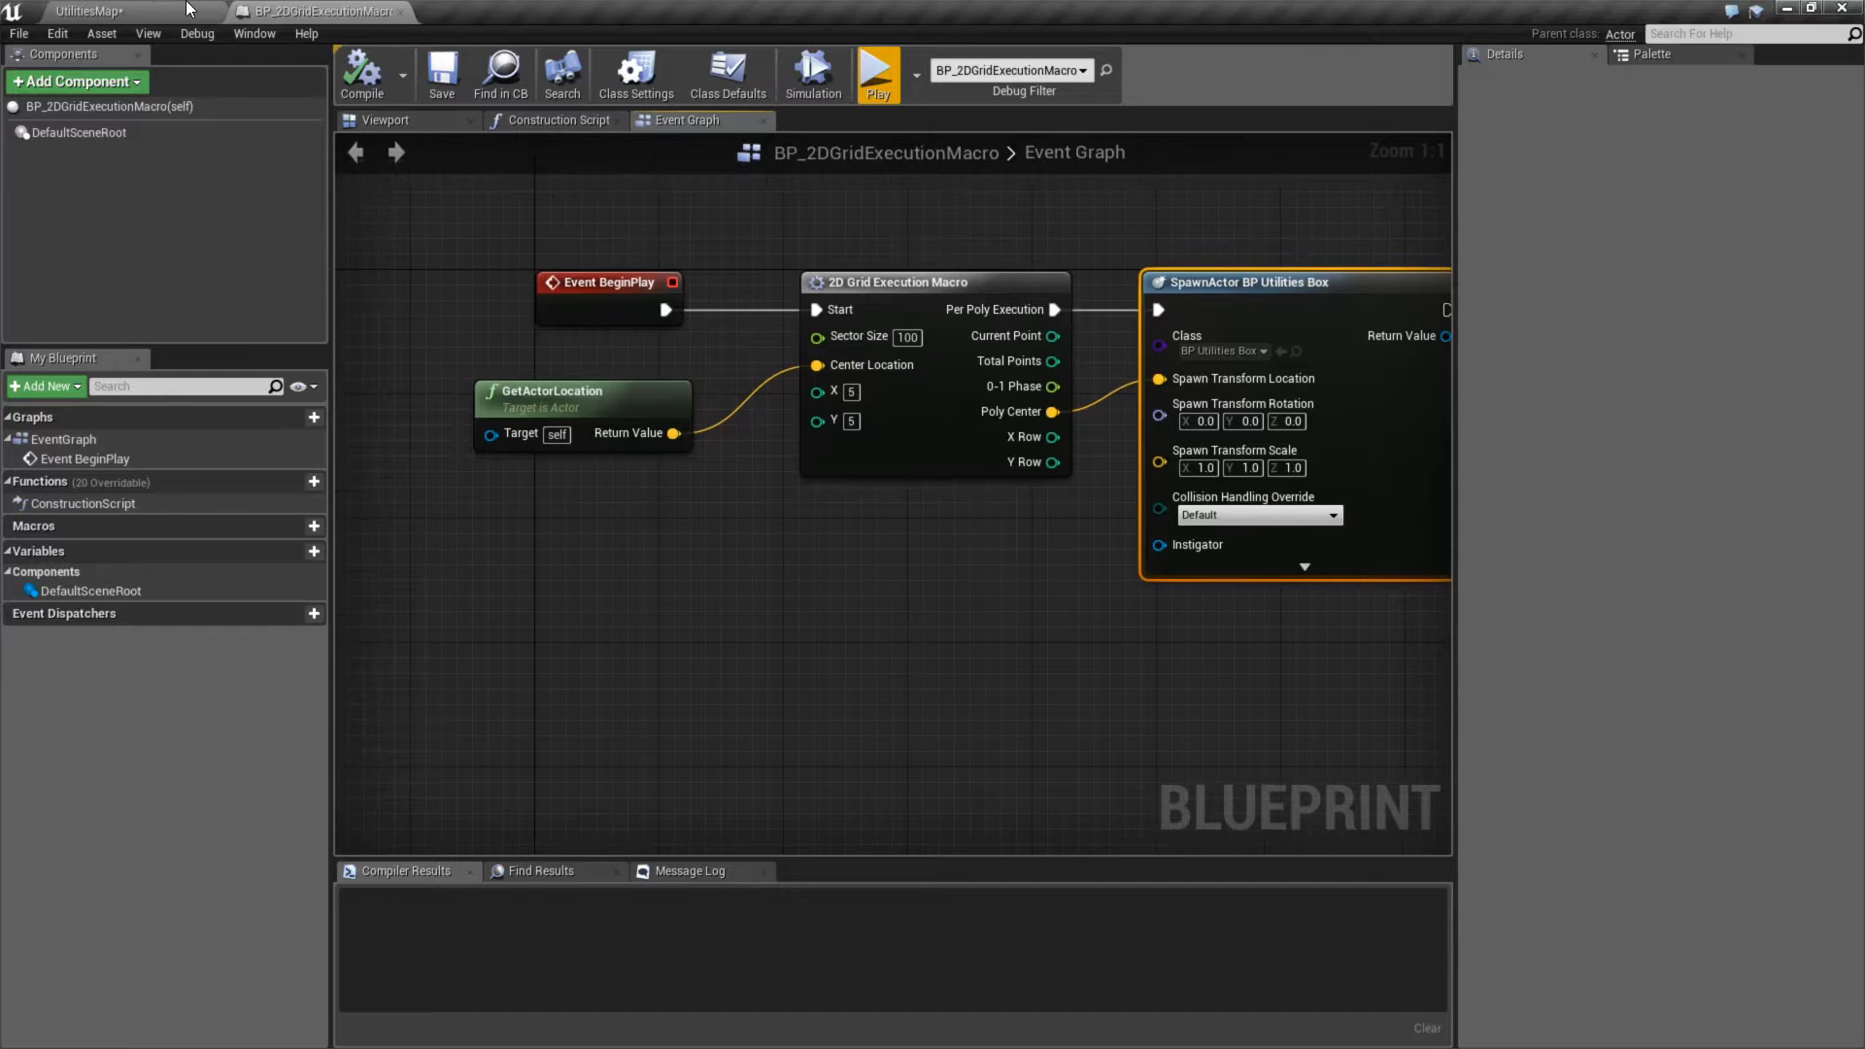
click(89, 12)
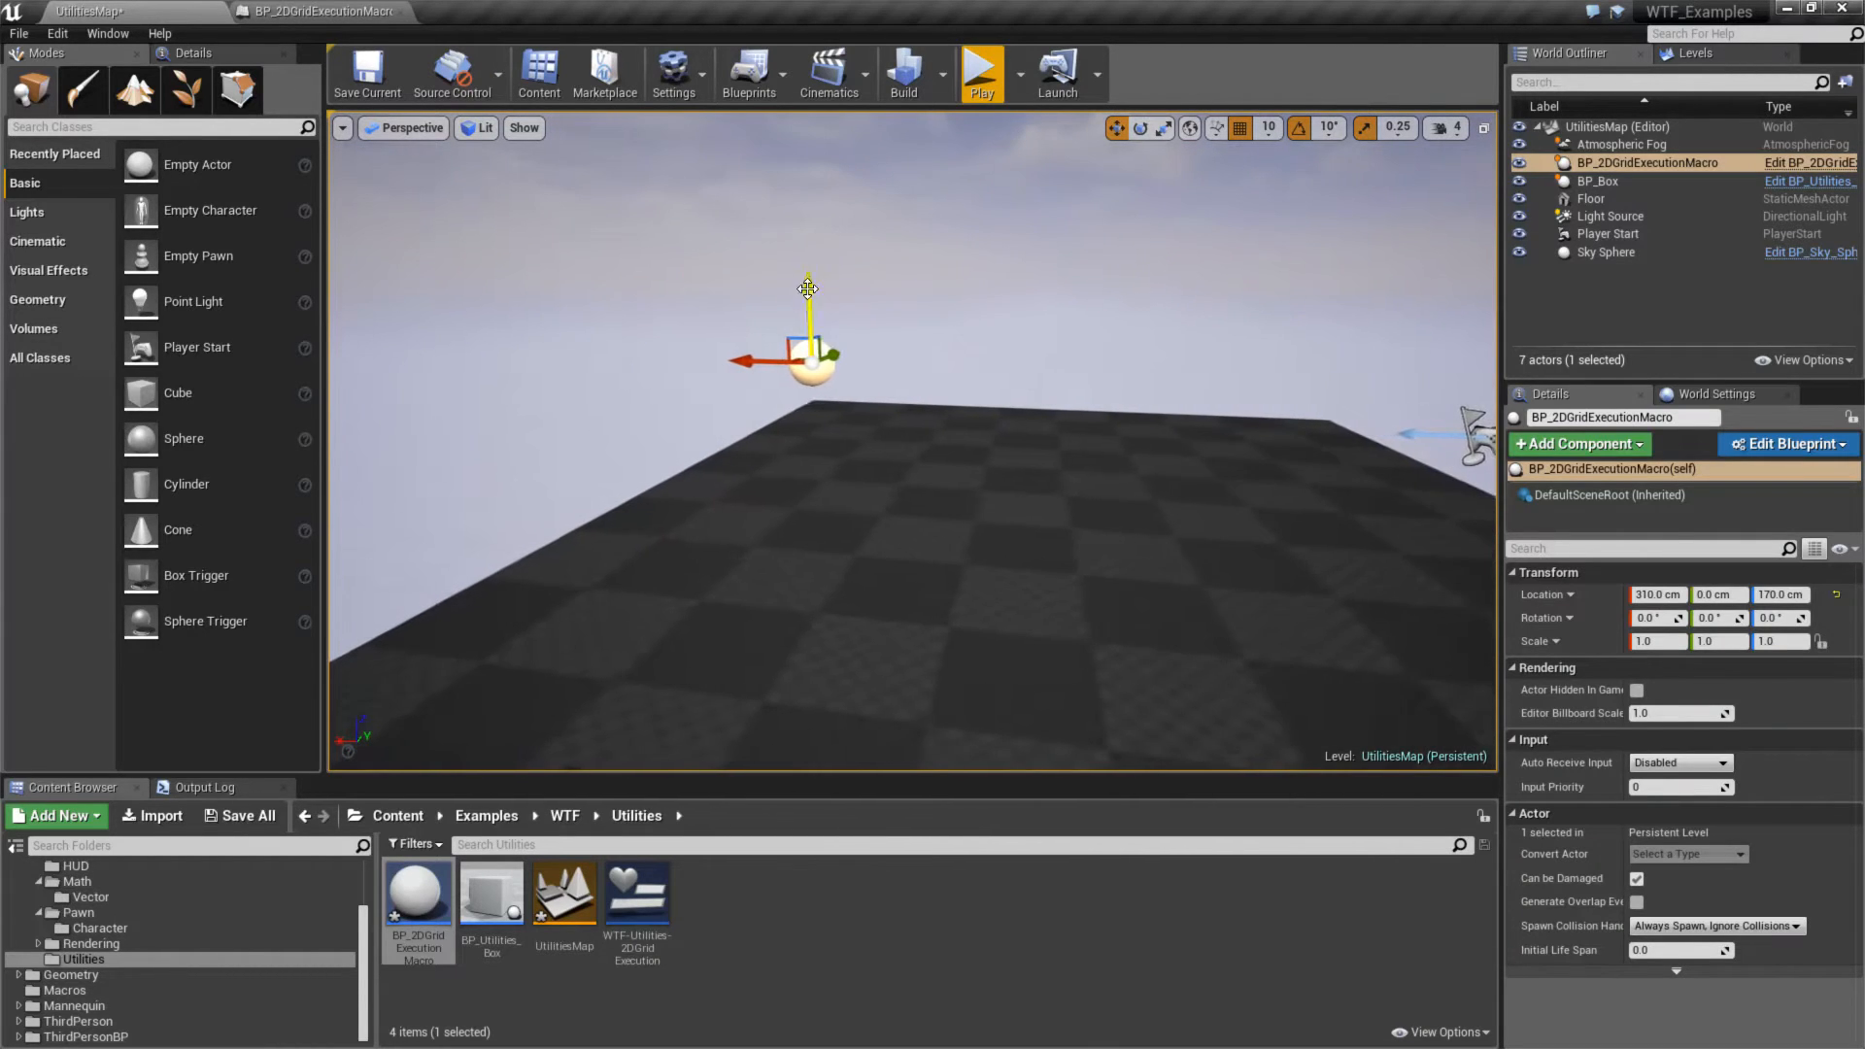
click(980, 72)
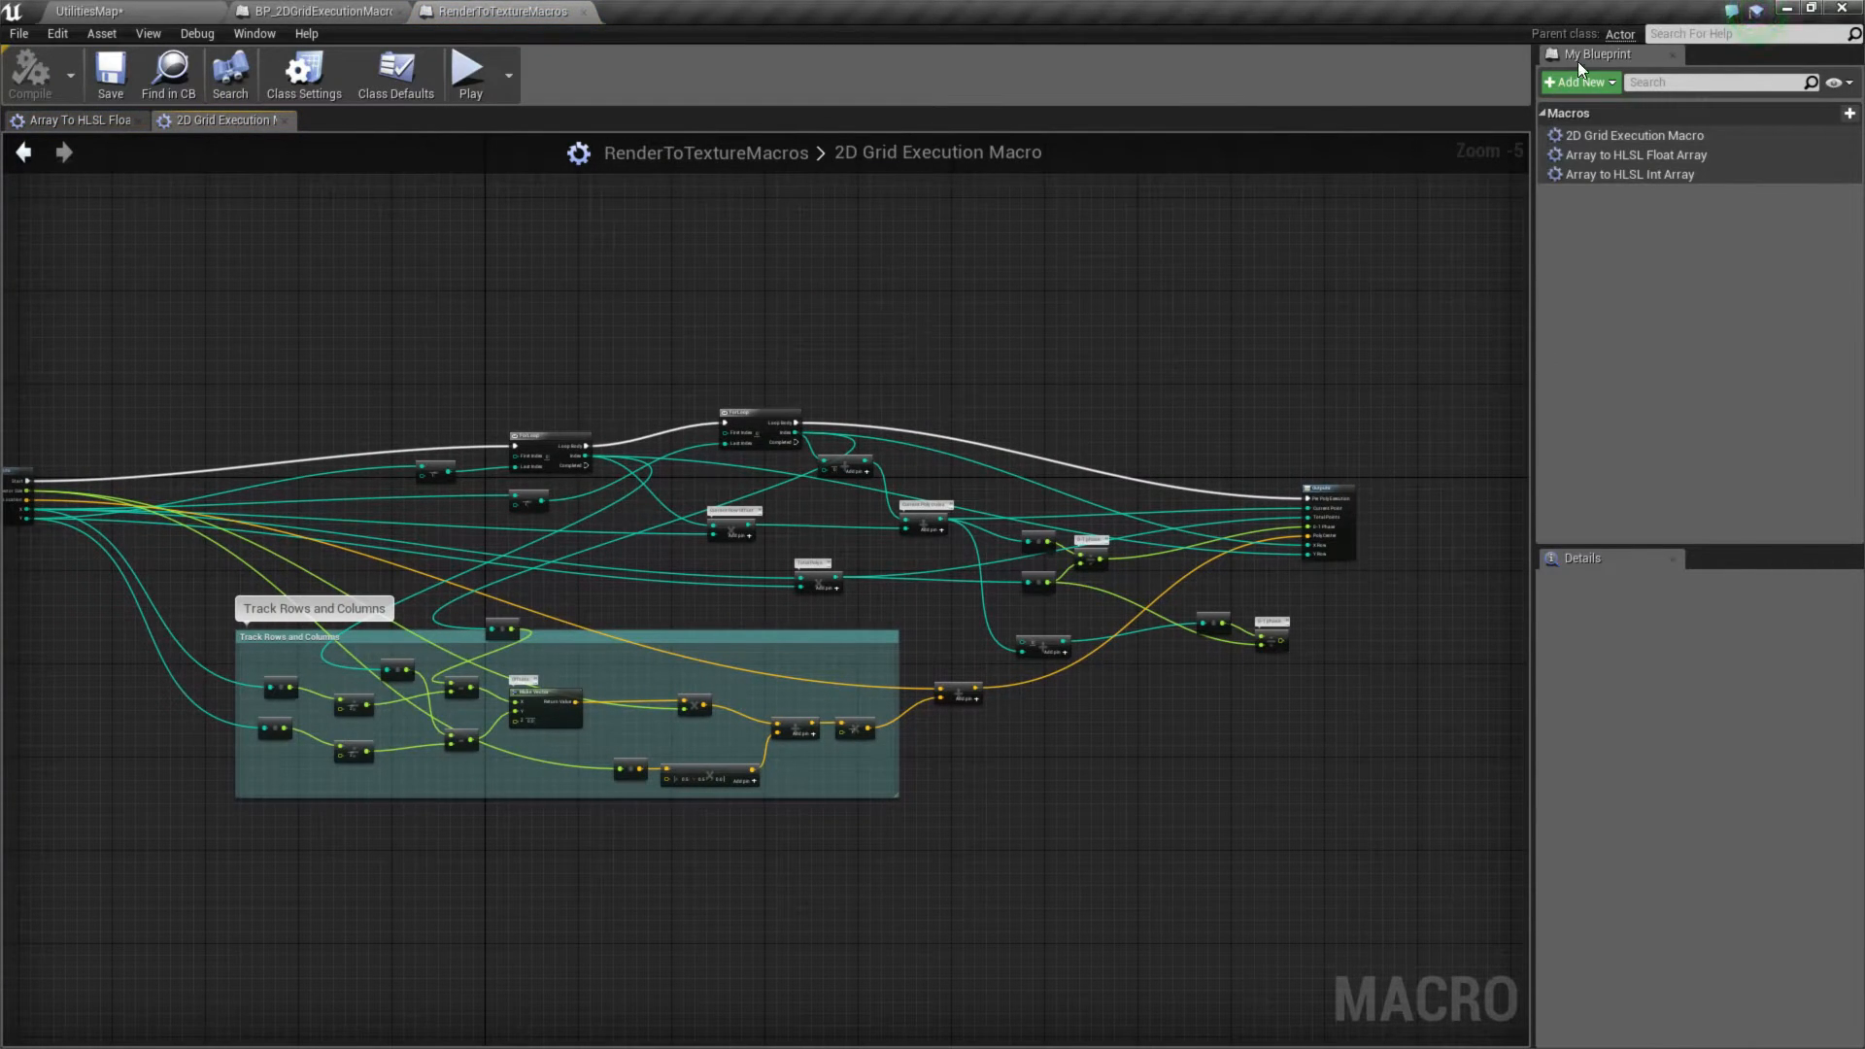
mouse_move(1620, 33)
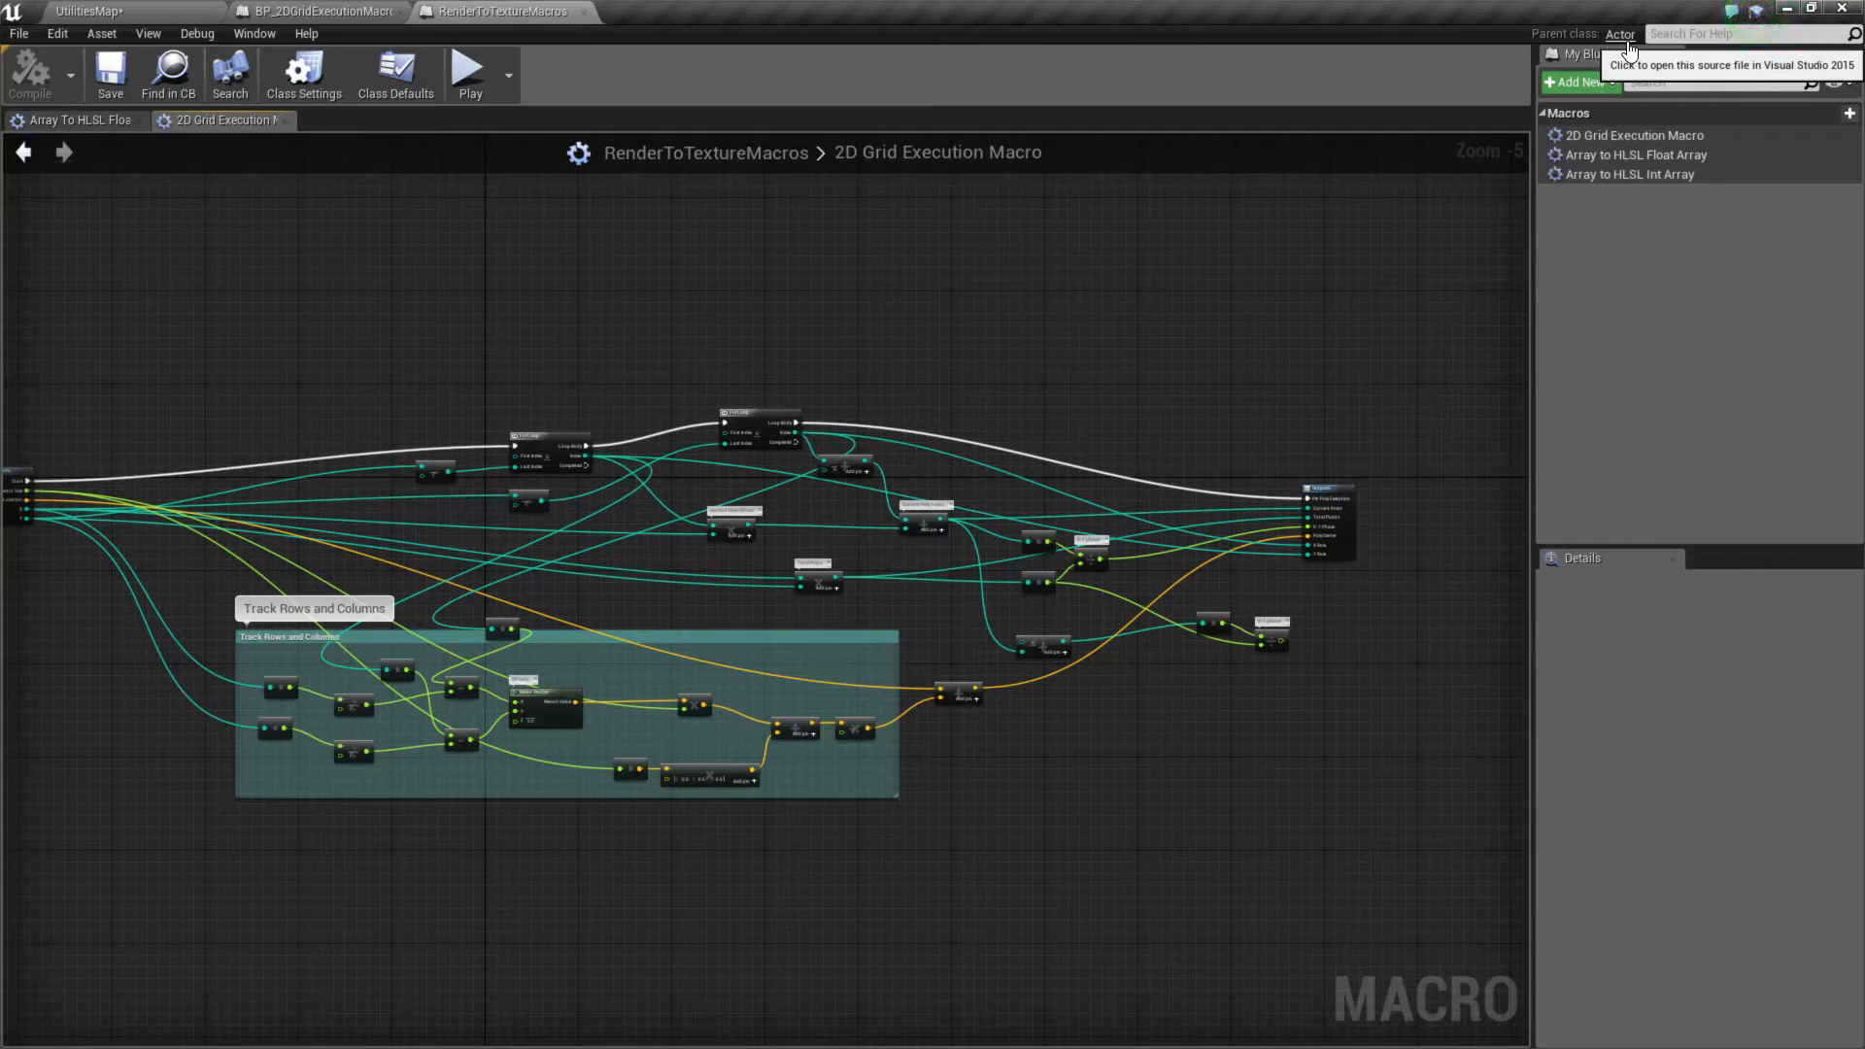
click(130, 12)
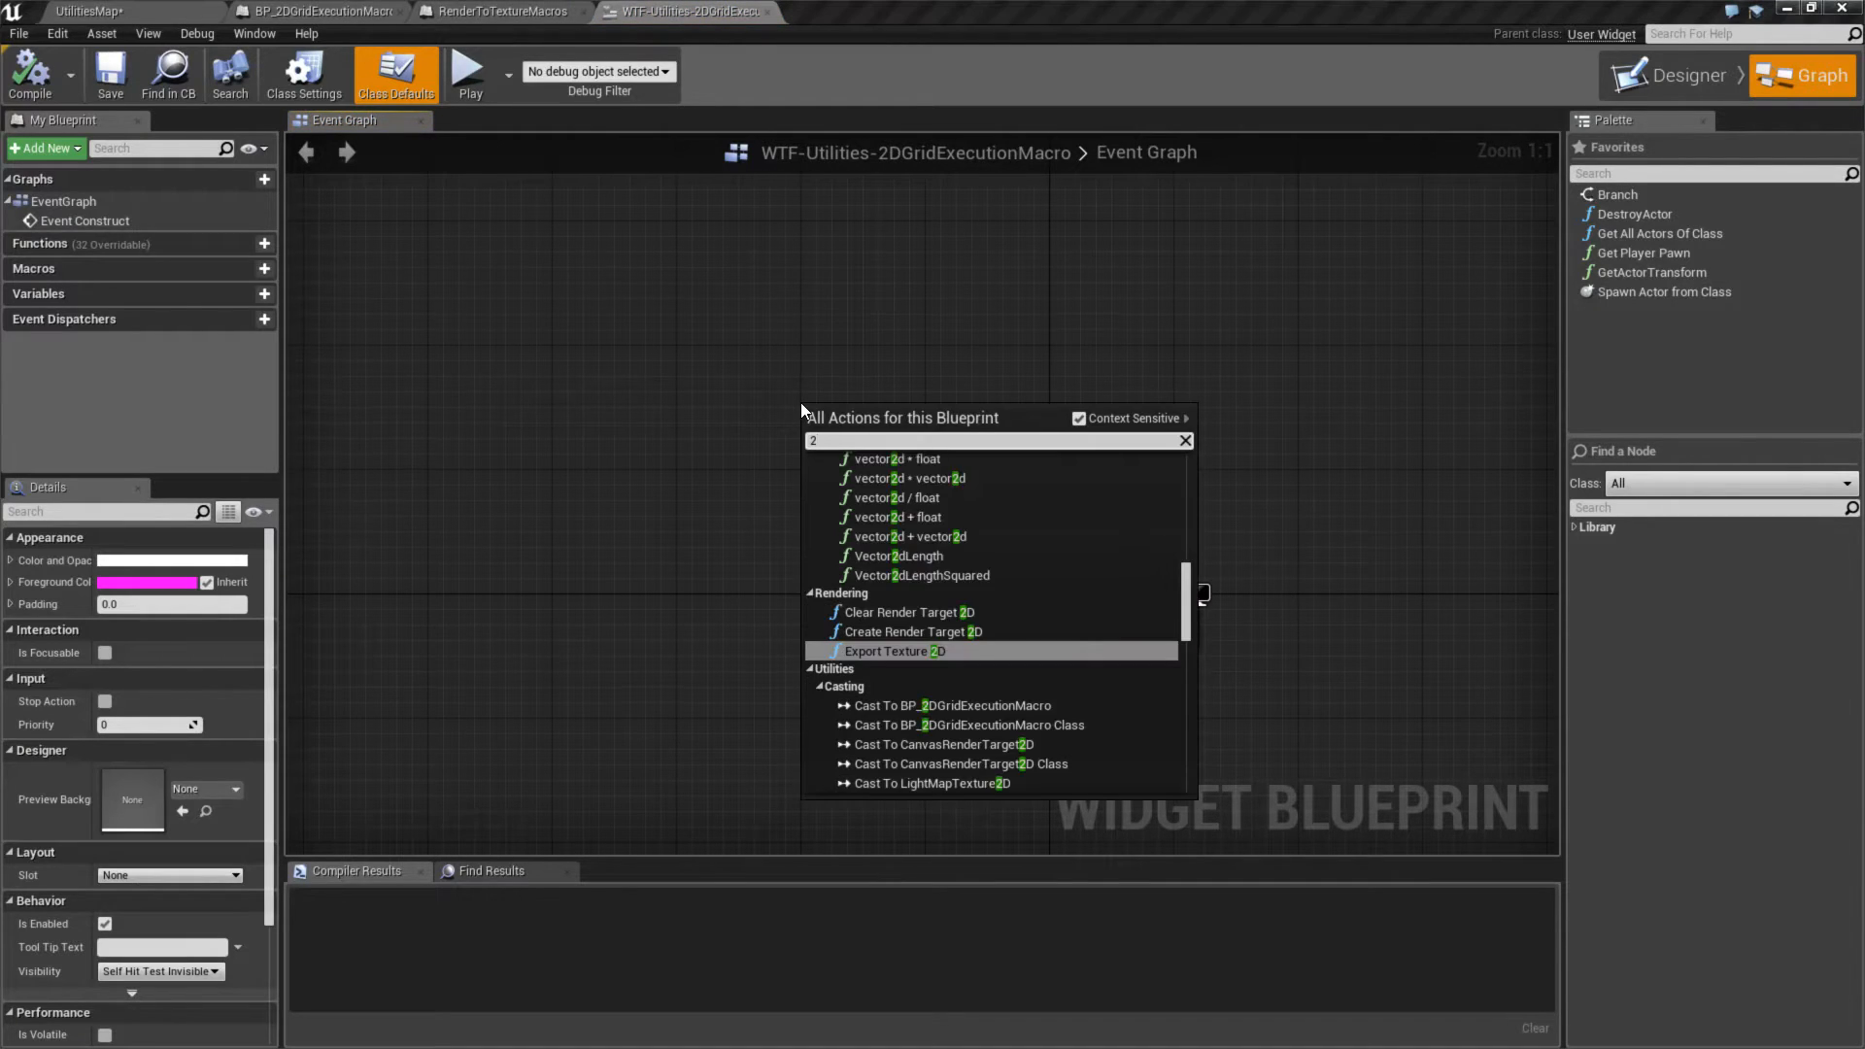
Step: Search the action menu for '2d grid', dismiss it without adding a node, and browse the palette
text(2d grid)
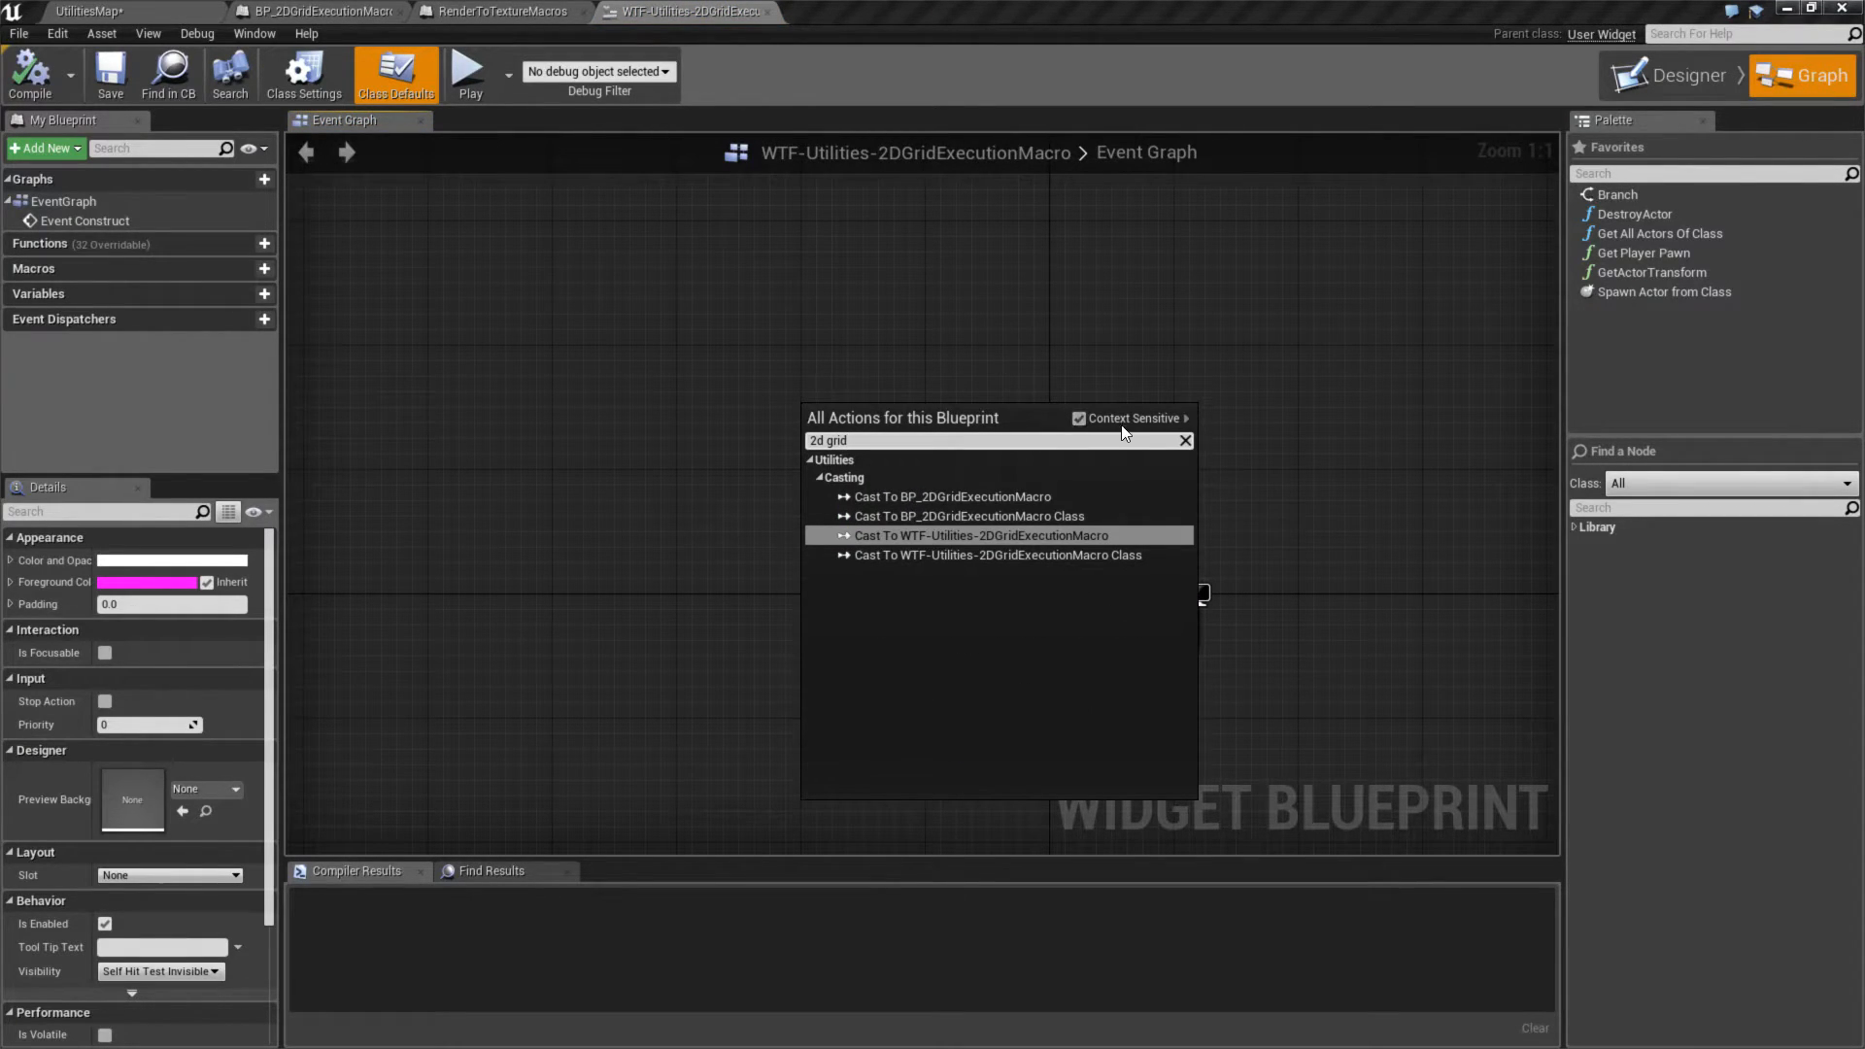
click(1079, 418)
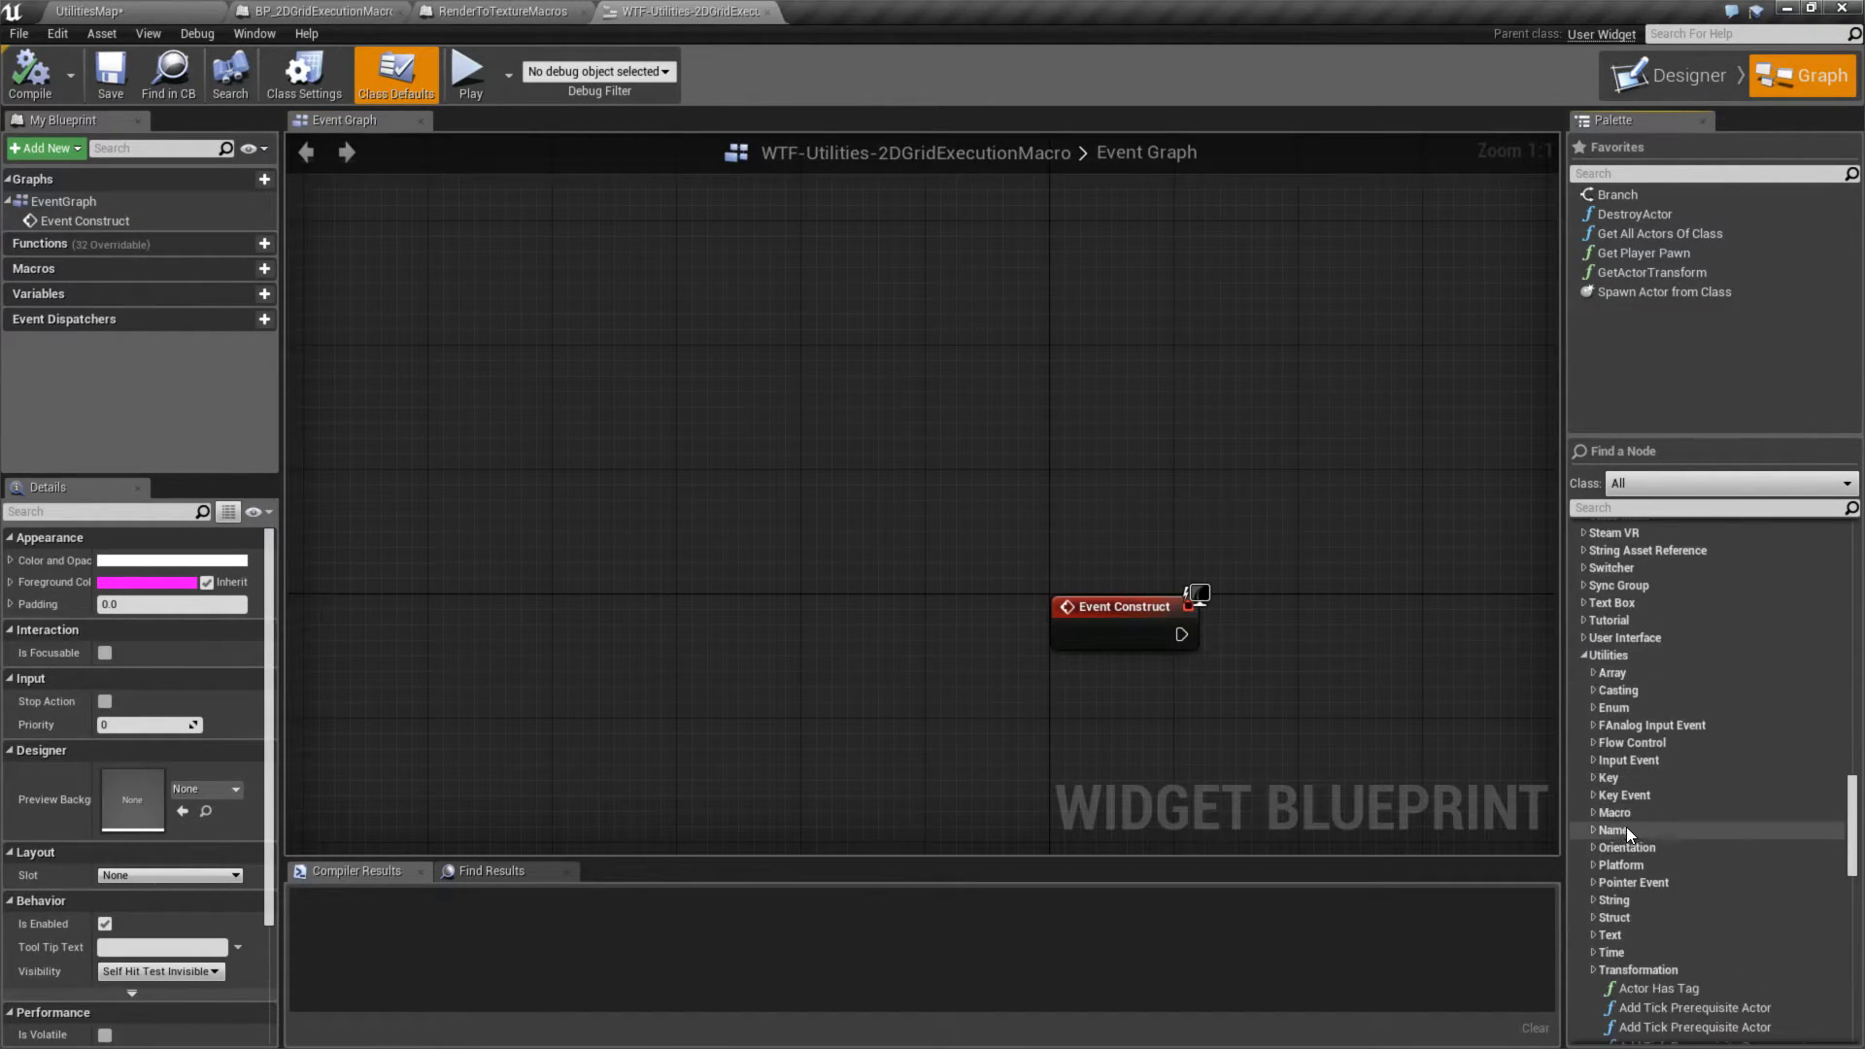
scroll(down, 3)
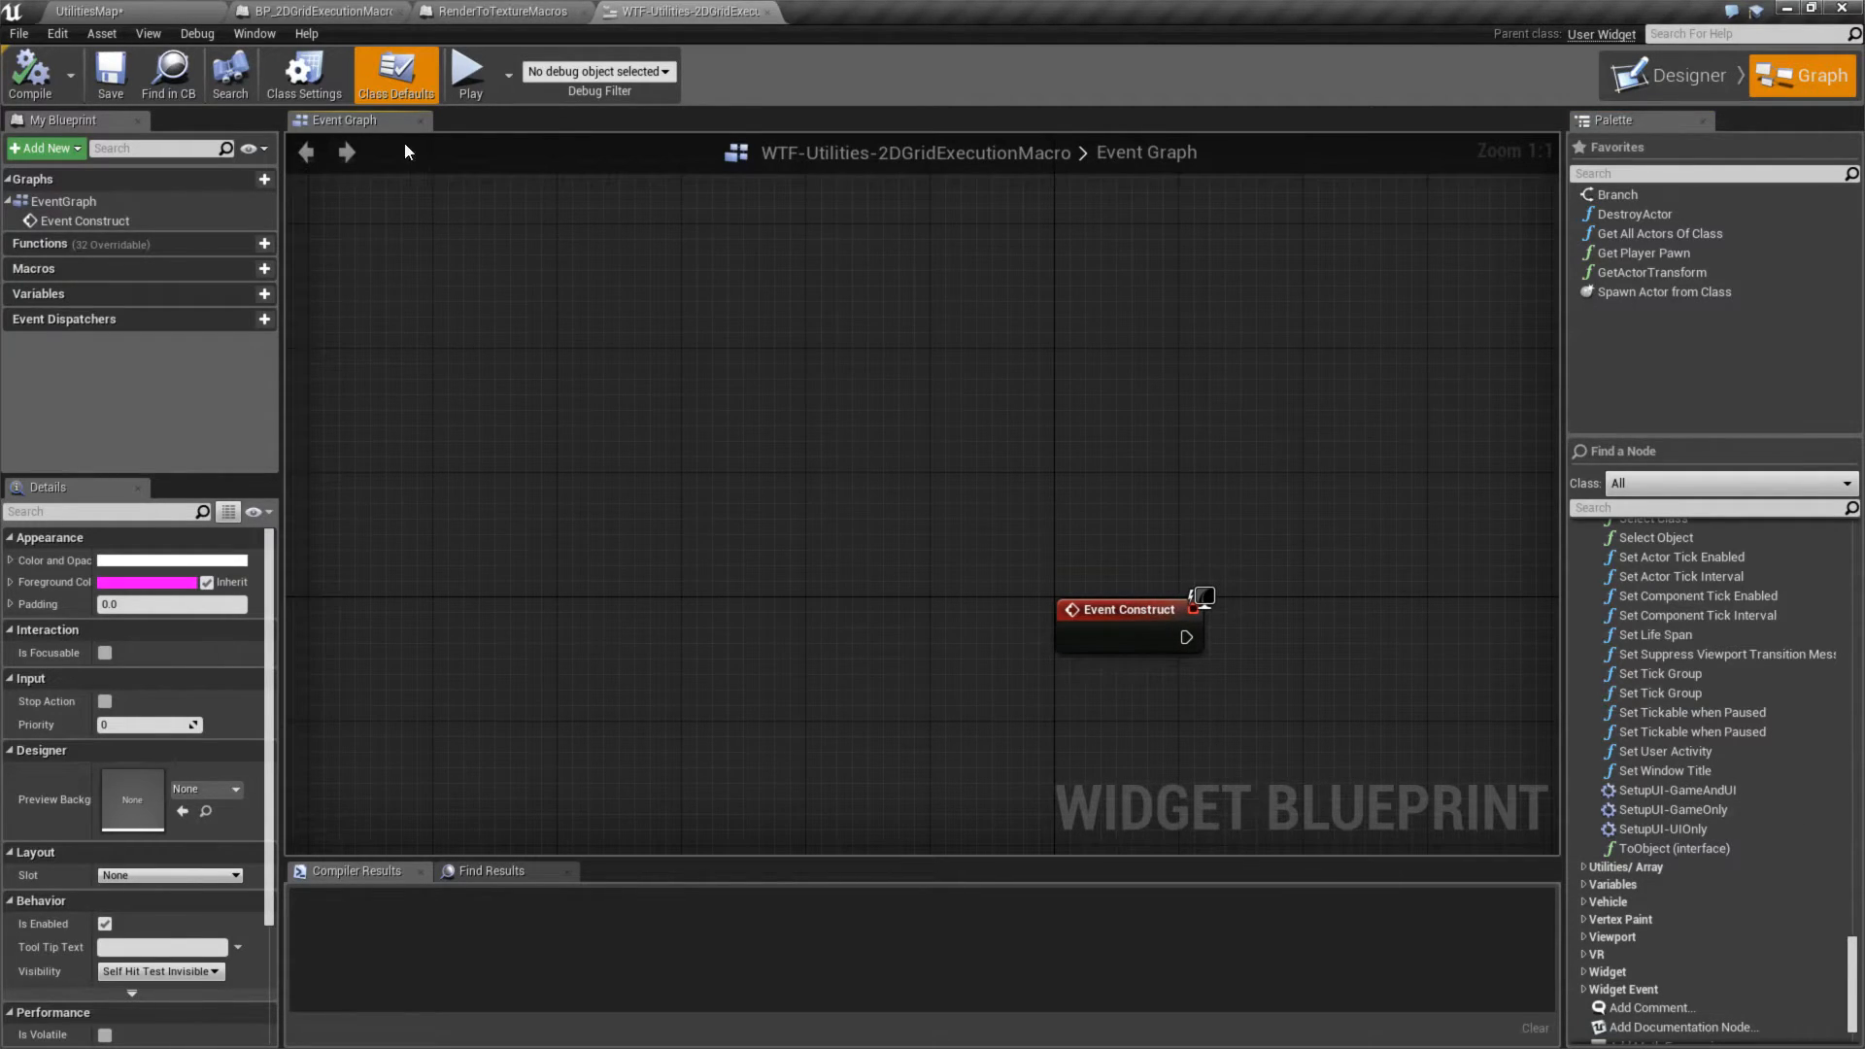
Step: Switch to the BP_2DGridExecutionMacro actor Blueprint's event graph
click(321, 12)
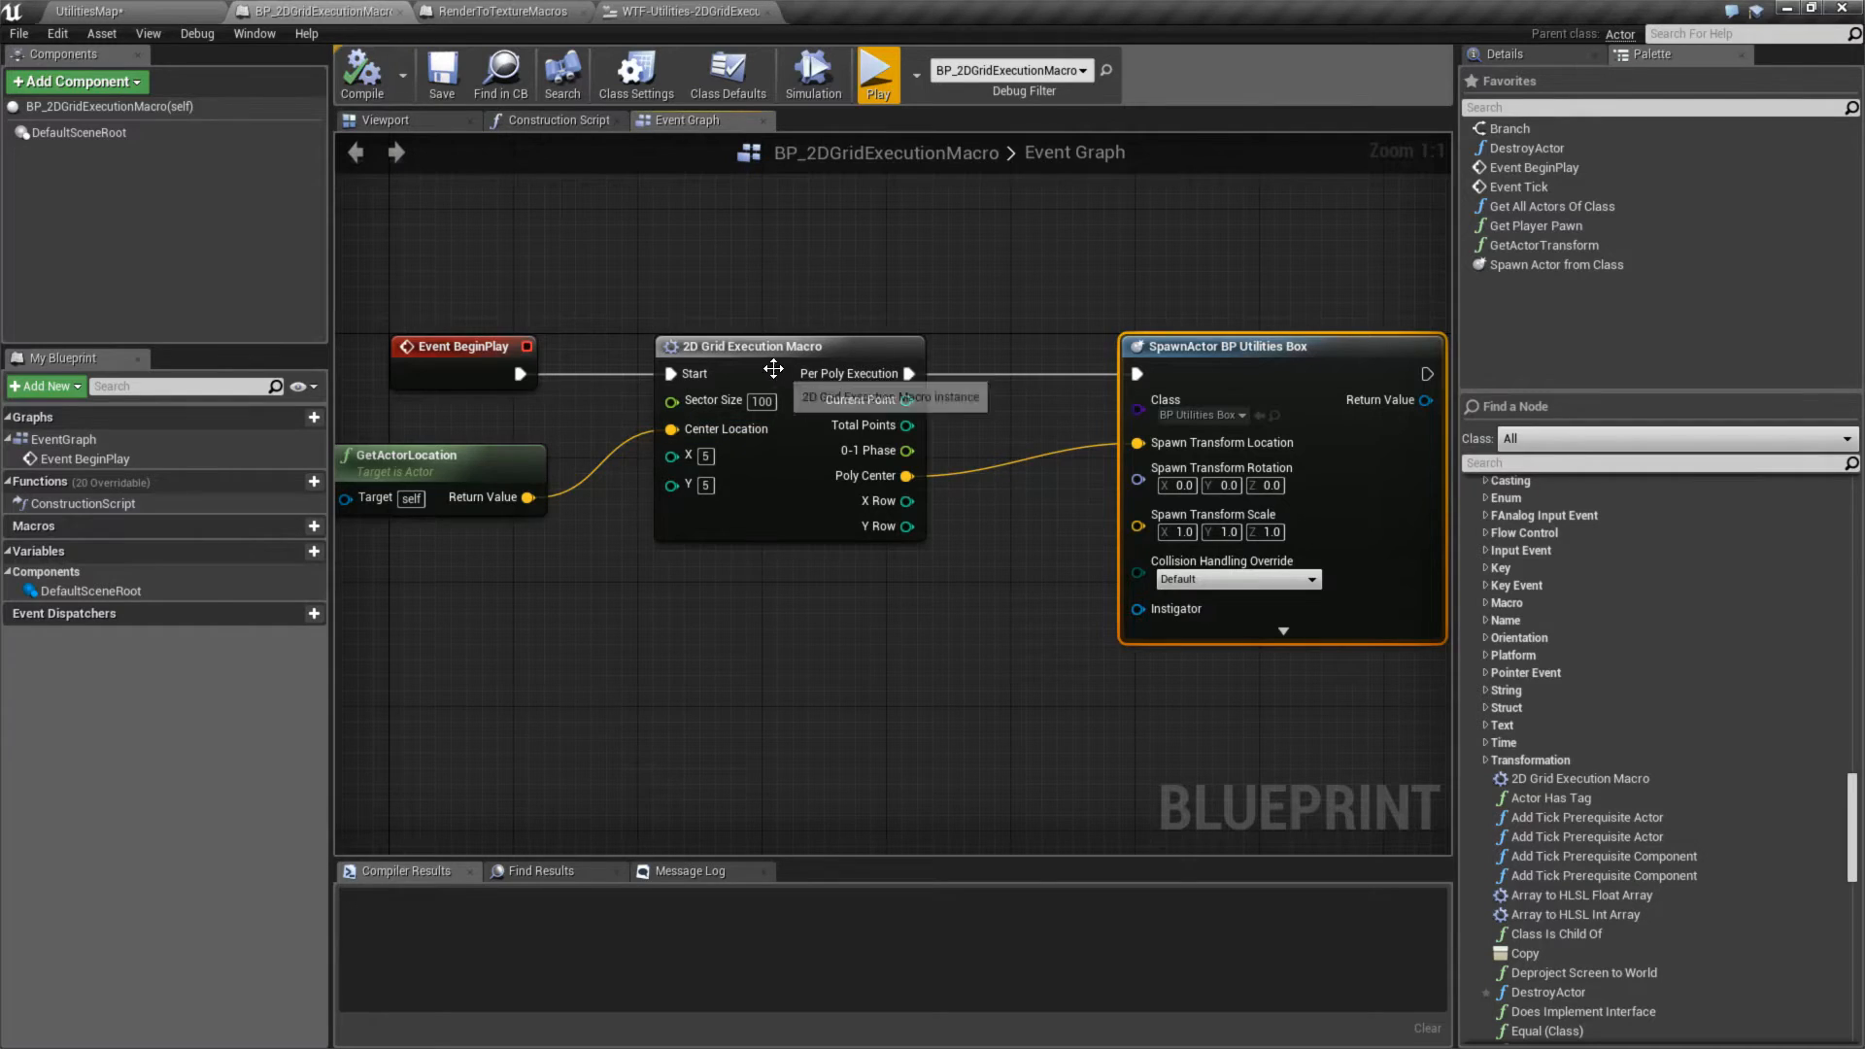
Step: Return to the 2D Grid Execution Macro graph and close the unused widget Blueprint
click(500, 11)
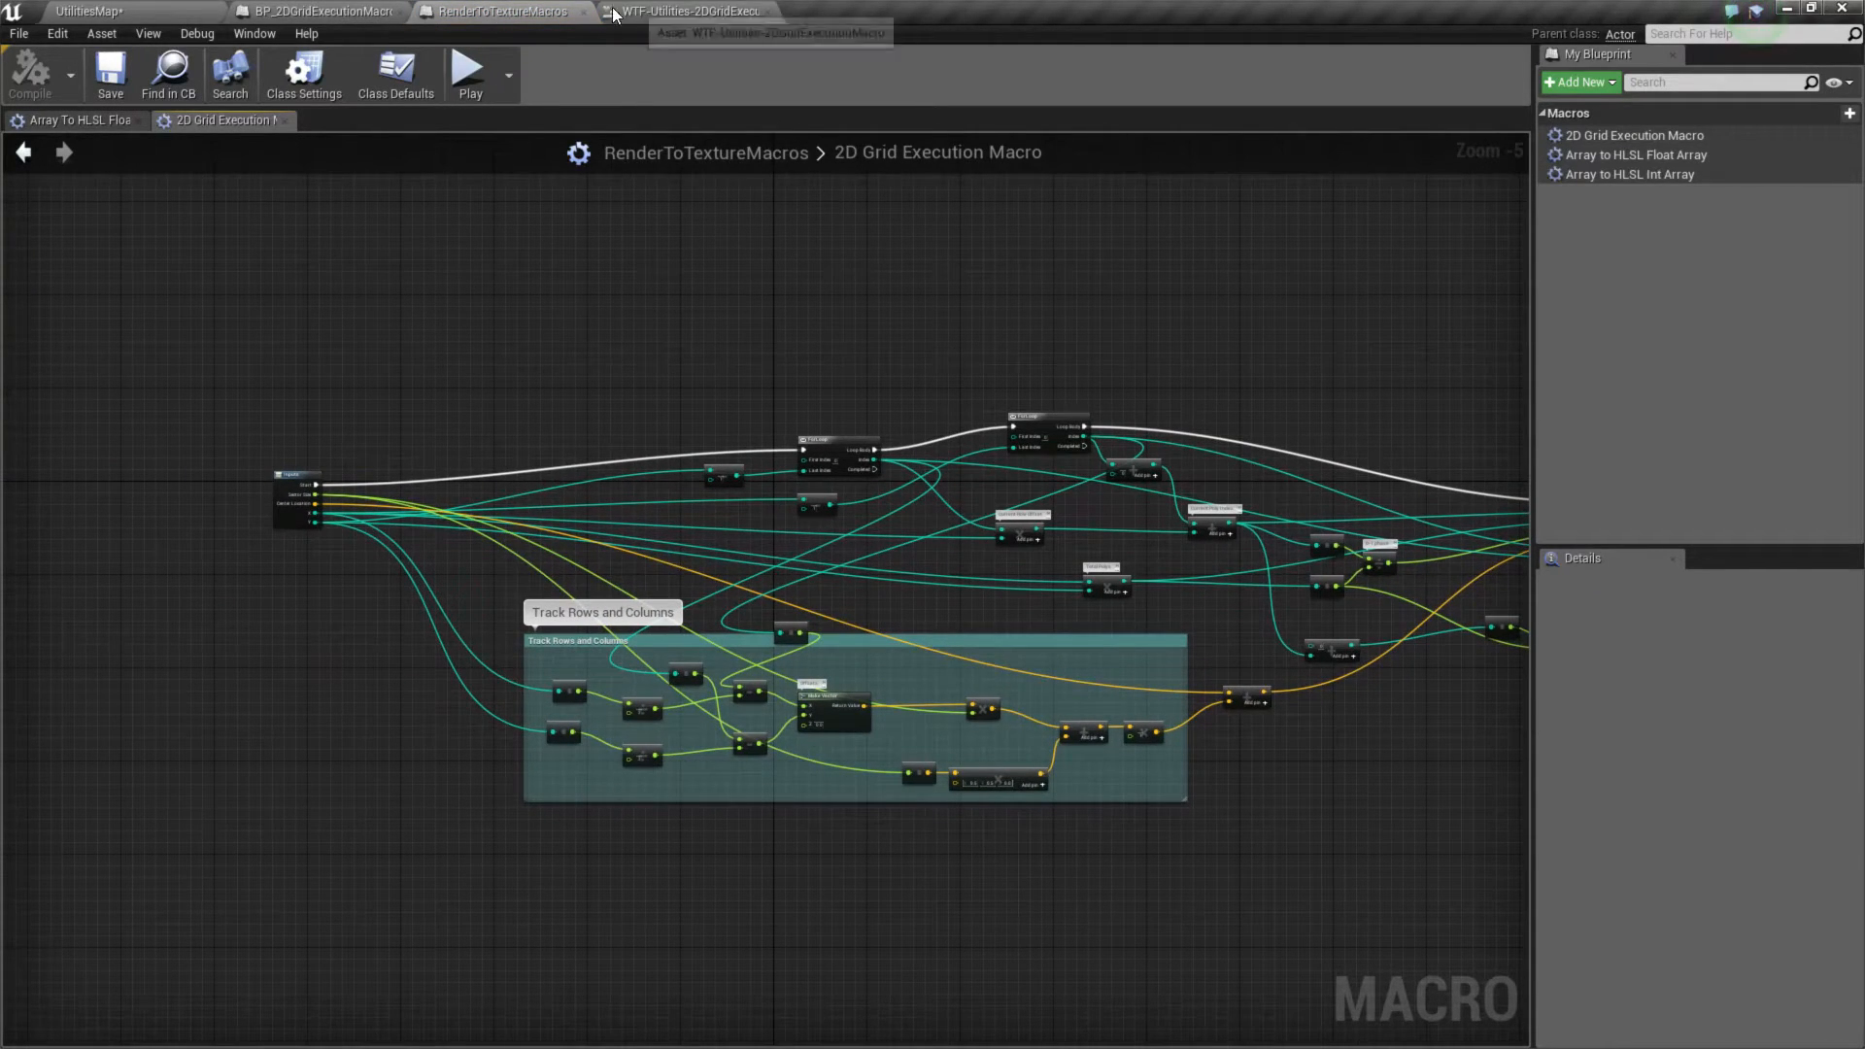
click(315, 12)
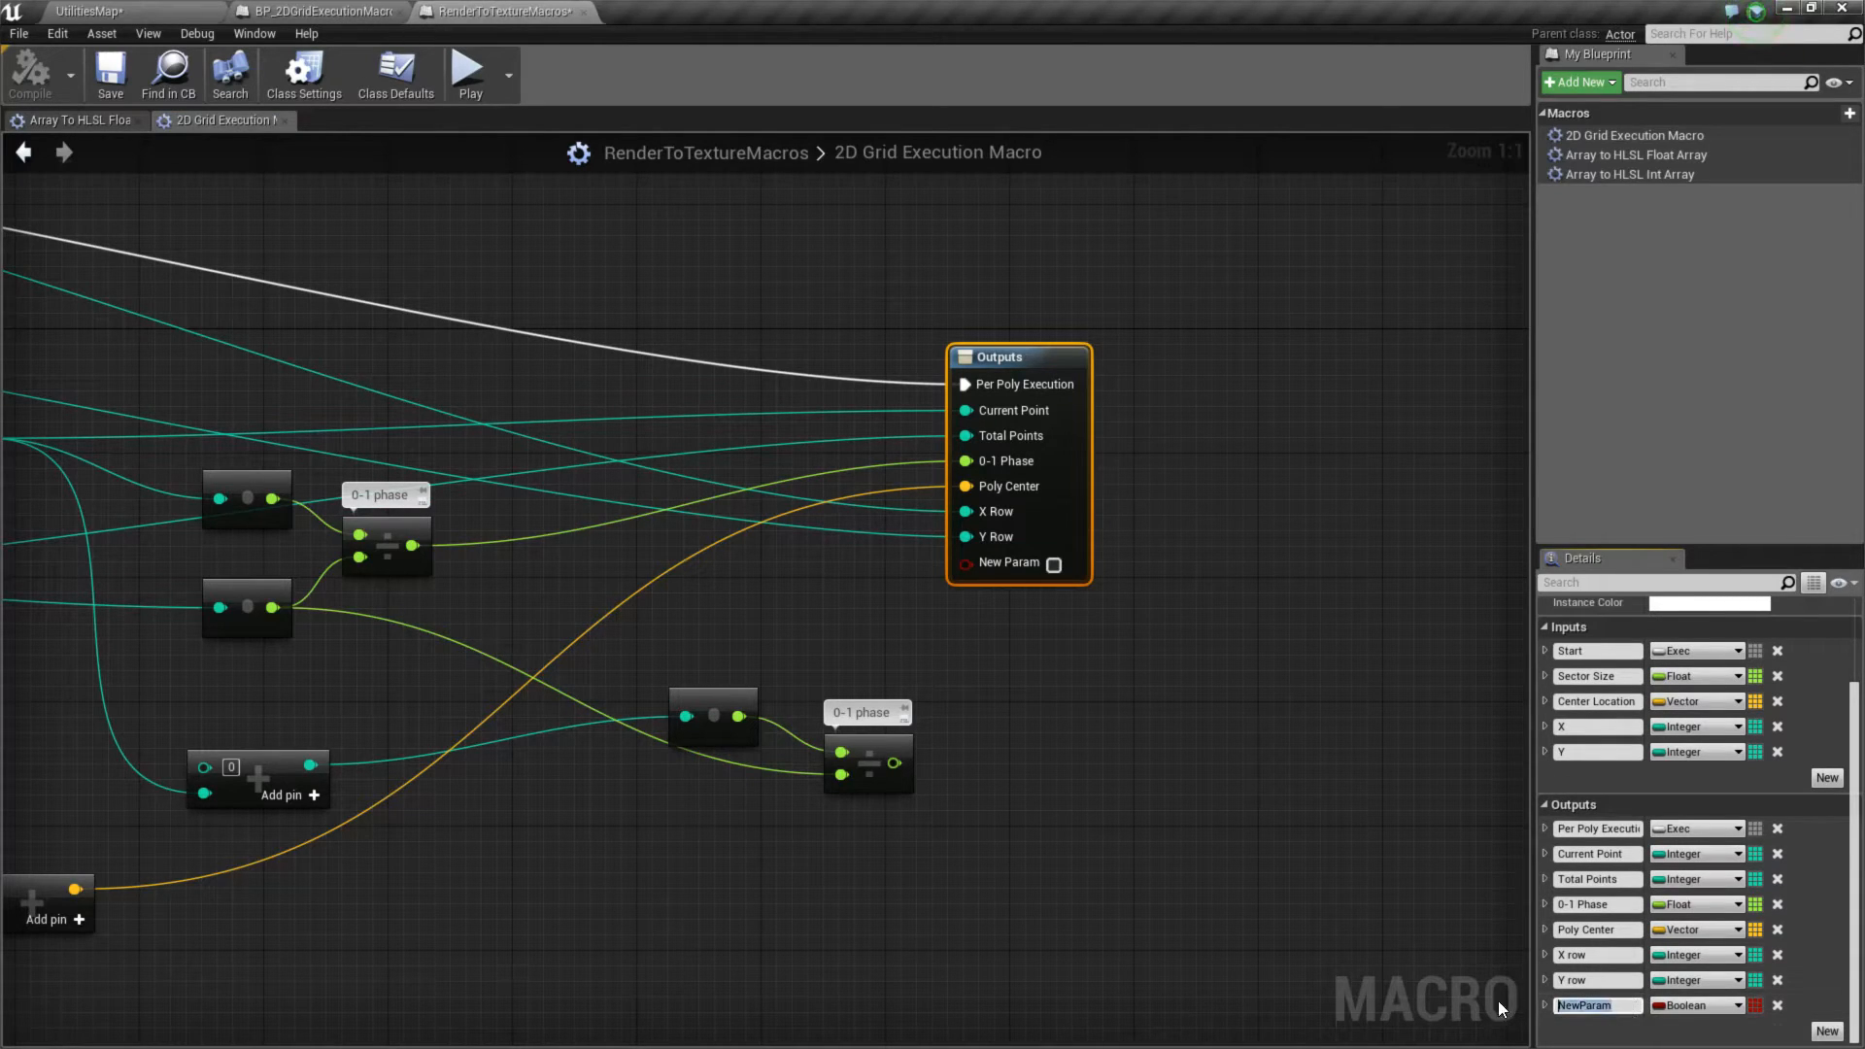
Step: Name the new macro output 'Finished' and continue working in the graph toward wiring it
text(Finished)
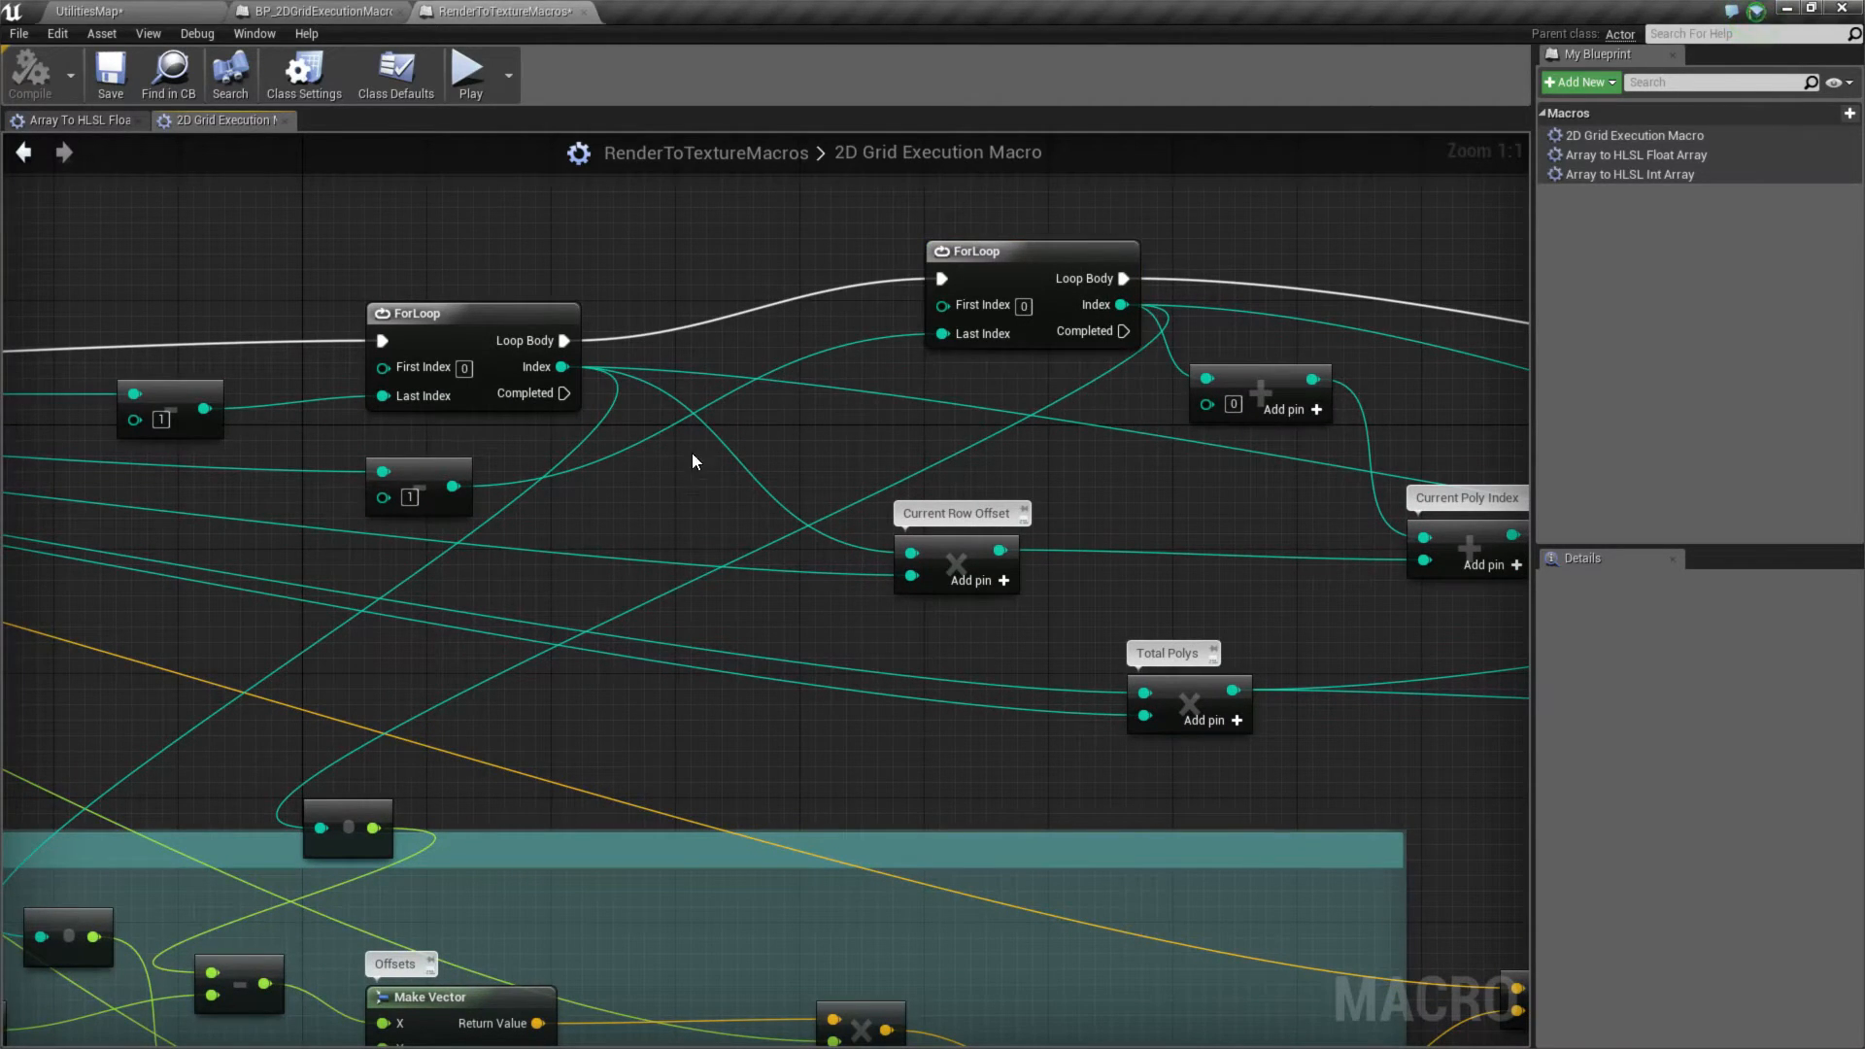
mouse_move(560, 393)
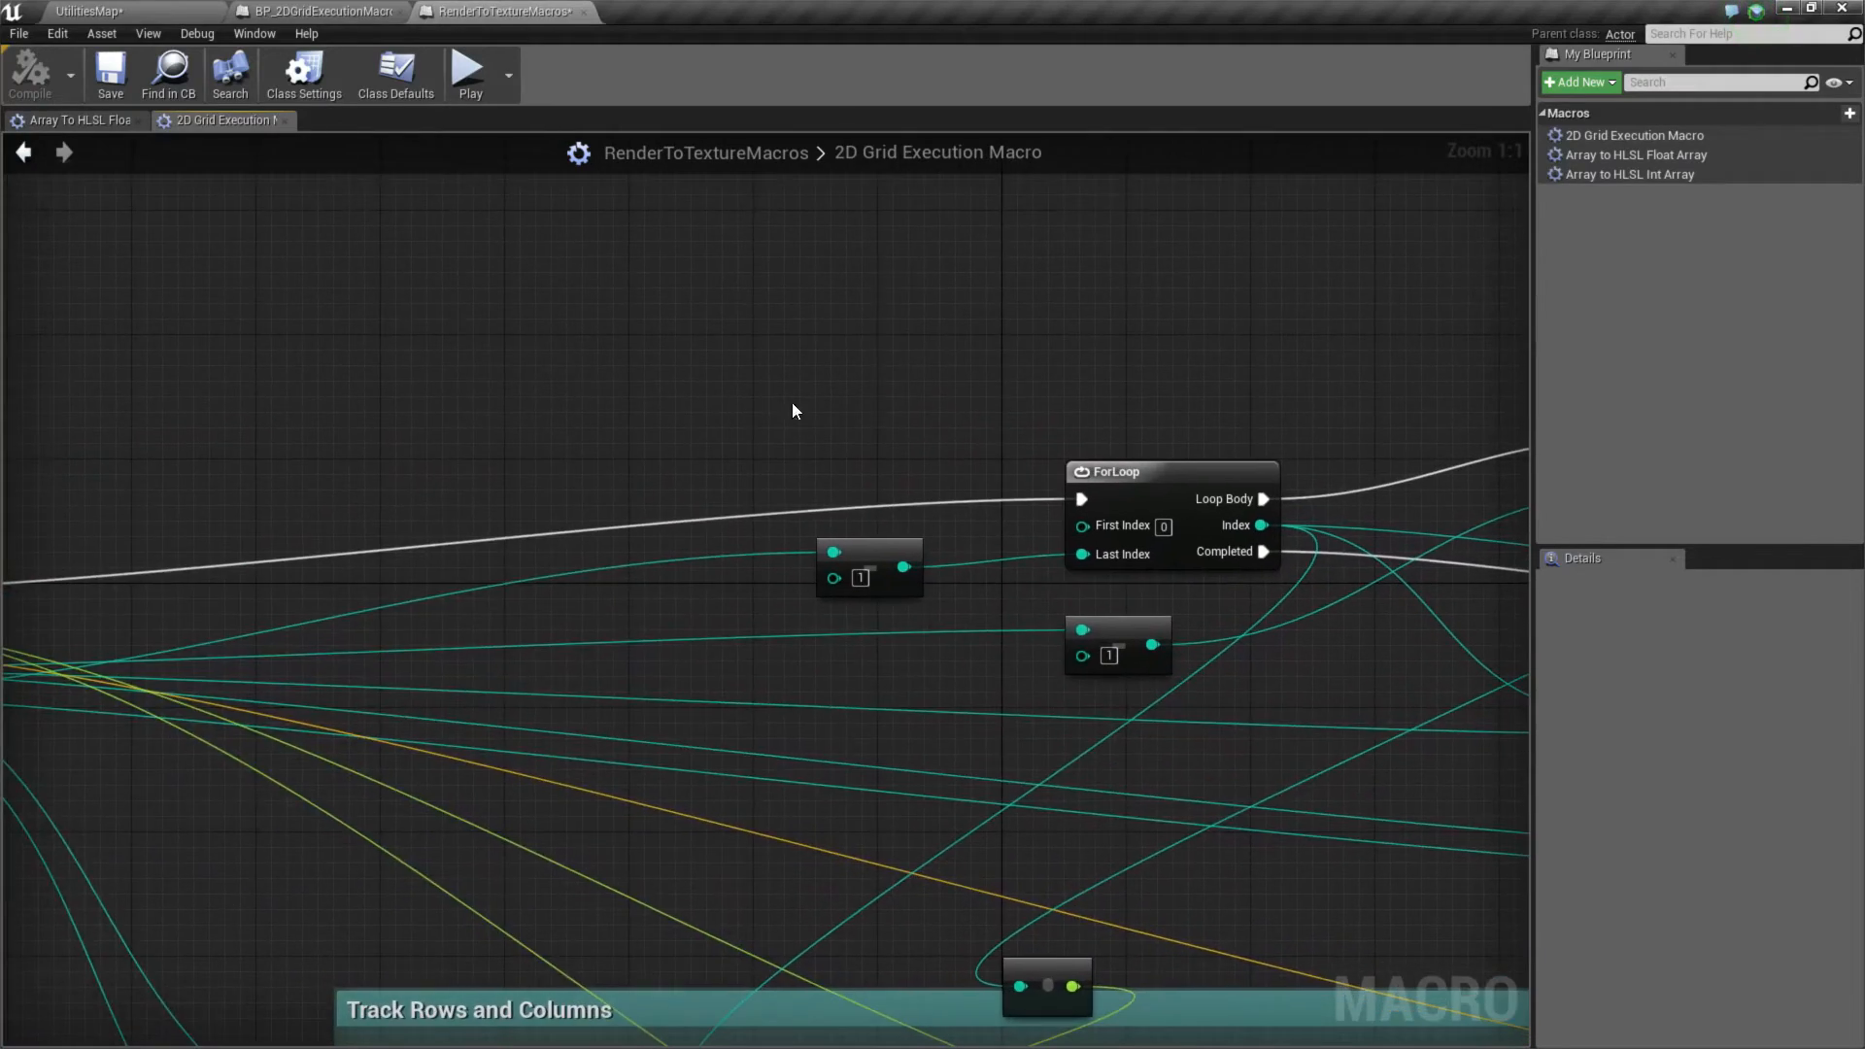
scroll(down, 3)
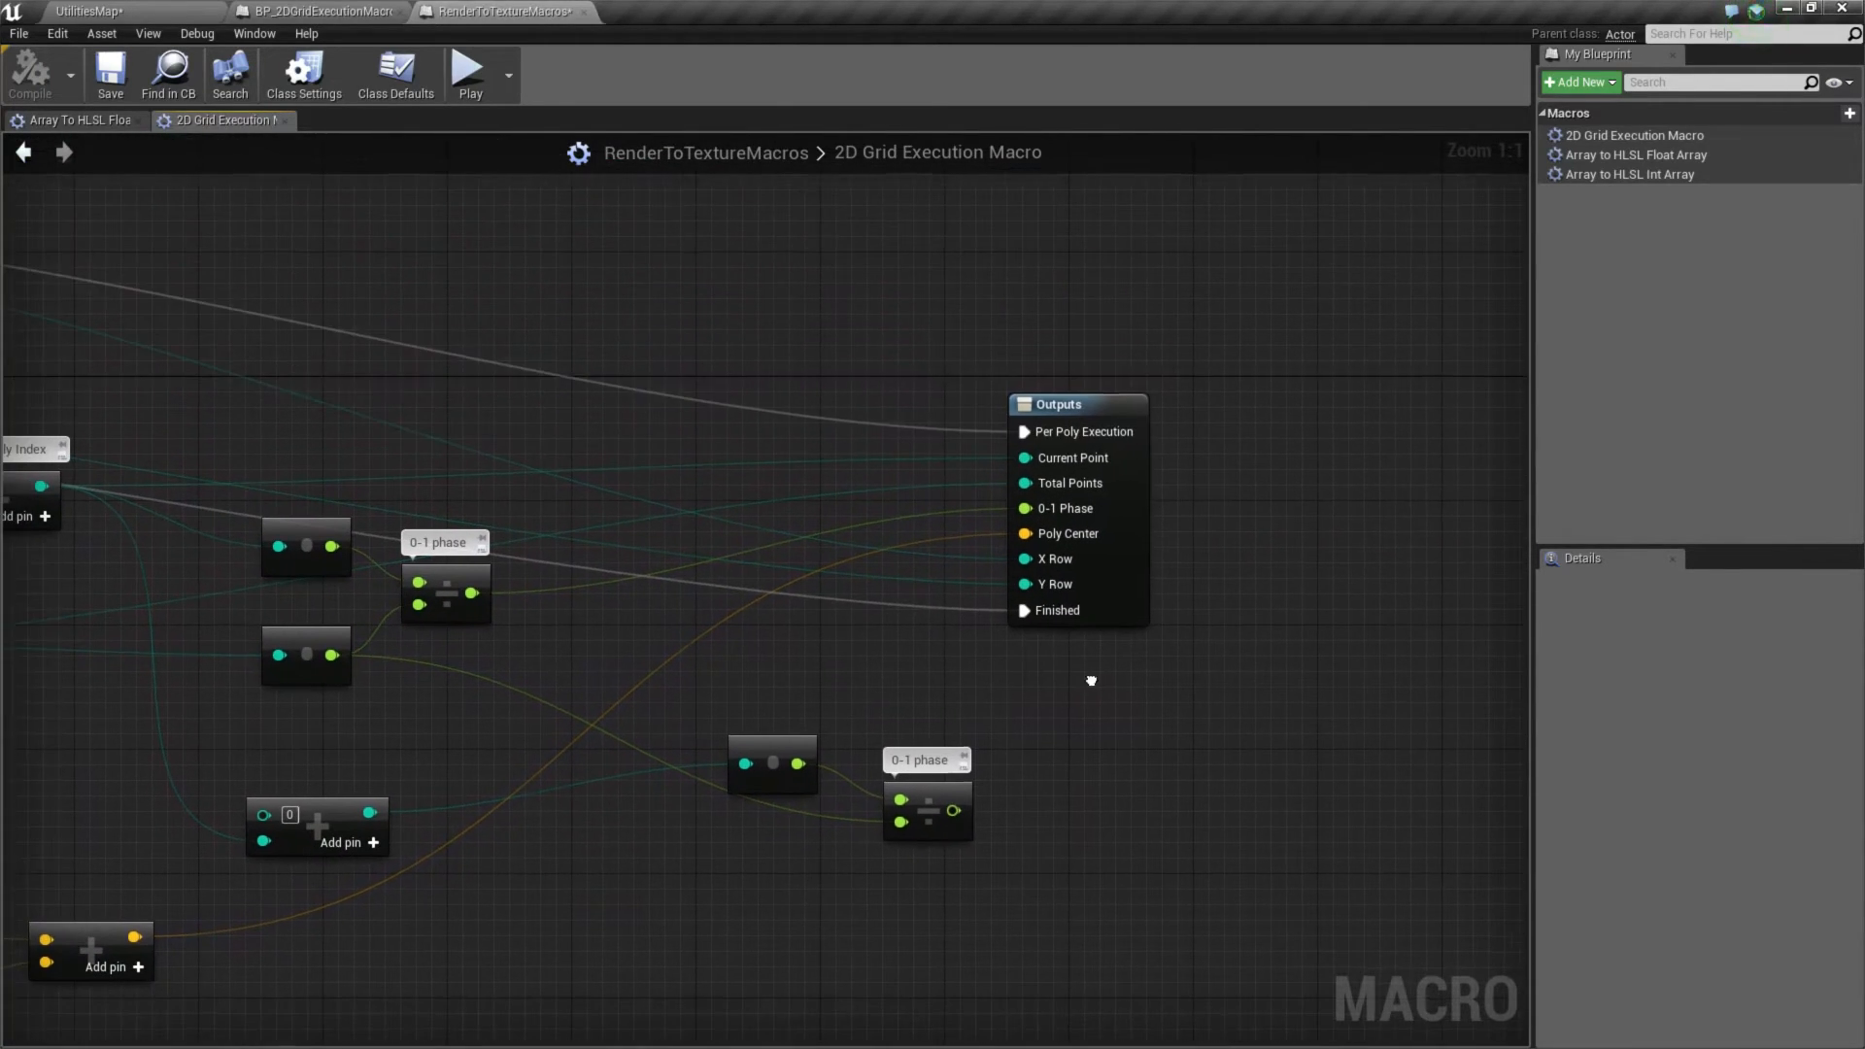
click(1057, 404)
text(print stri)
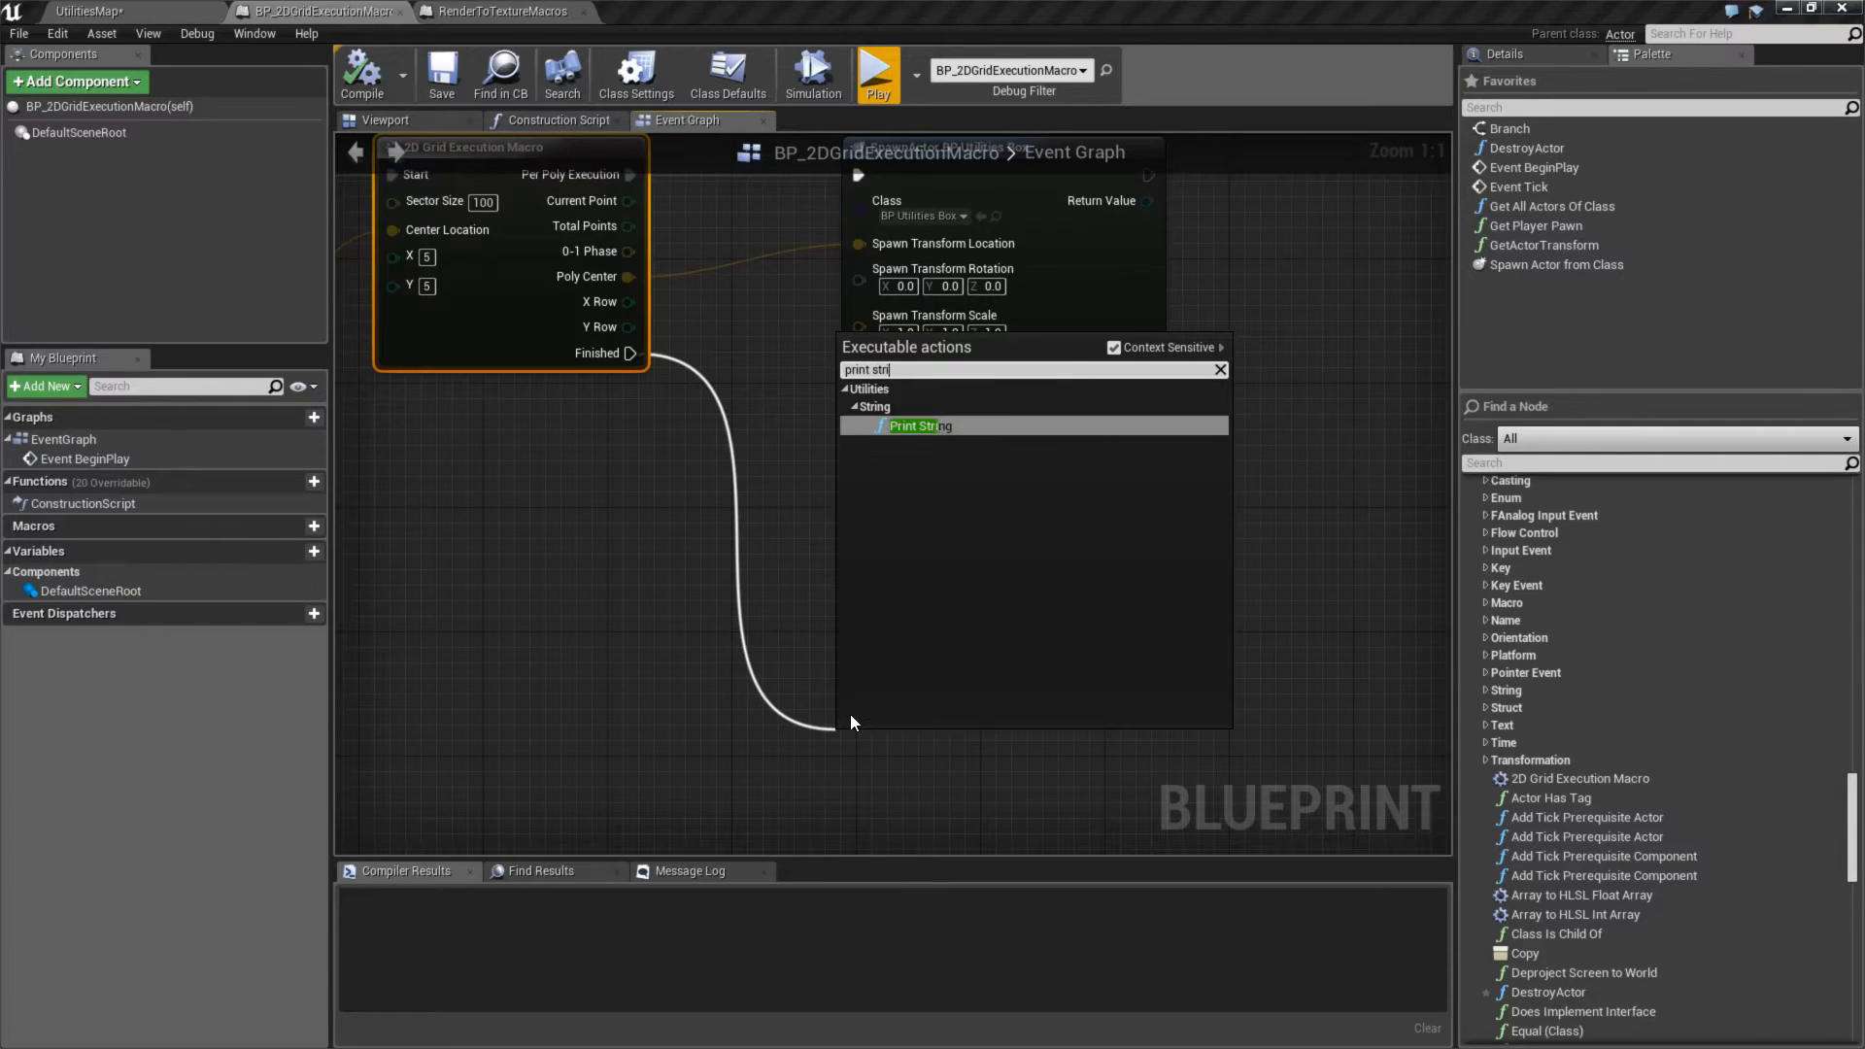
Step: Add a Print String saying 'I am now finished' after the Finished output, then select the grid macro node
click(919, 425)
text(I am now finished)
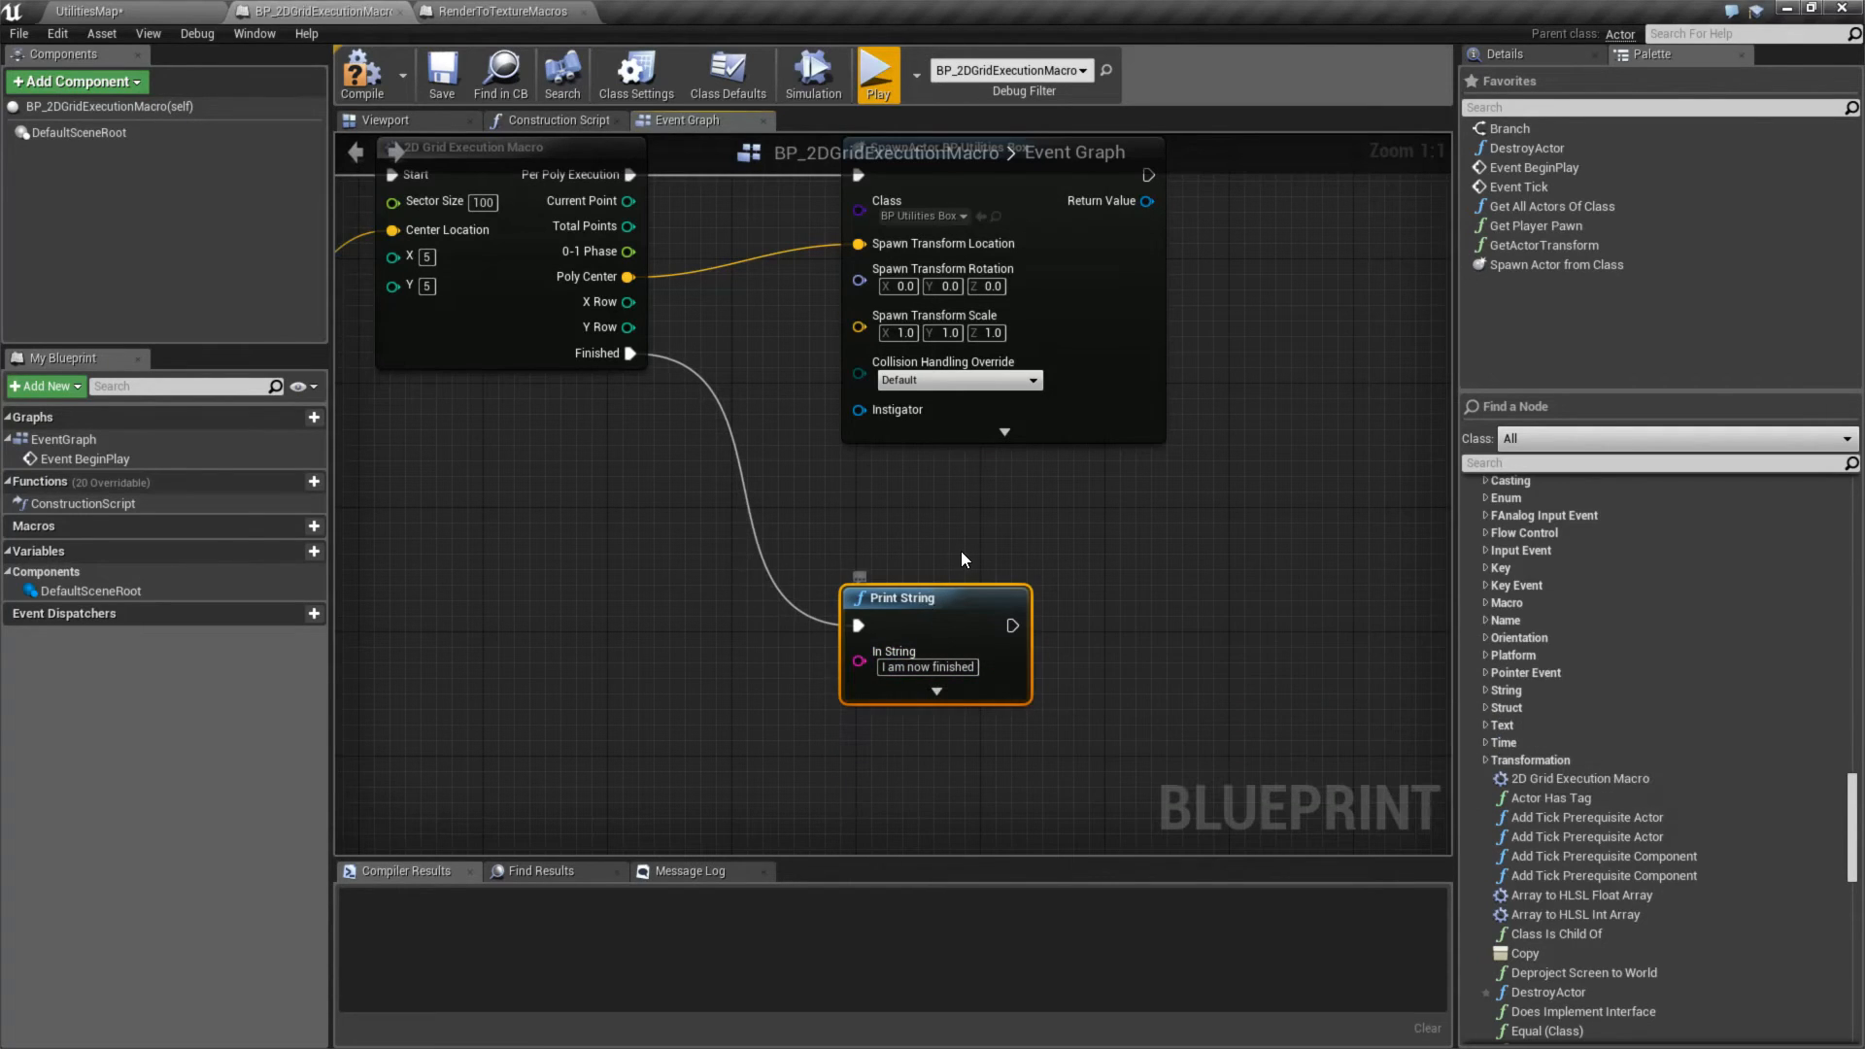
click(876, 66)
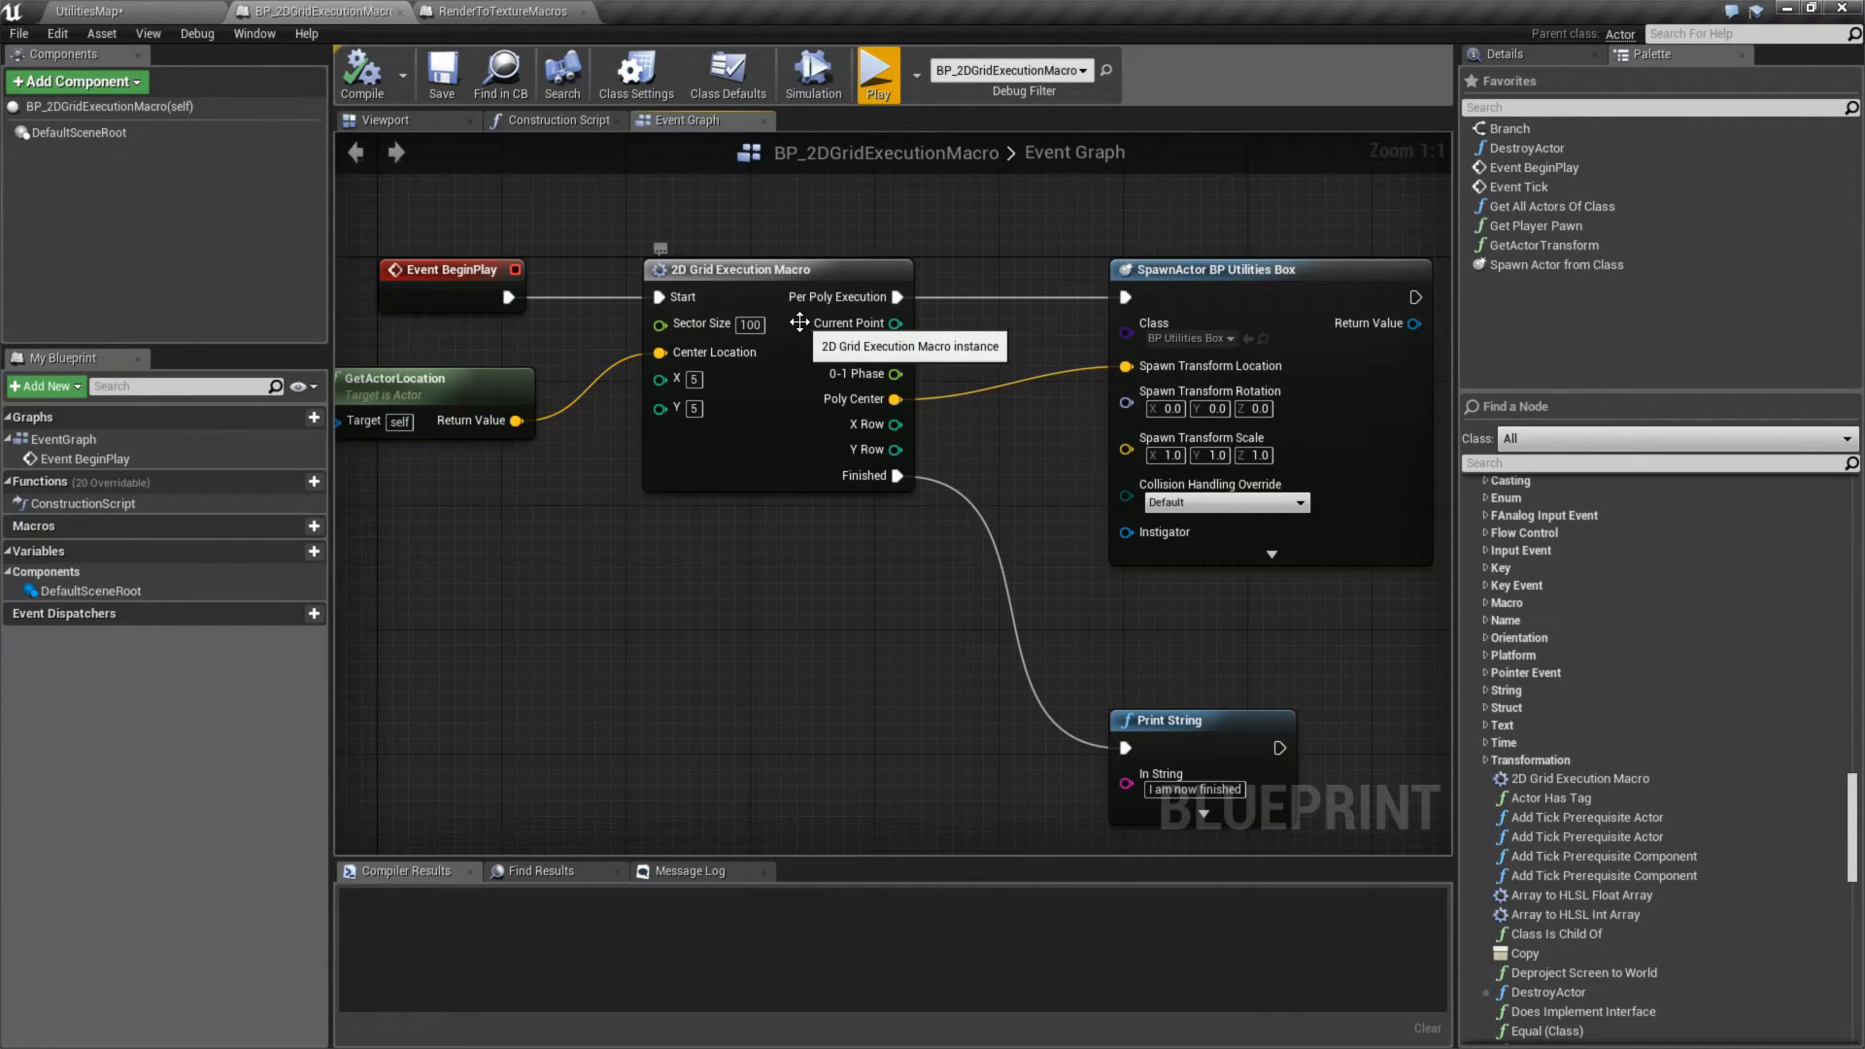
click(361, 72)
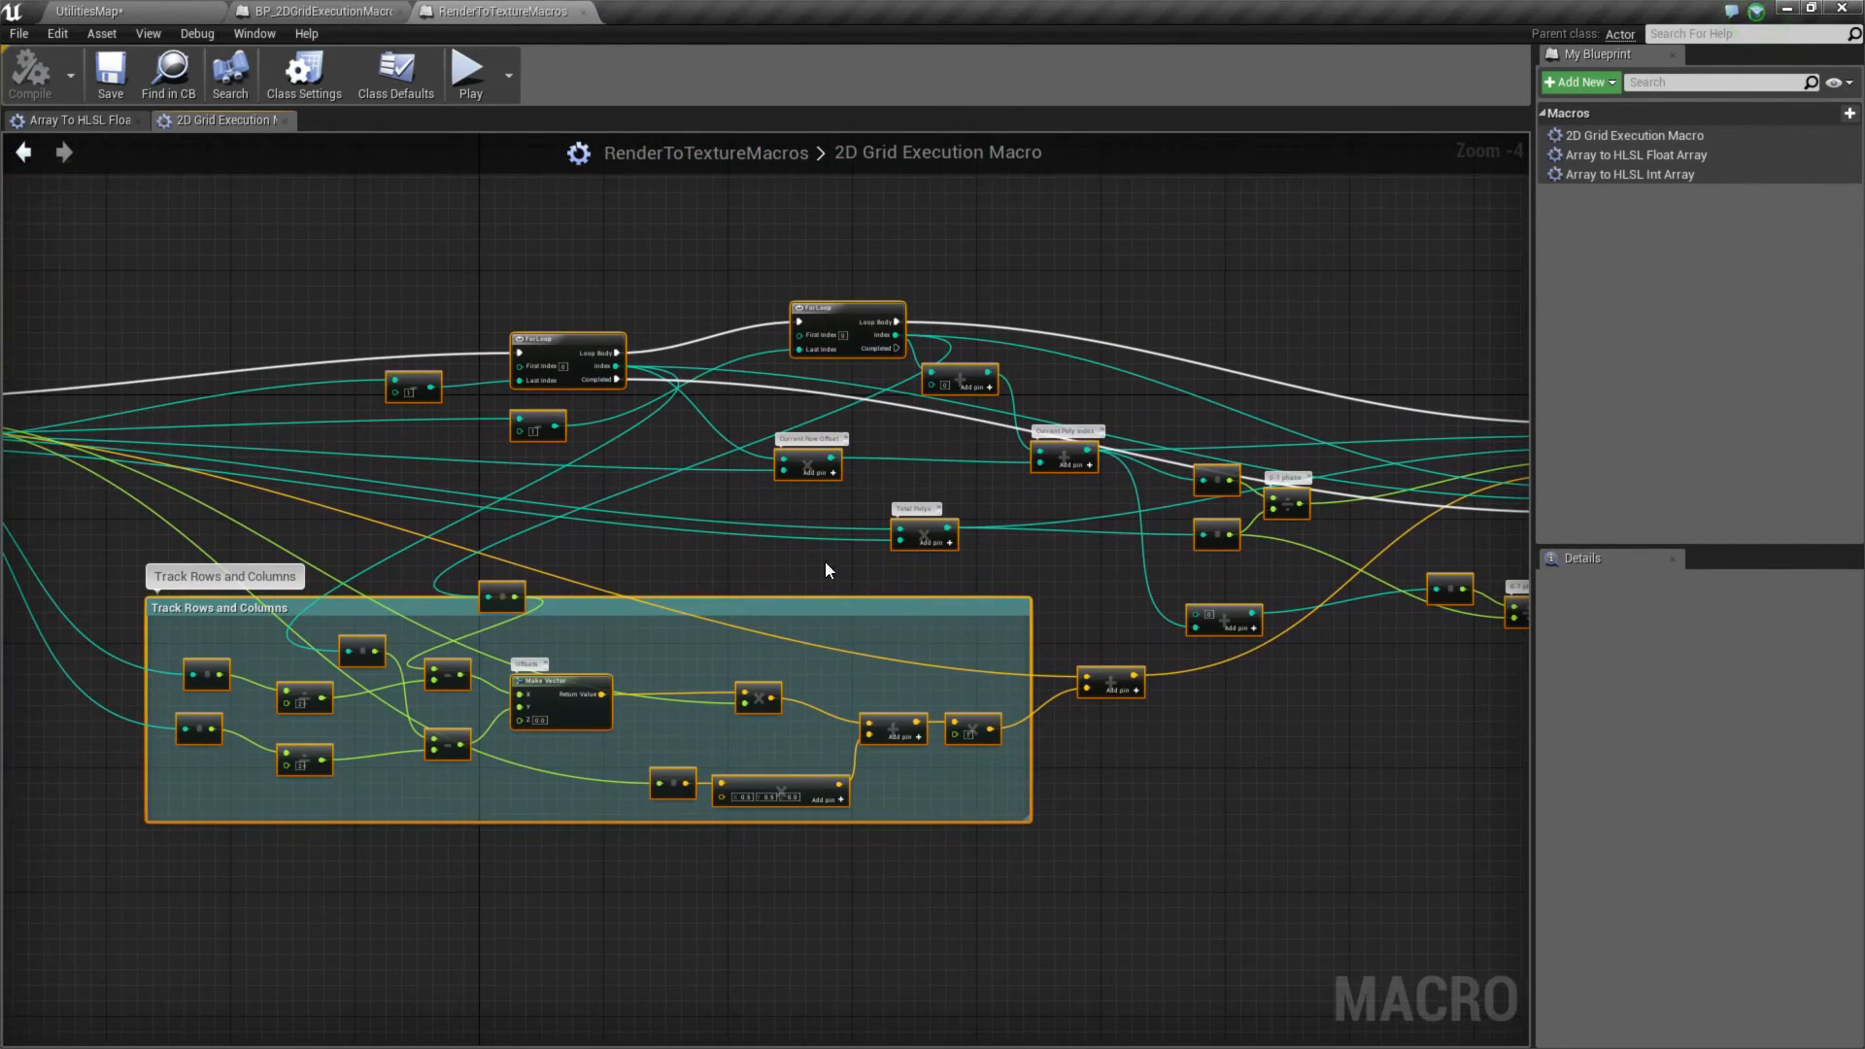
Step: Return to the BP_2DGridExecutionMacro event graph from the macro library
click(315, 12)
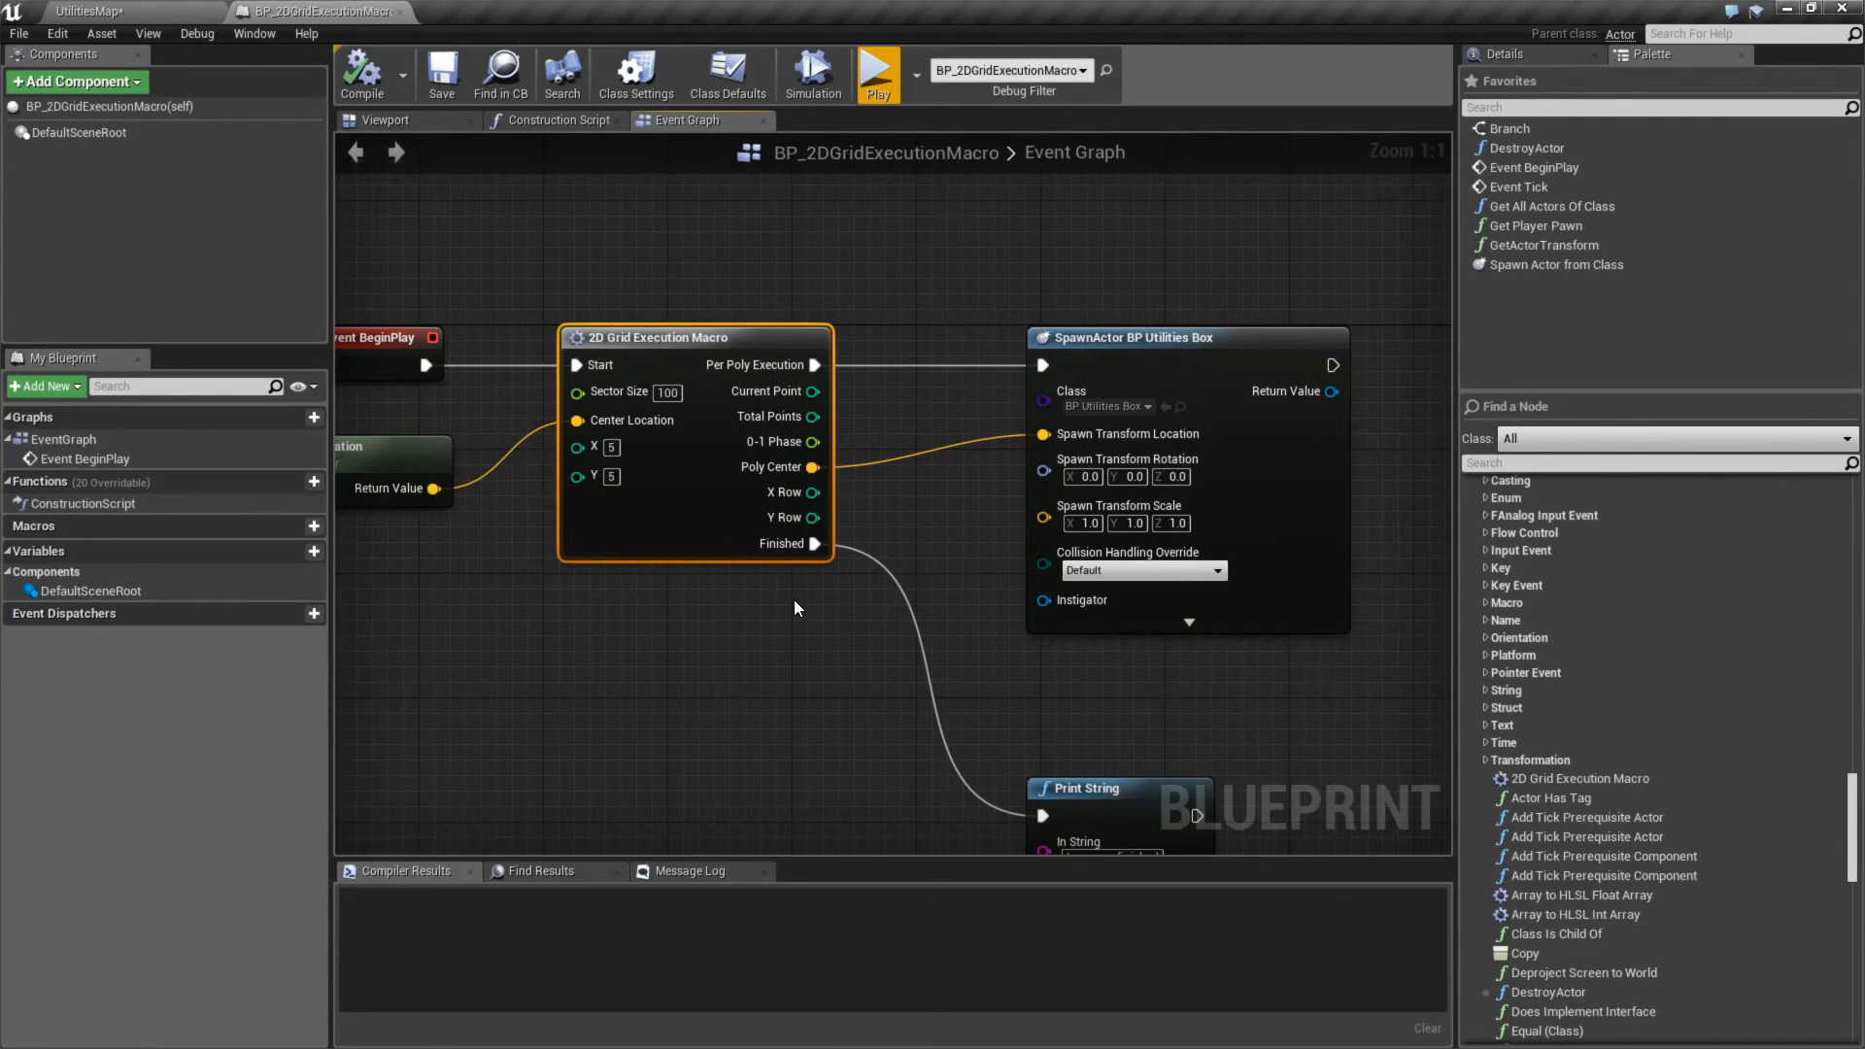
mouse_move(667, 336)
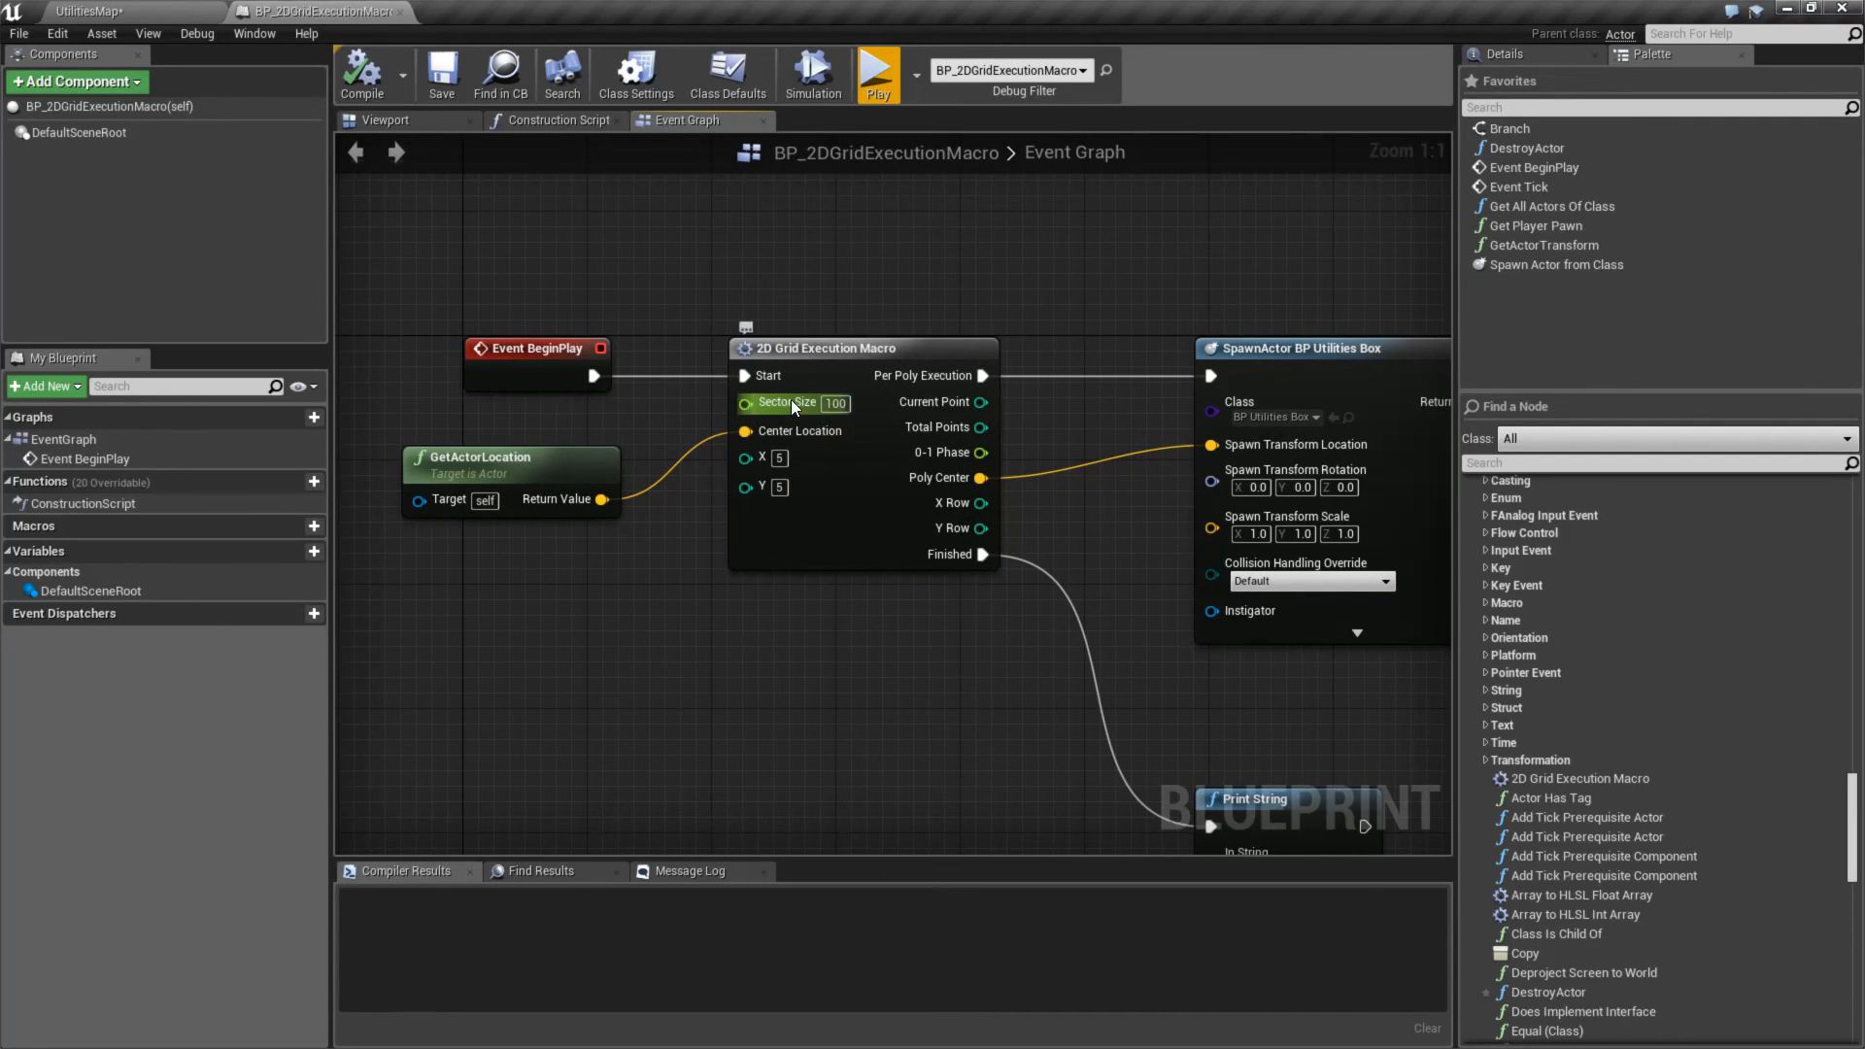
click(836, 403)
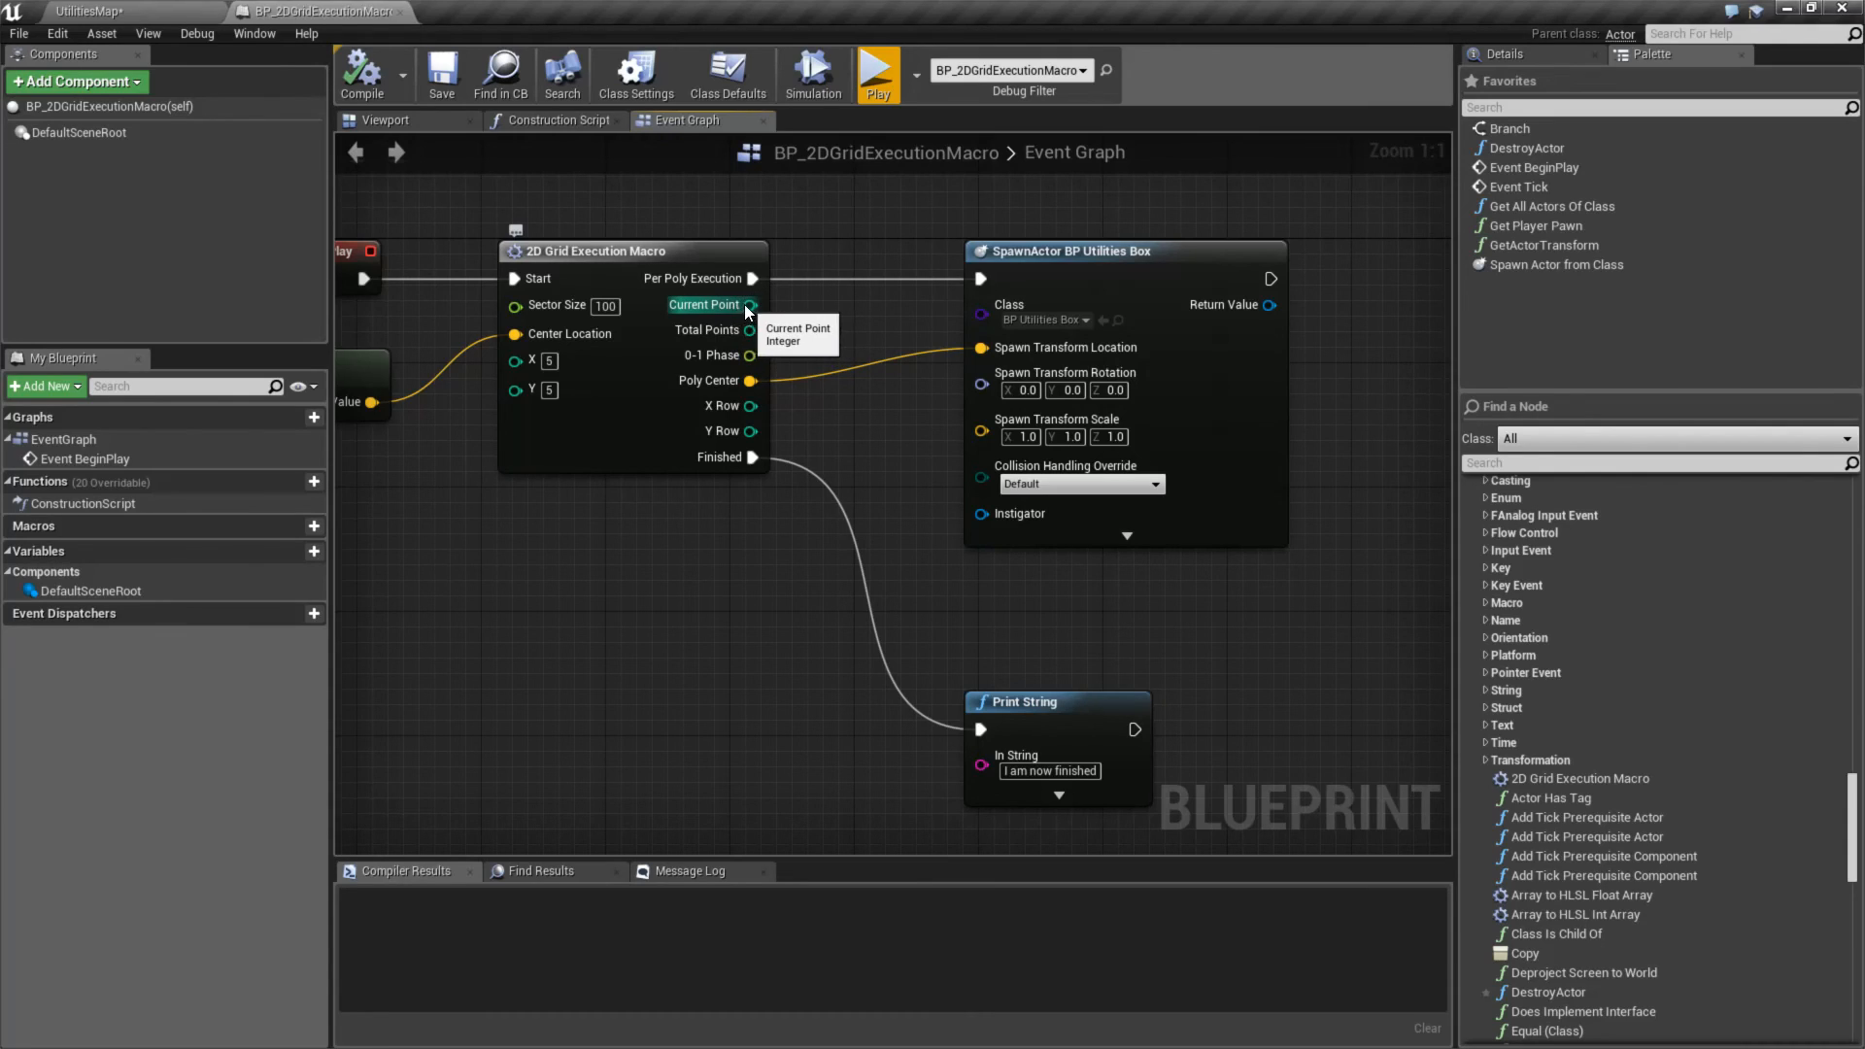
mouse_move(761, 364)
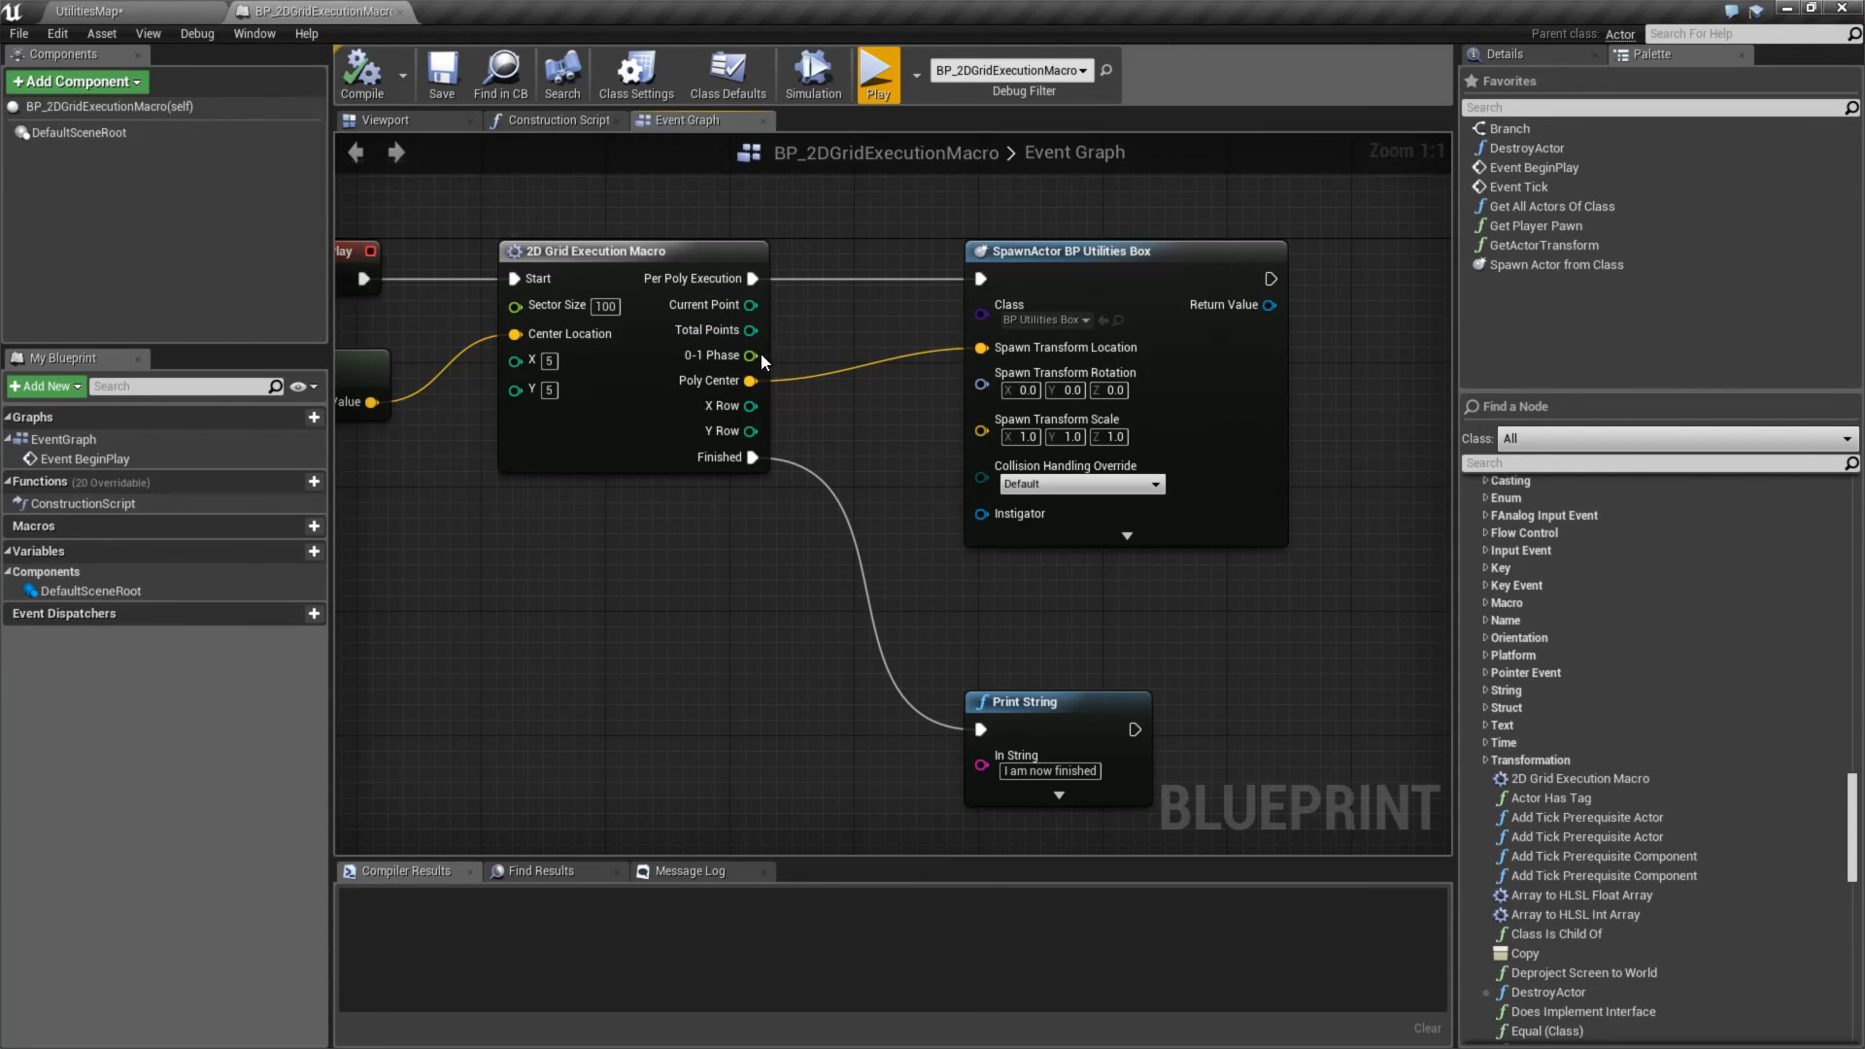
mouse_move(750, 354)
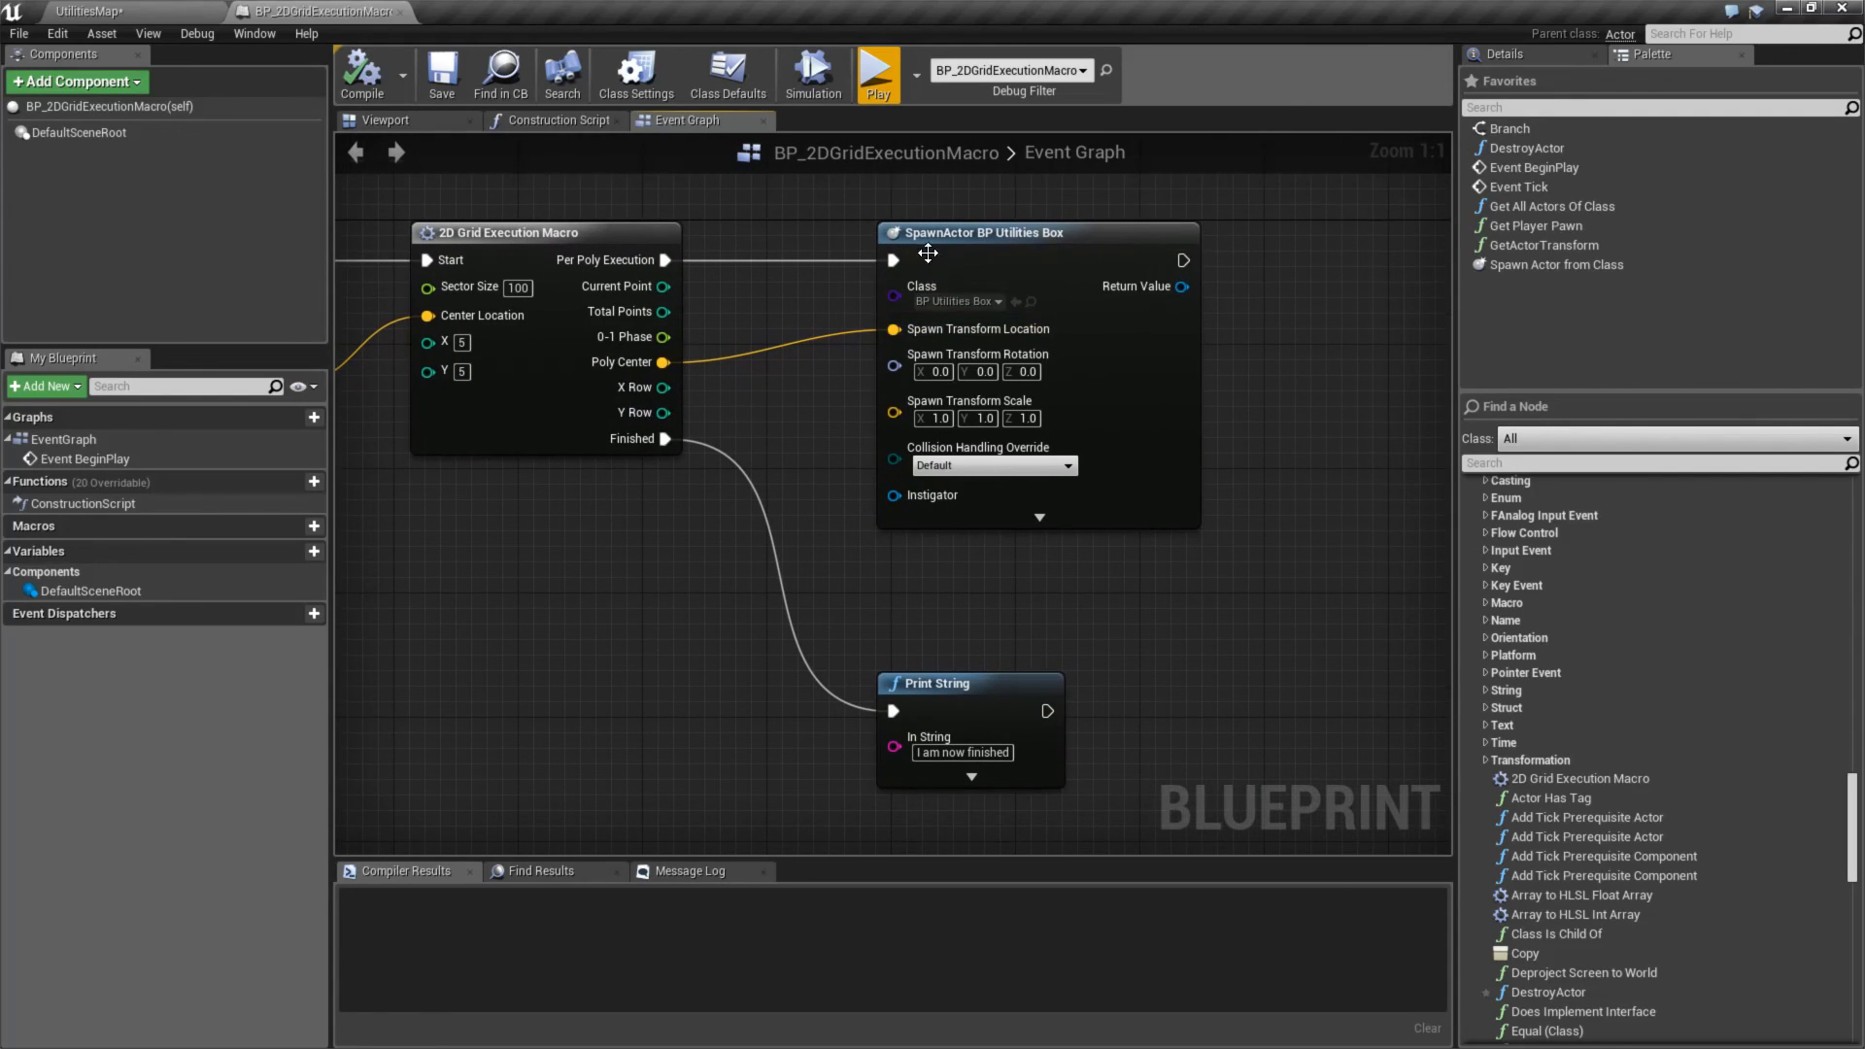
click(983, 231)
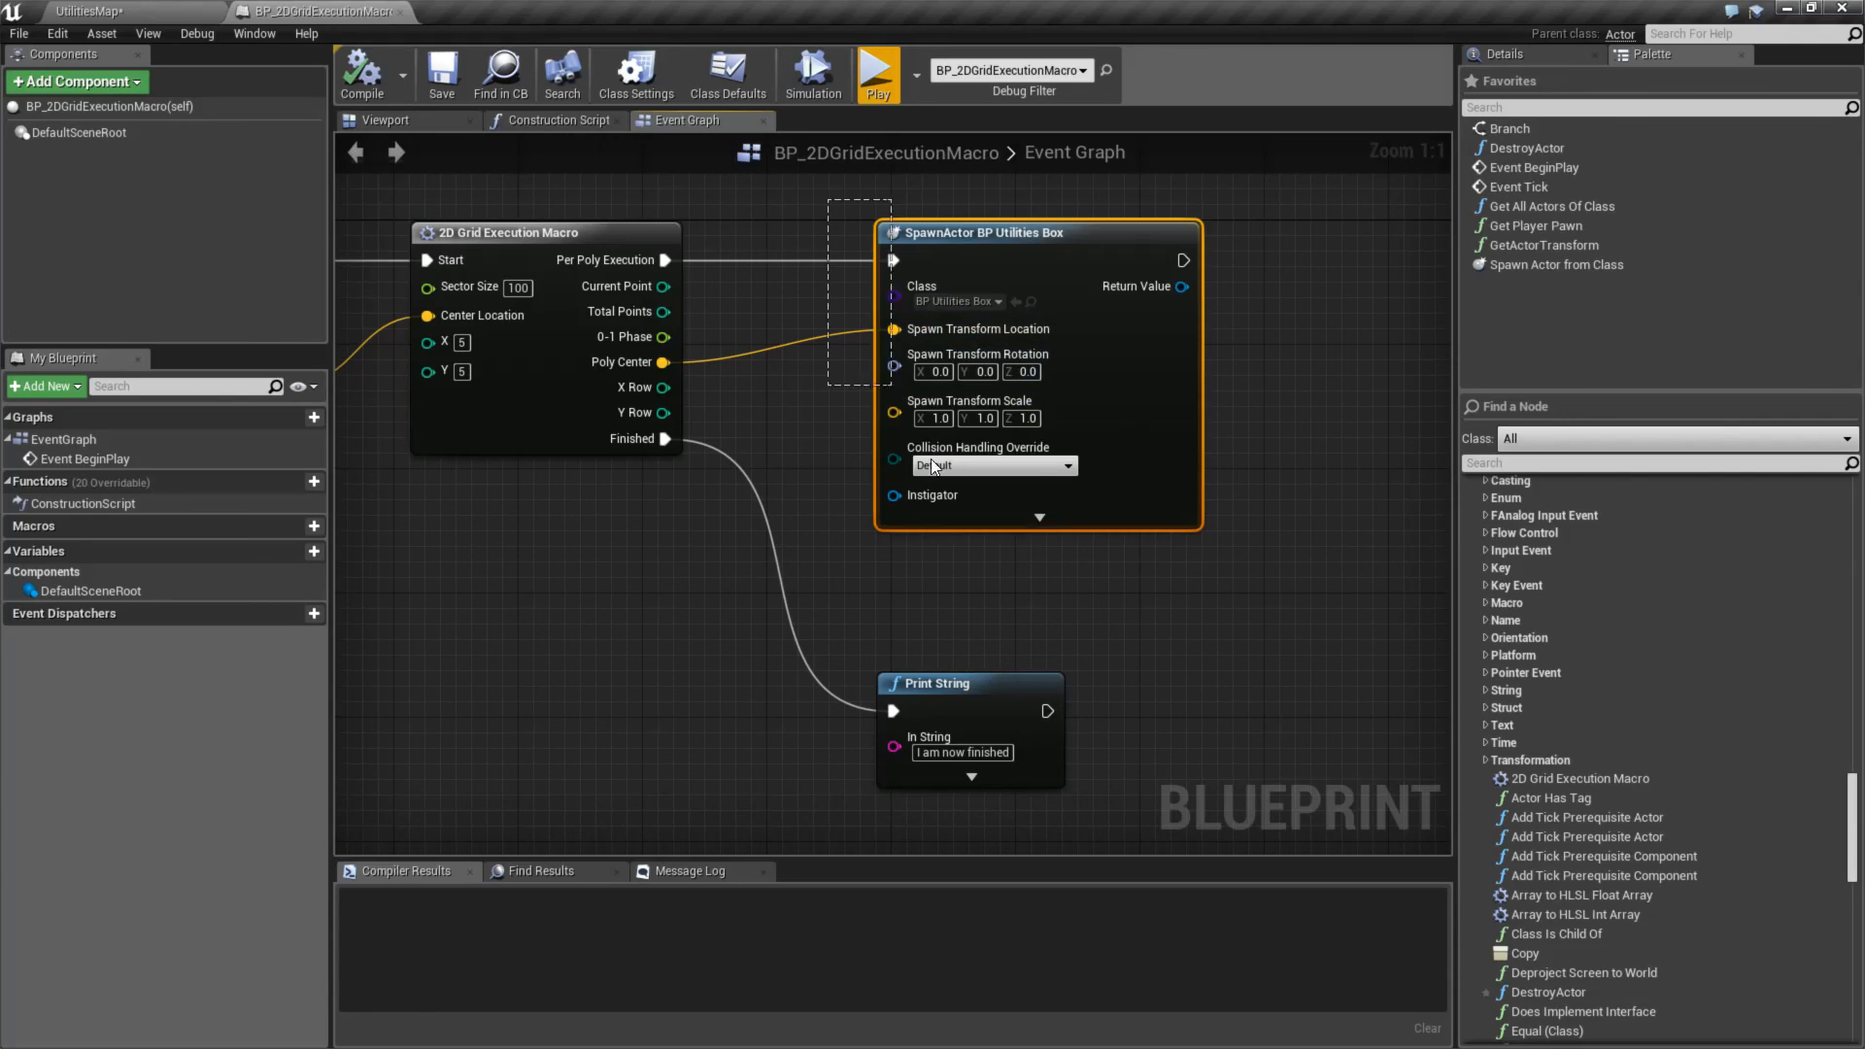